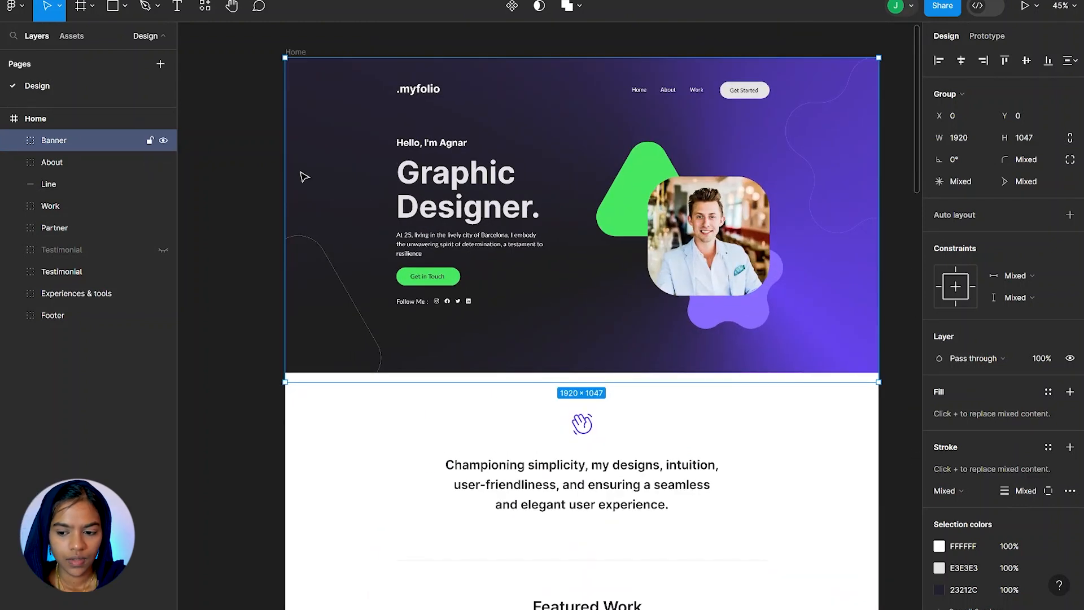
mouse_move(660, 146)
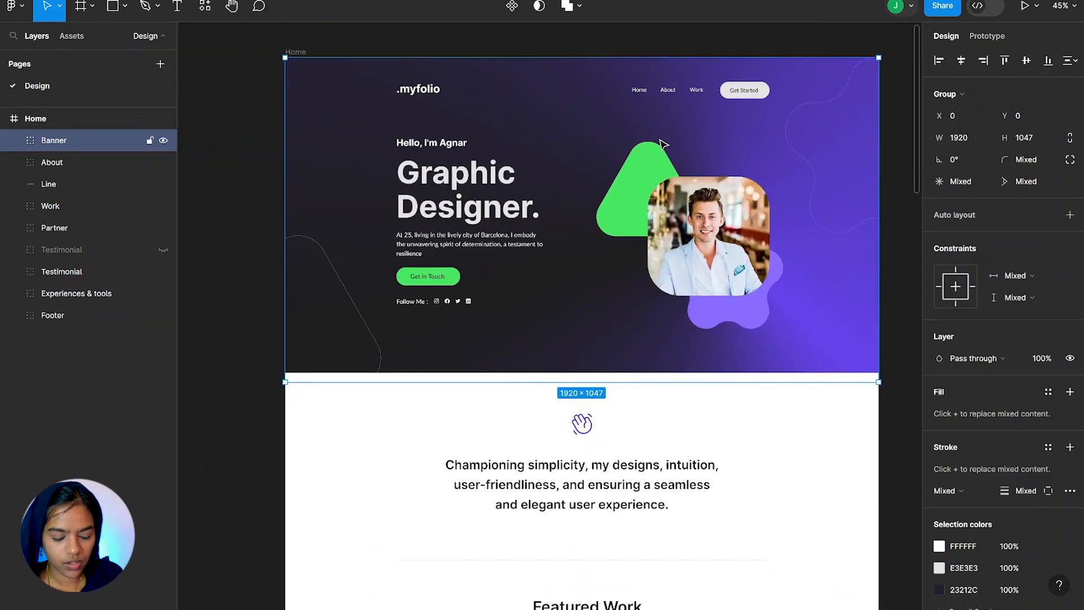
Step: Add a stack layout to the Desktop page and select the light blue hero frame for its 714 px height
scroll(up, 3)
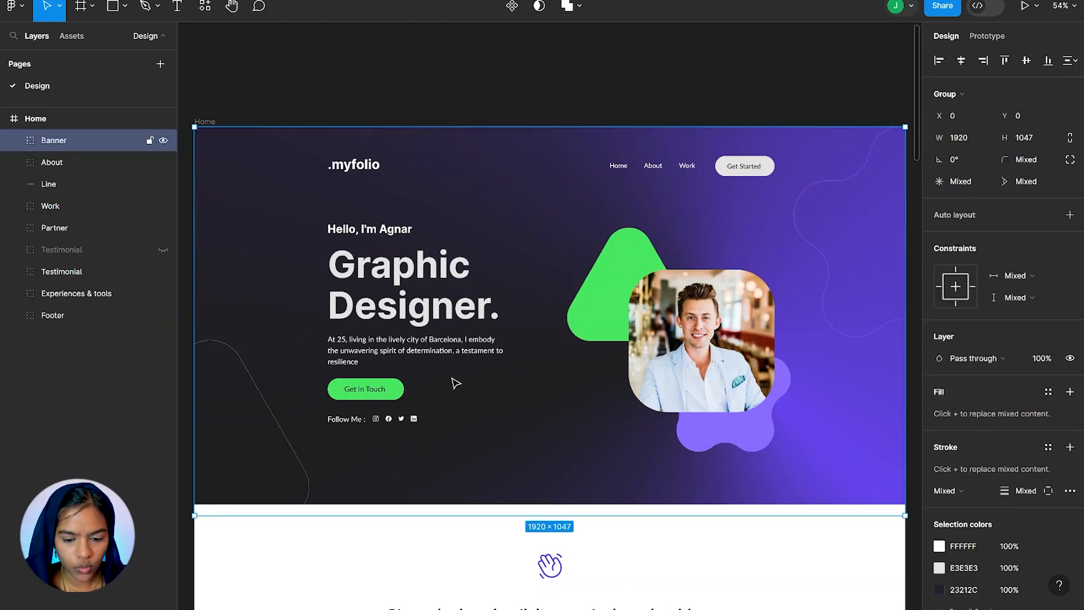
mouse_move(501, 358)
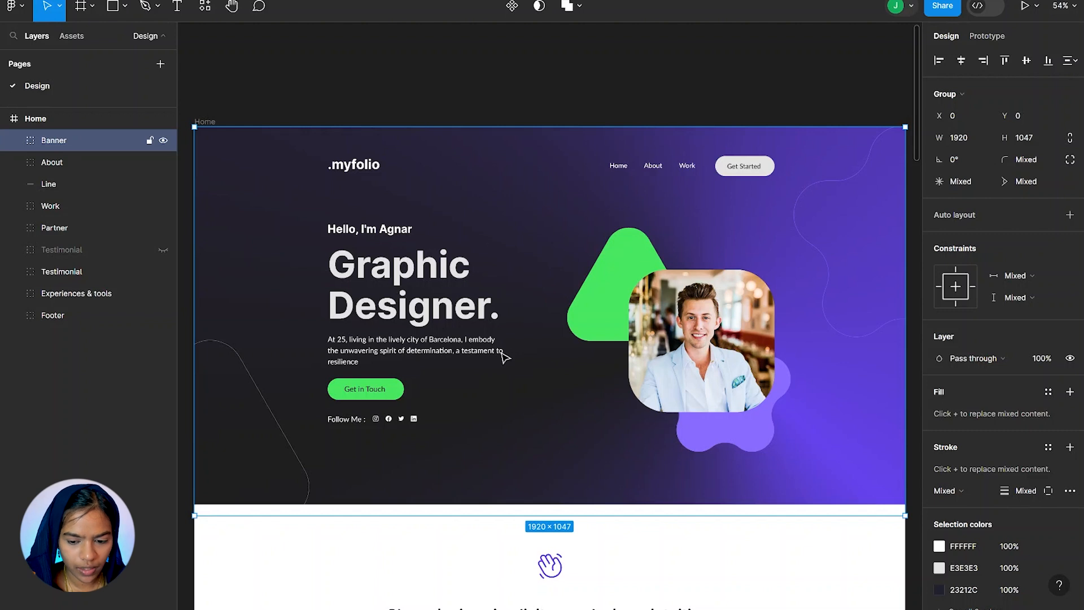
mouse_move(718, 394)
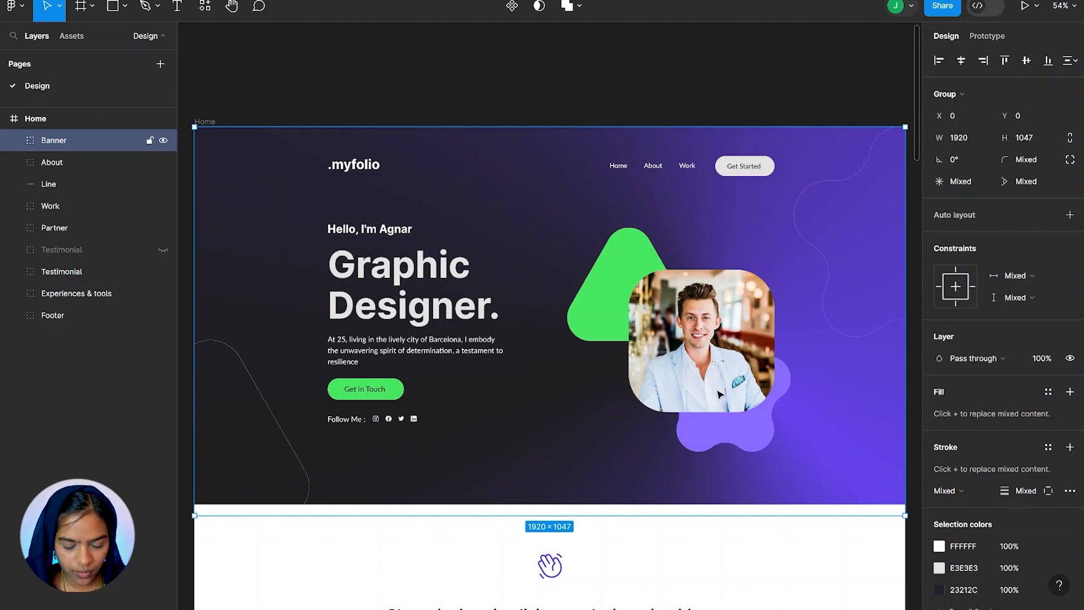
mouse_move(502, 224)
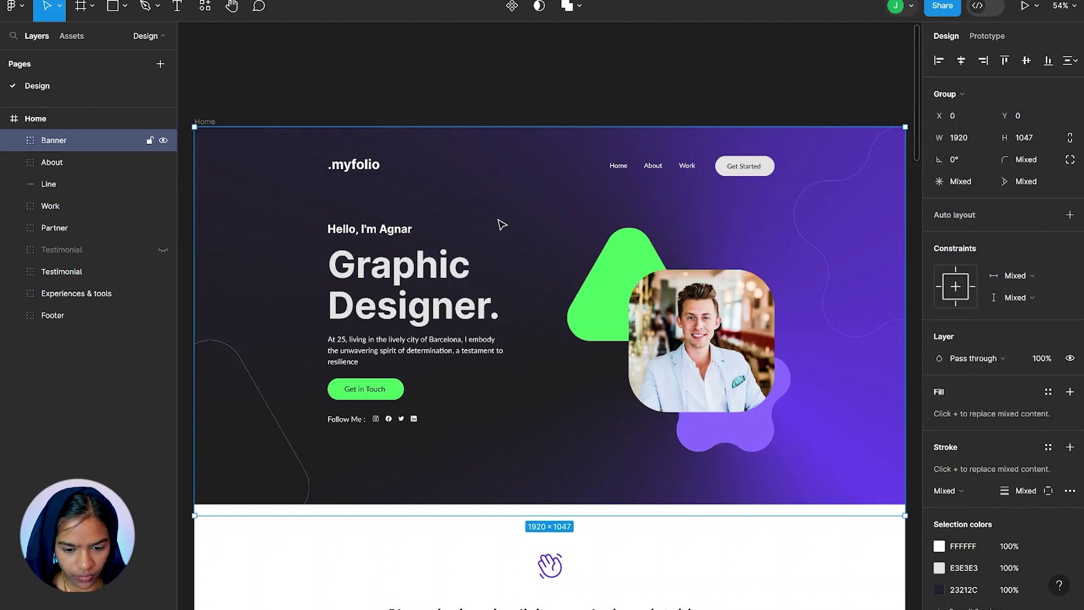
mouse_move(358, 273)
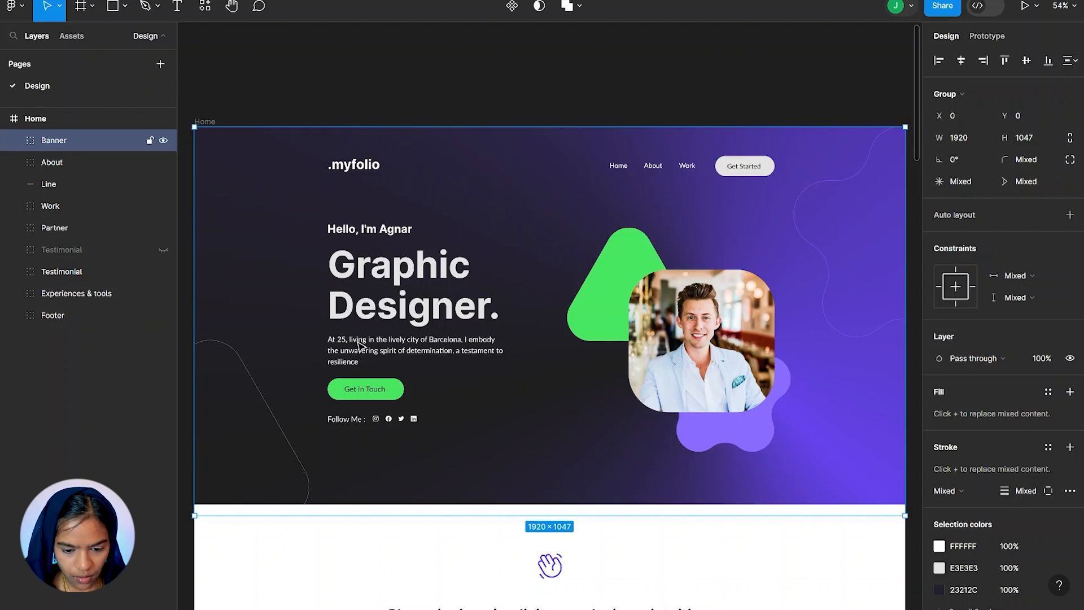
mouse_move(416, 357)
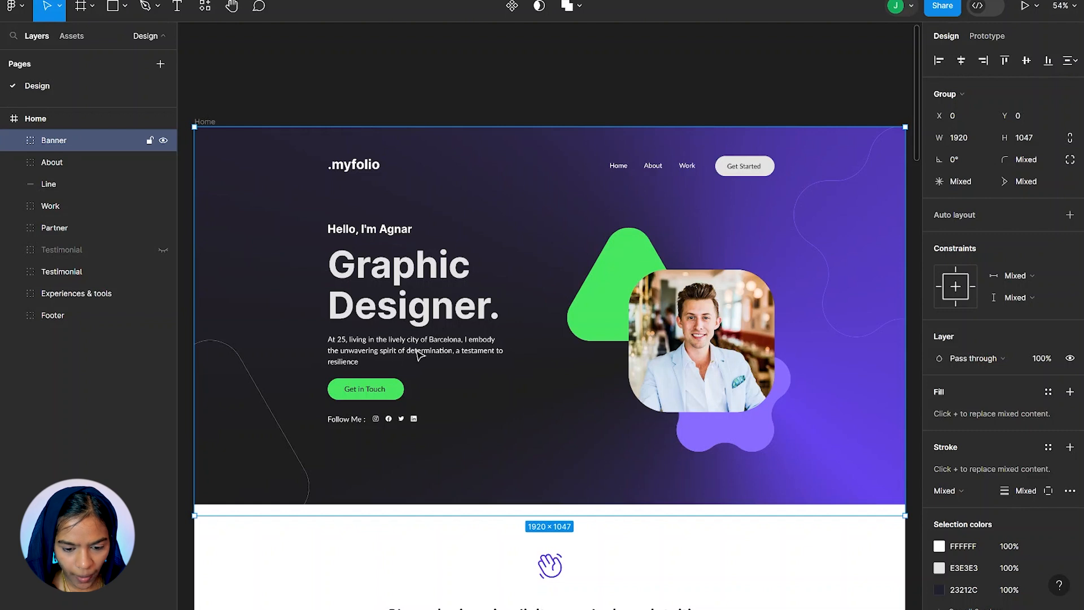
mouse_move(351, 434)
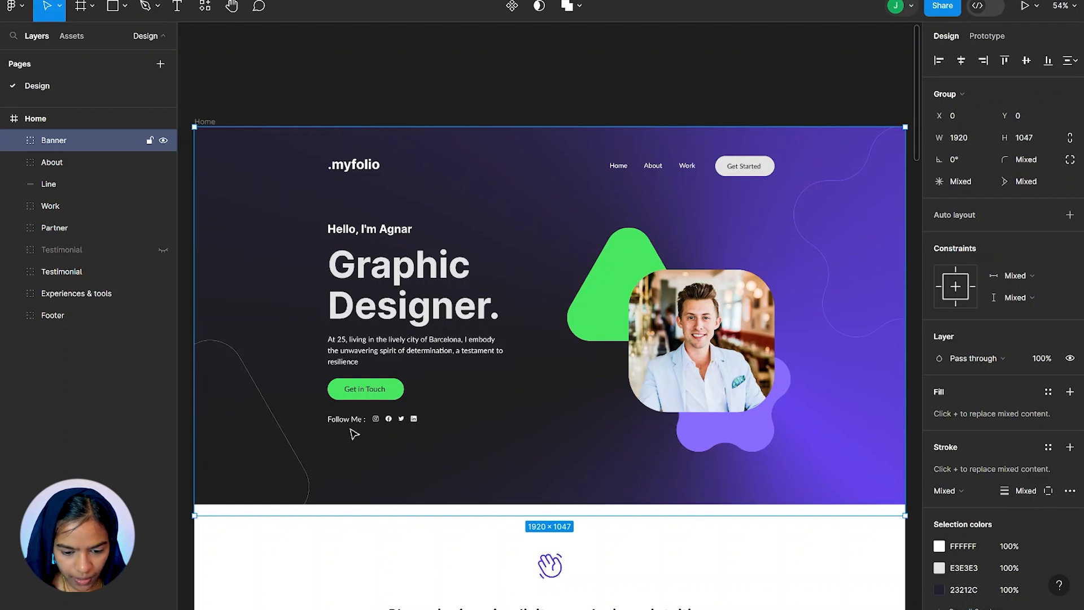
mouse_move(339, 434)
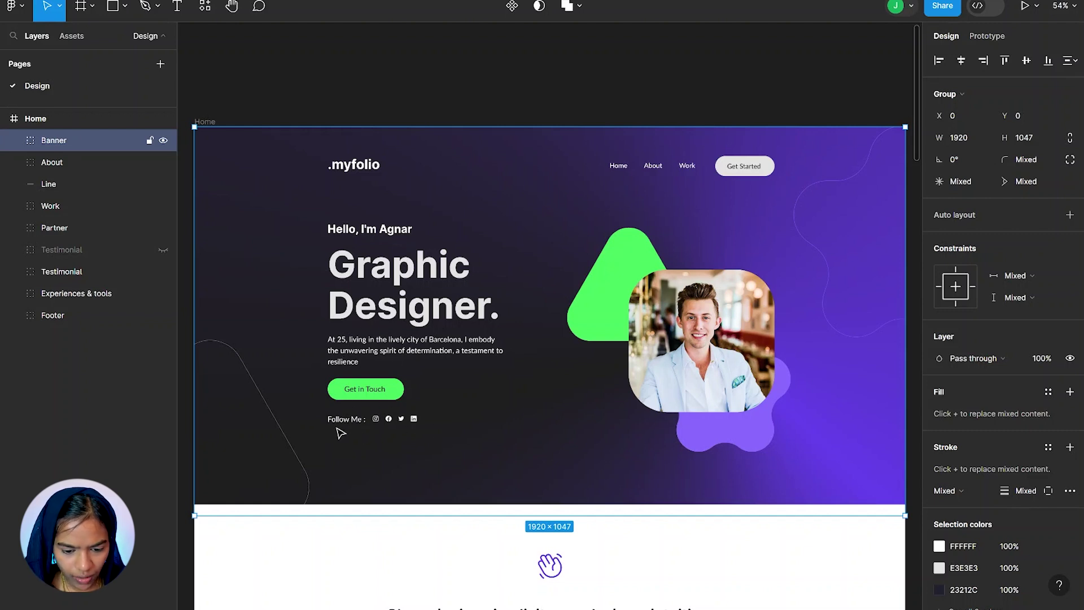
mouse_move(391, 430)
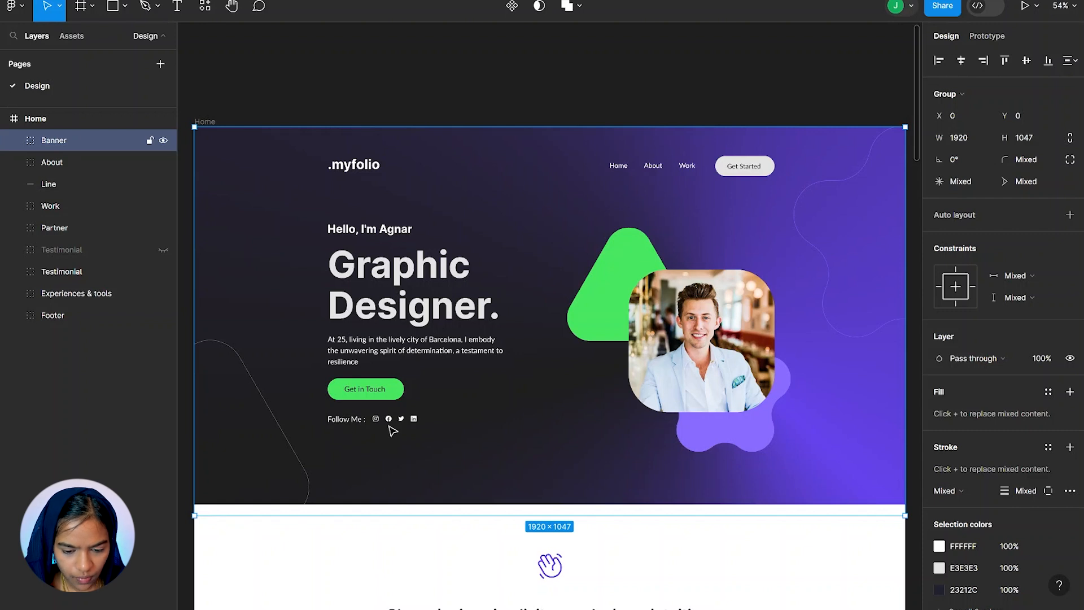
mouse_move(349, 235)
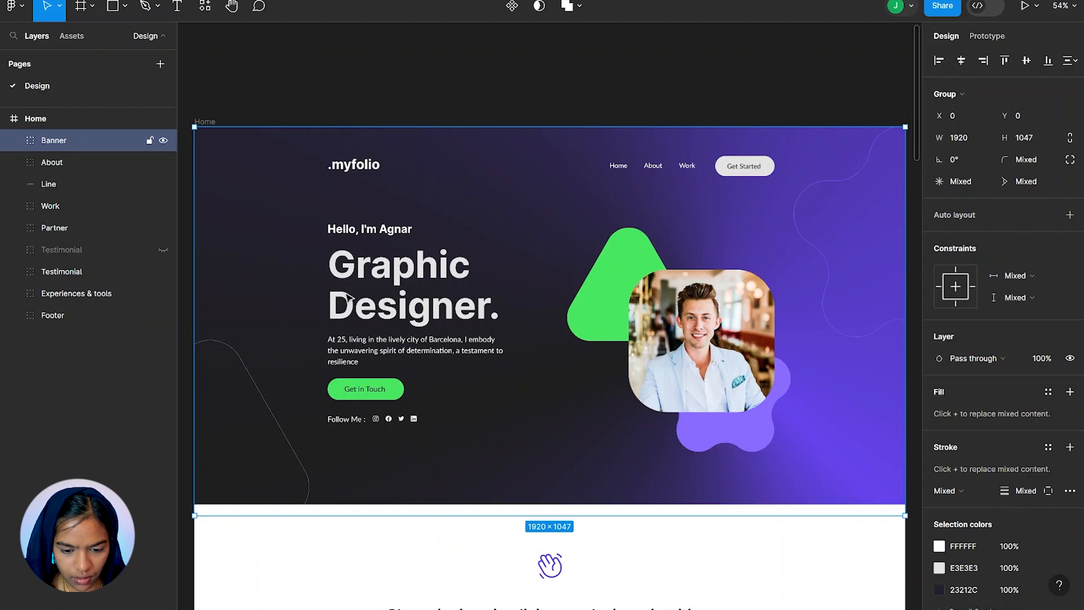
mouse_move(360, 246)
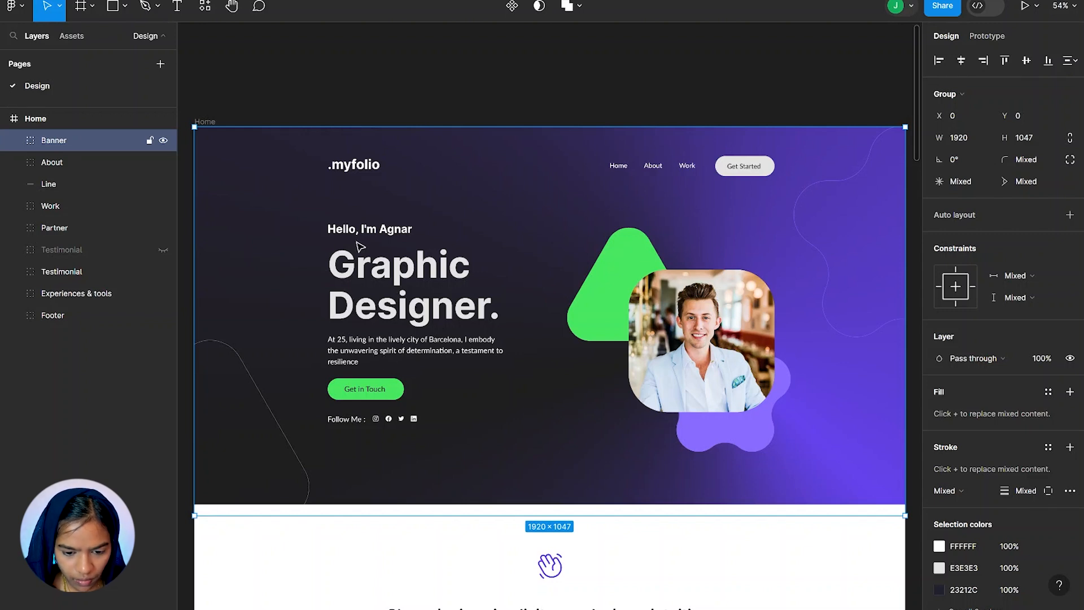
mouse_move(307, 320)
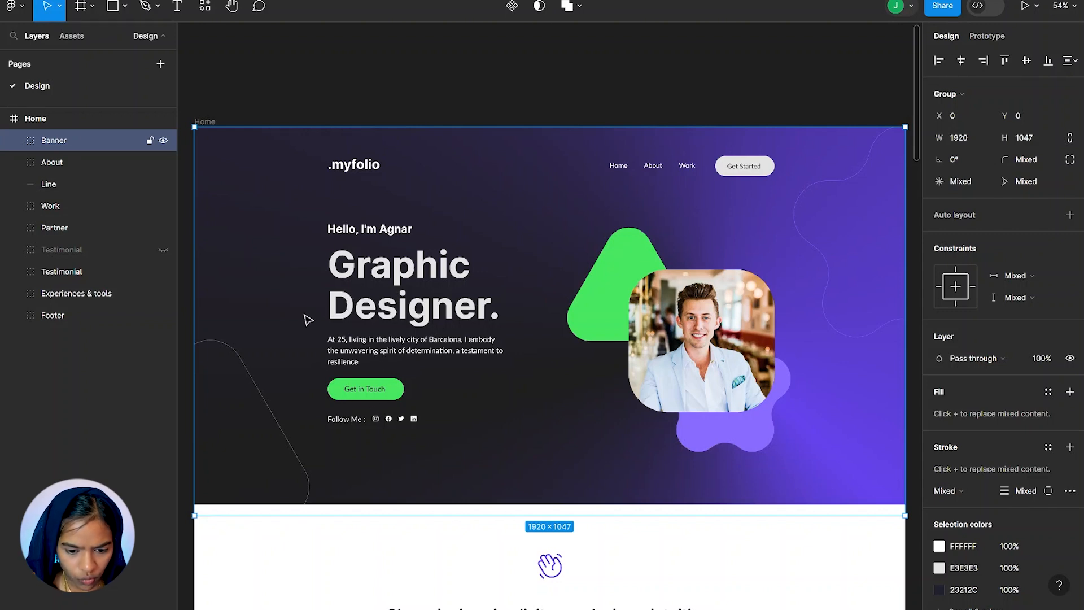
mouse_move(343, 425)
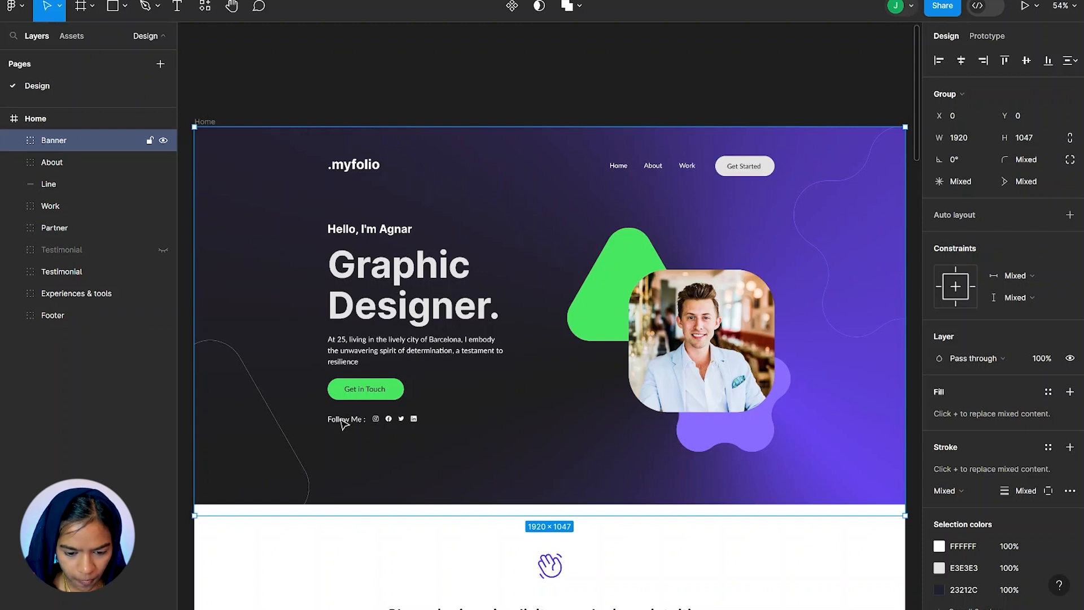
mouse_move(423, 427)
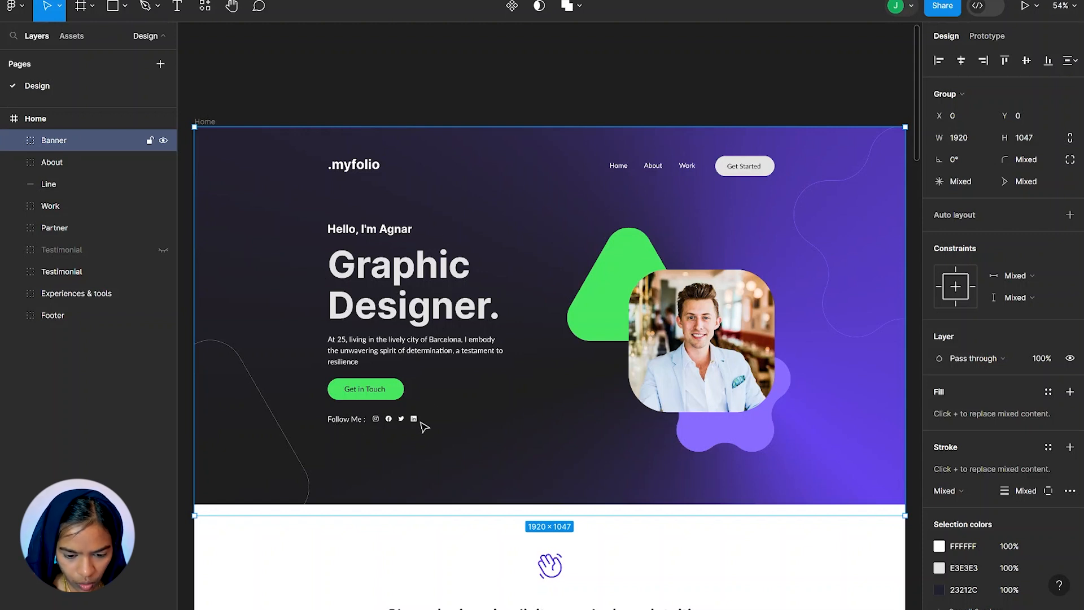
mouse_move(358, 424)
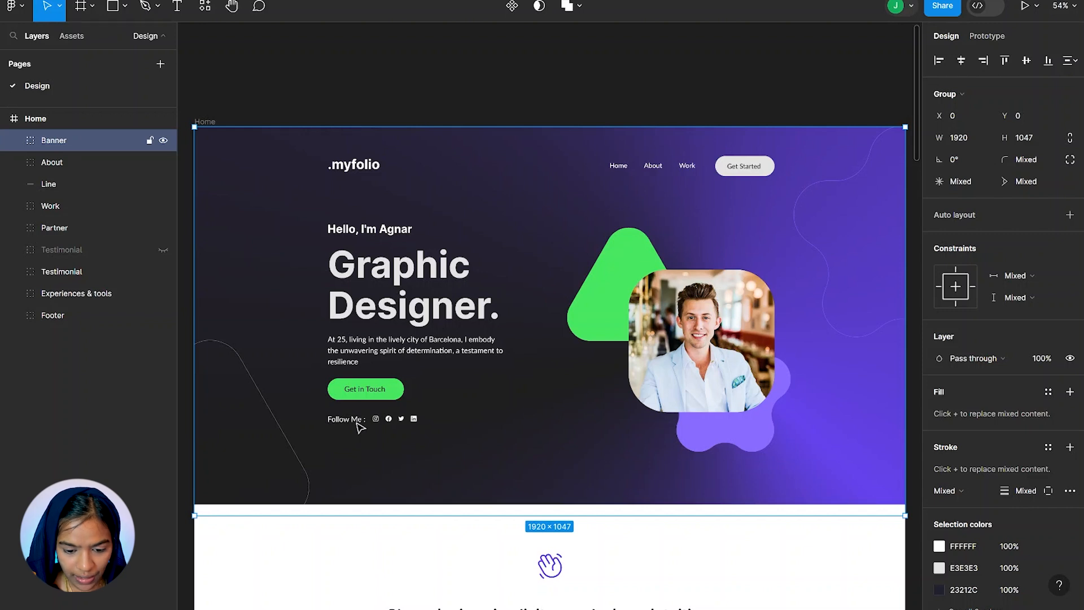
mouse_move(384, 425)
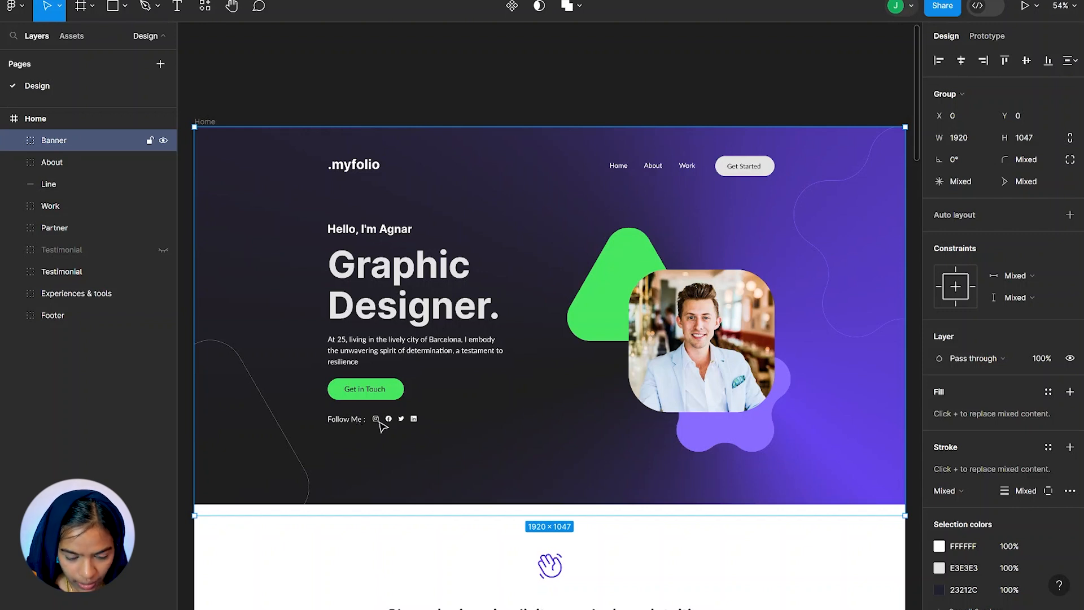
mouse_move(715, 414)
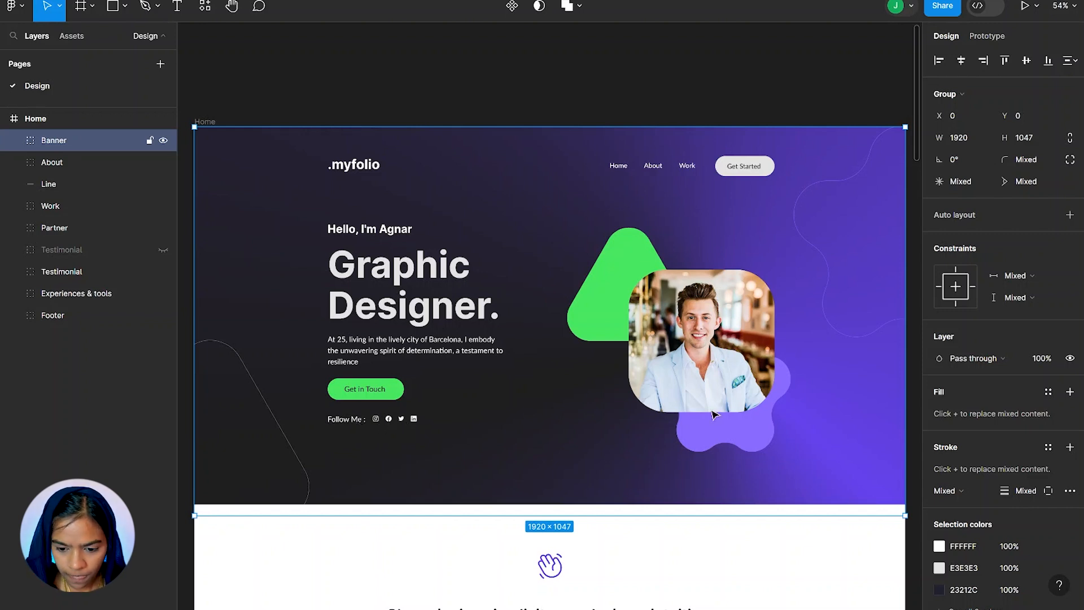
mouse_move(678, 376)
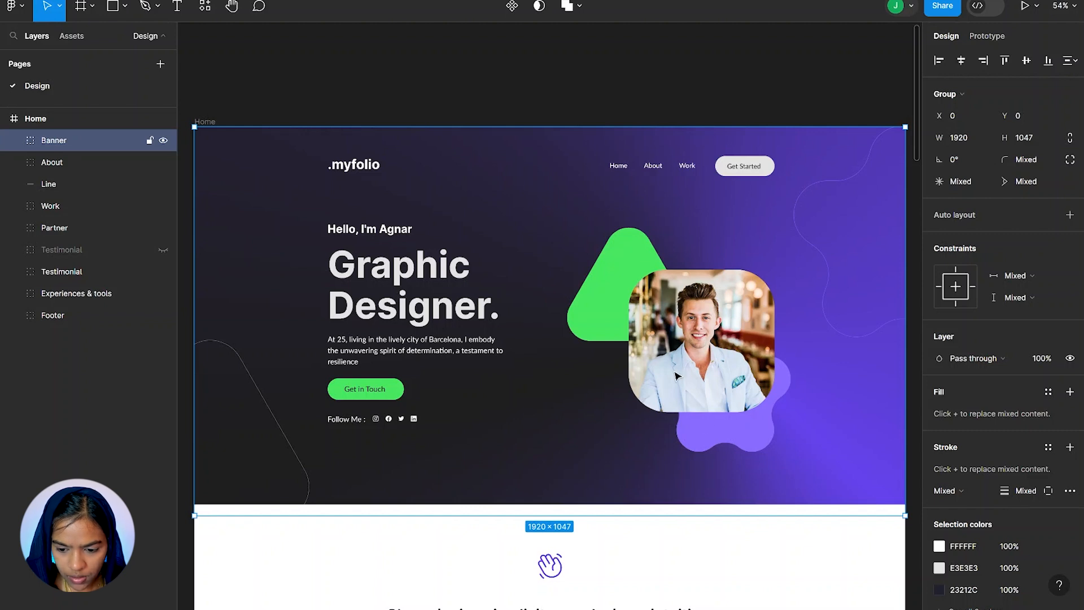
mouse_move(618, 270)
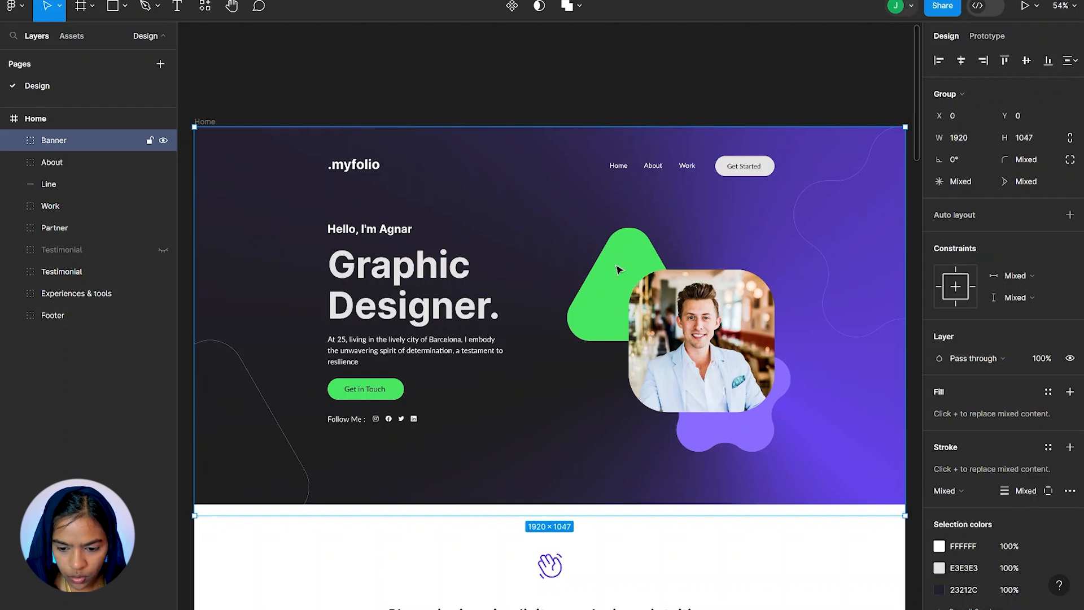
mouse_move(591, 316)
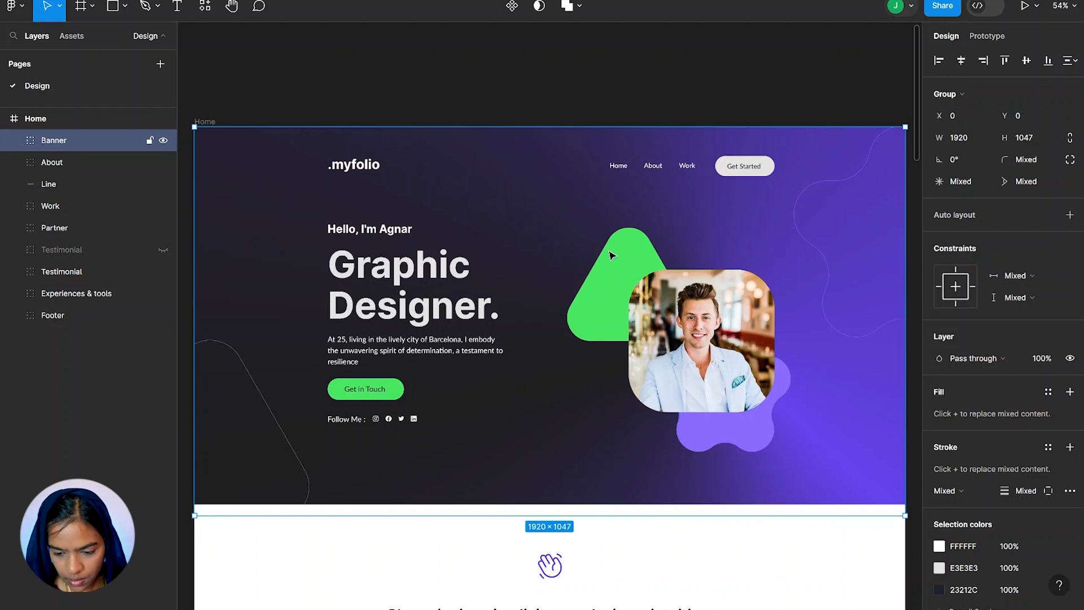
mouse_move(608, 299)
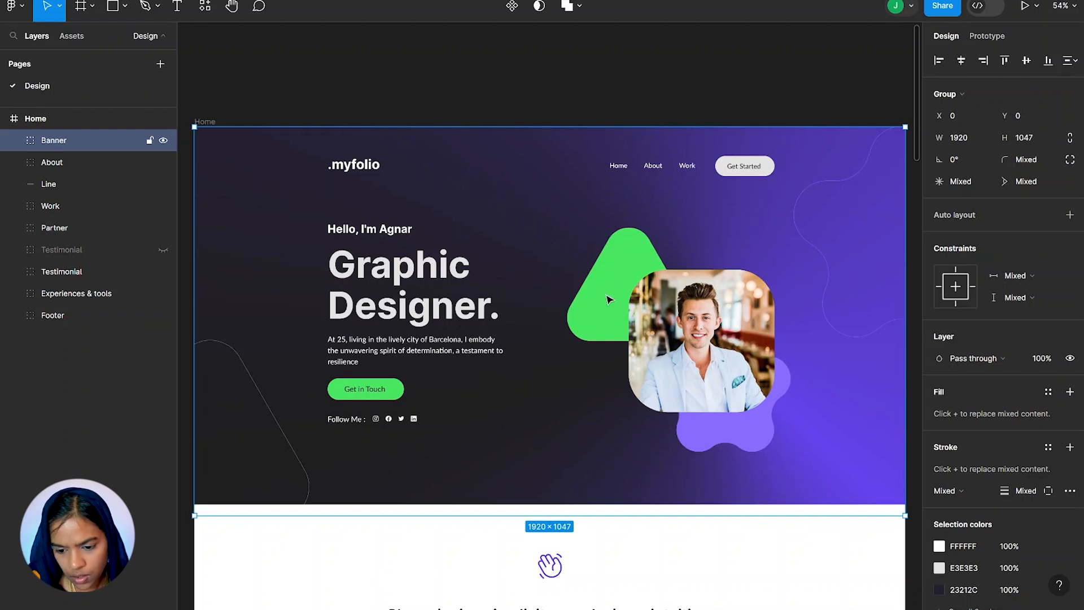
mouse_move(741, 301)
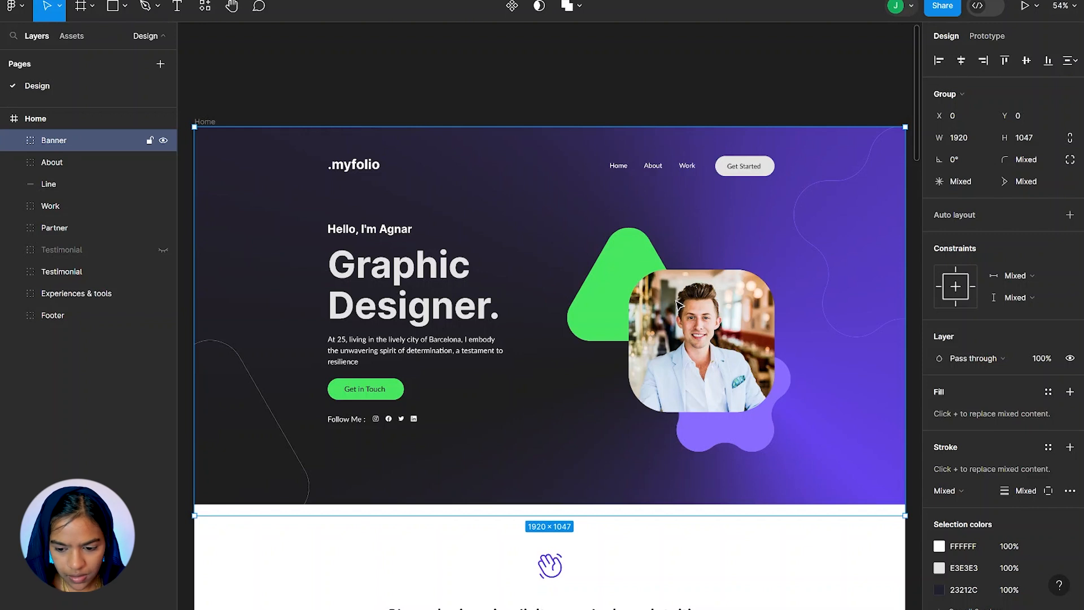
mouse_move(418, 348)
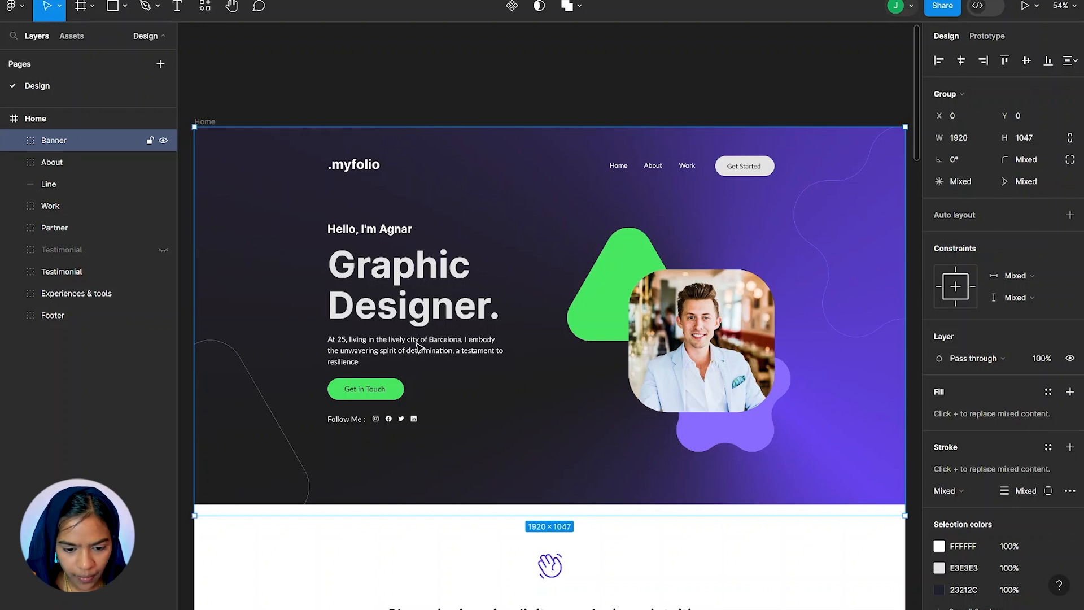
mouse_move(774, 249)
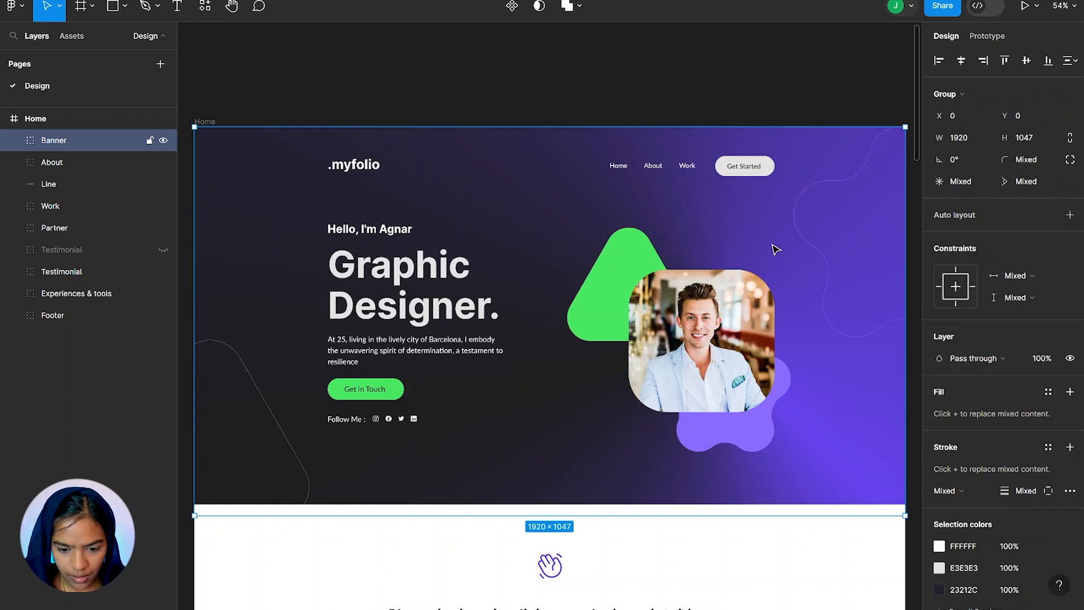
mouse_move(292, 181)
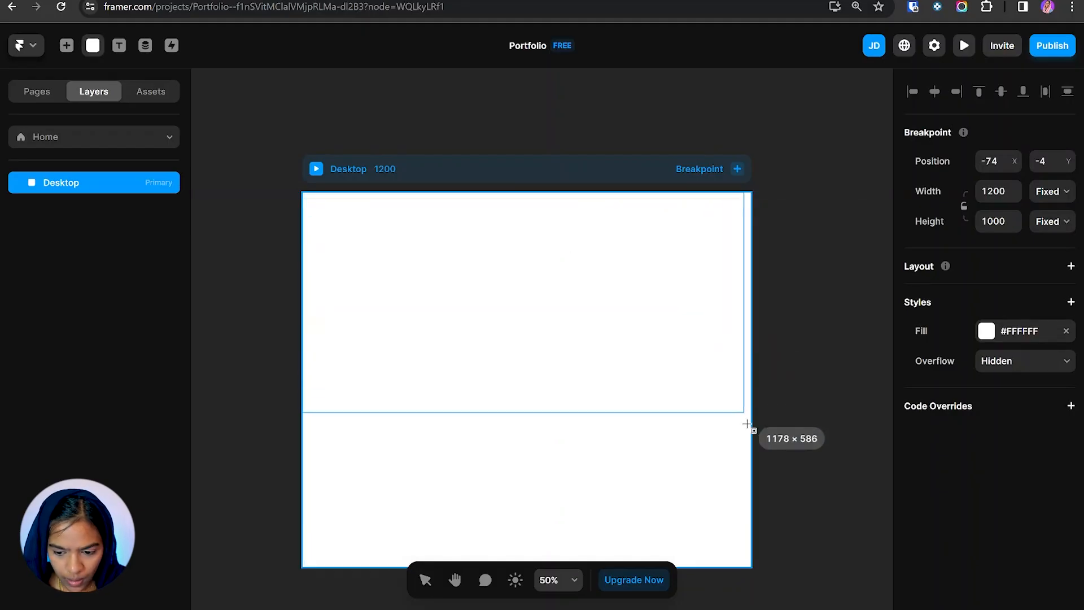
right_click(523, 336)
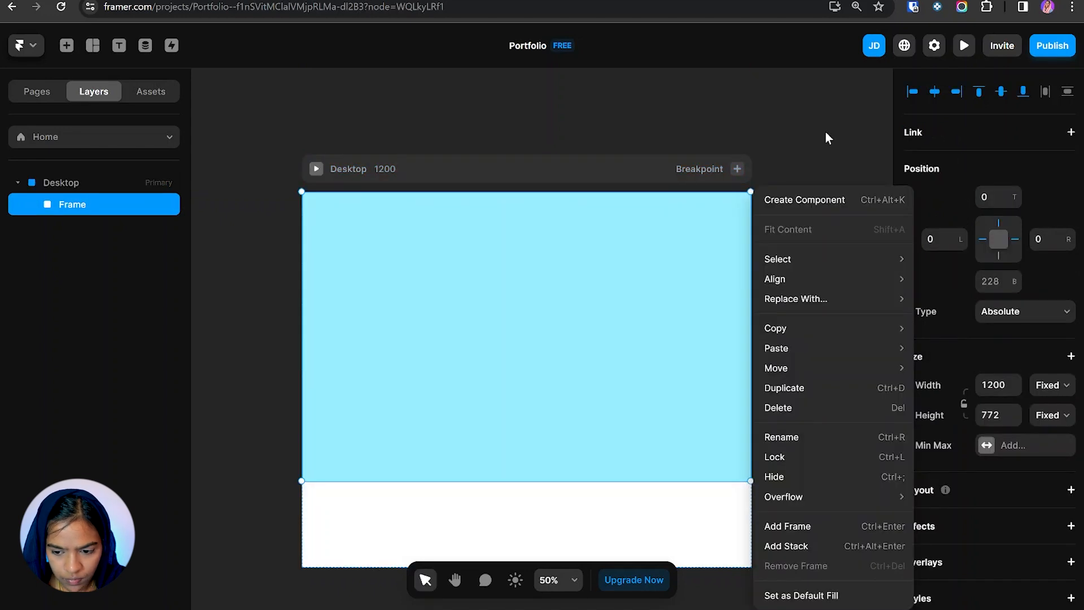
click(469, 319)
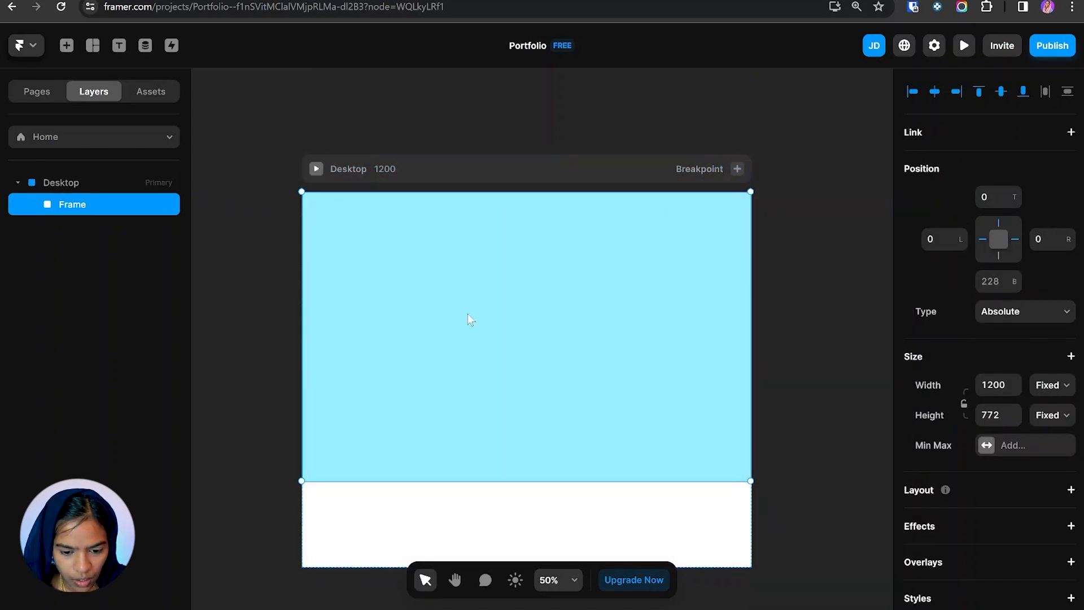
click(61, 182)
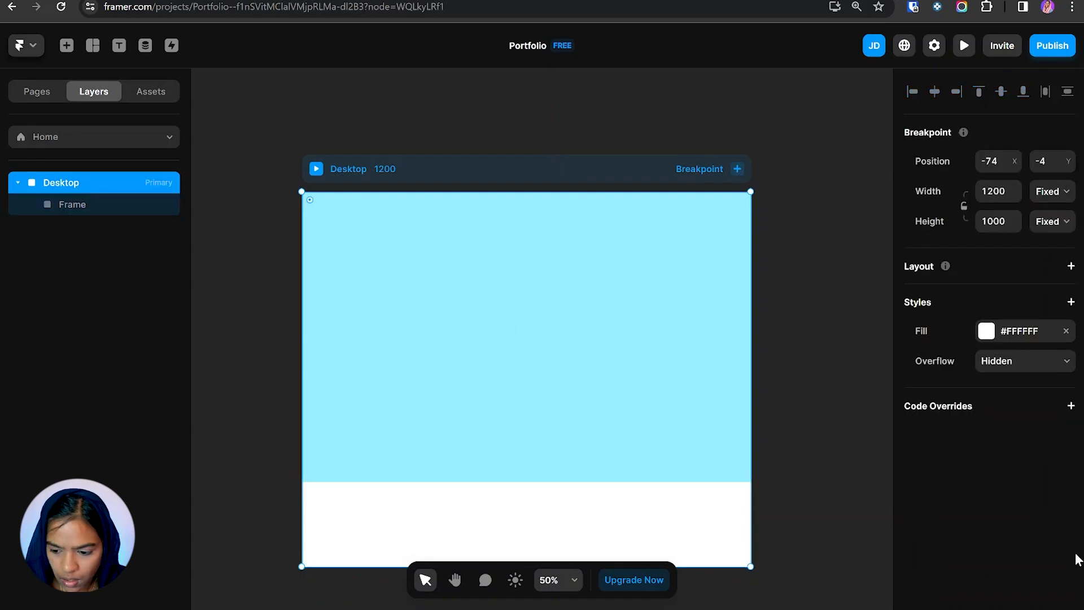
mouse_move(1071, 272)
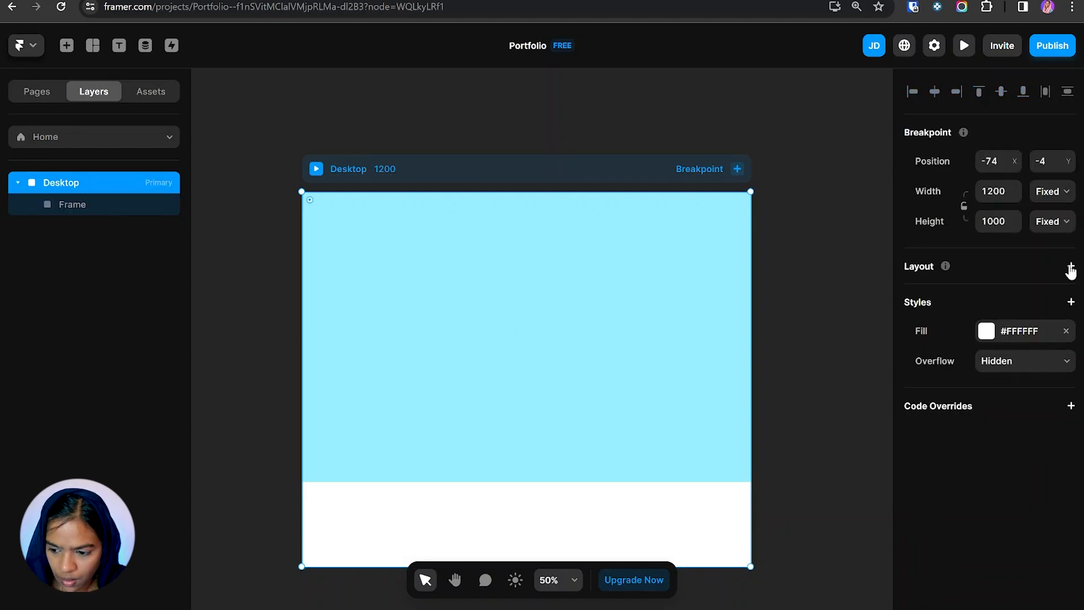
click(1070, 265)
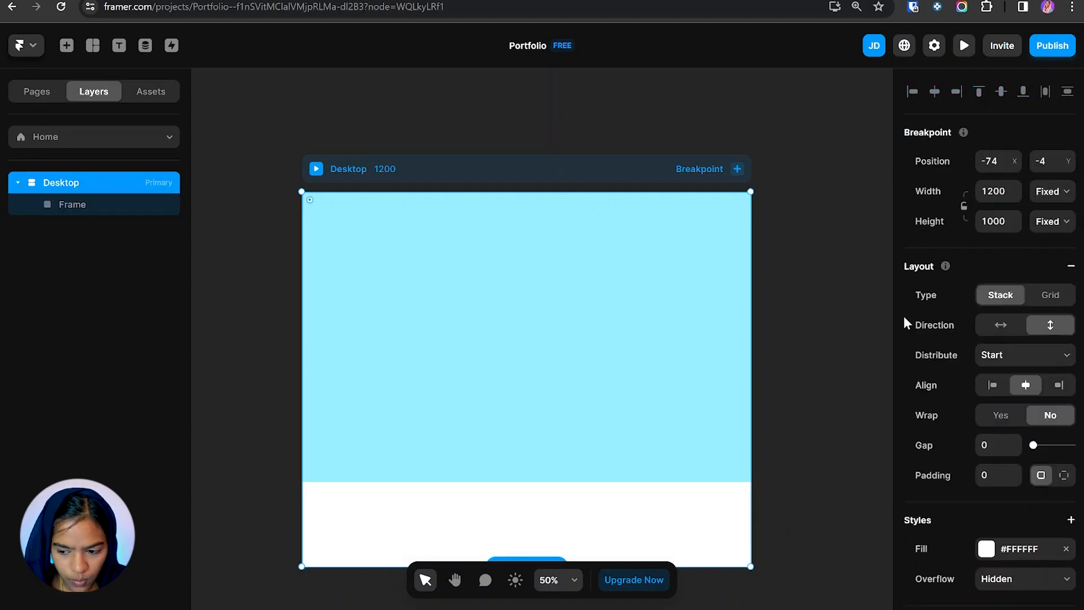
click(72, 204)
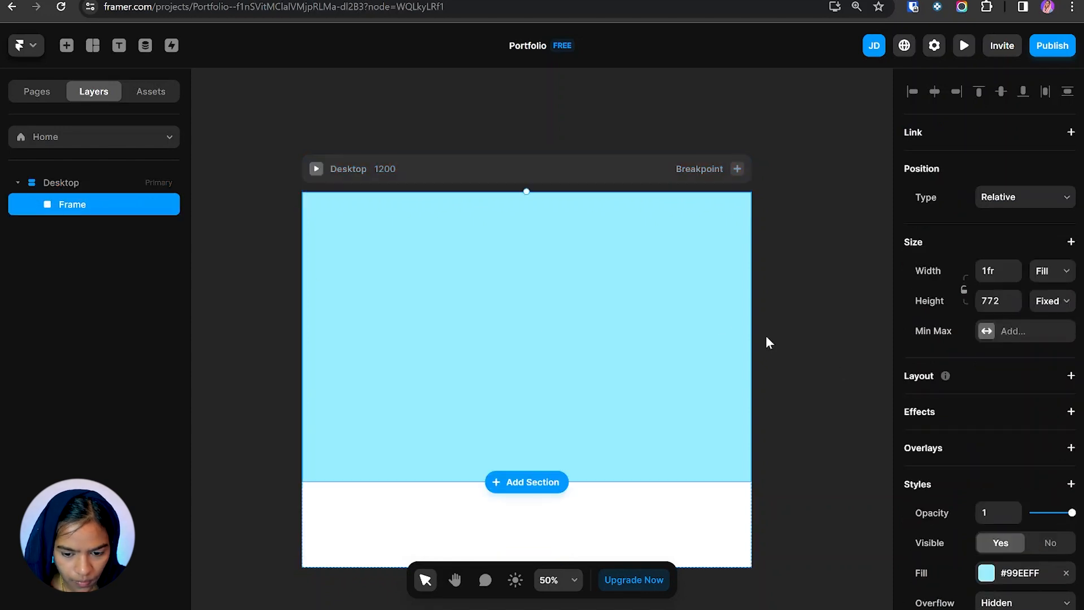
mouse_move(578, 513)
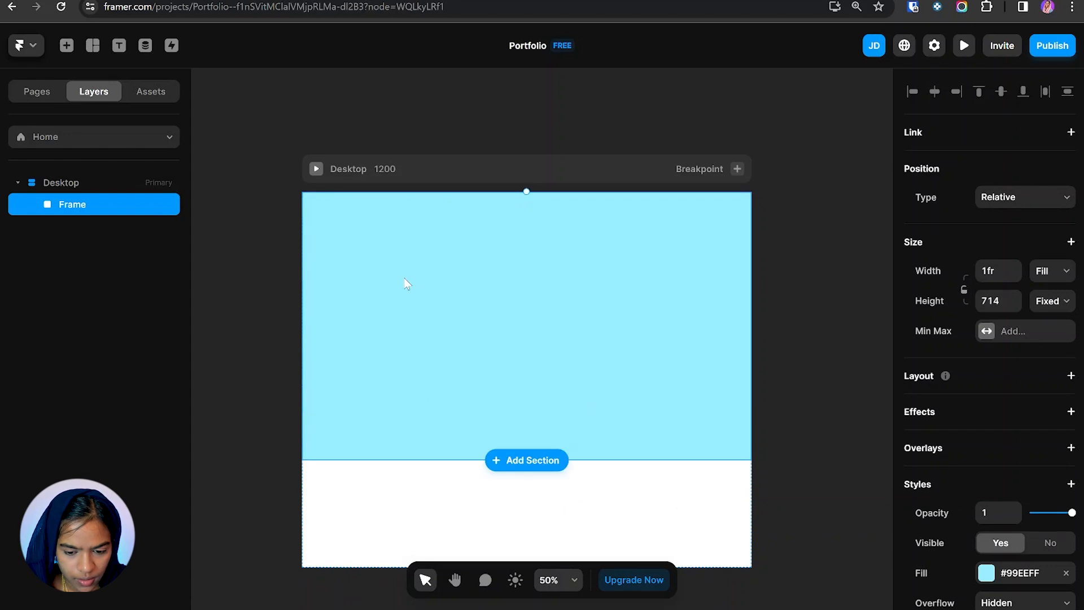
mouse_move(994, 483)
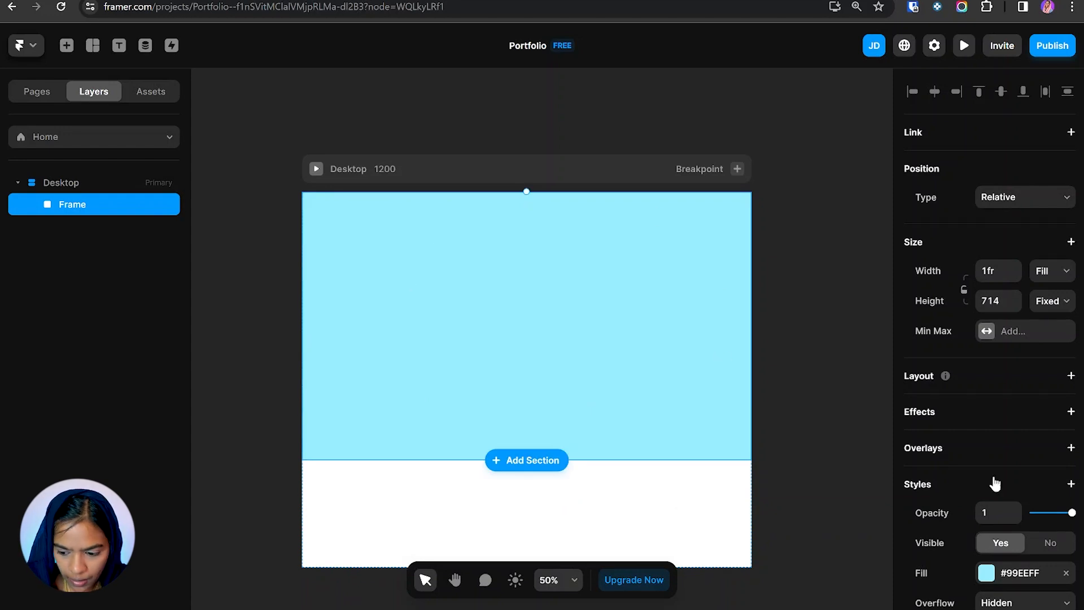
mouse_move(994, 579)
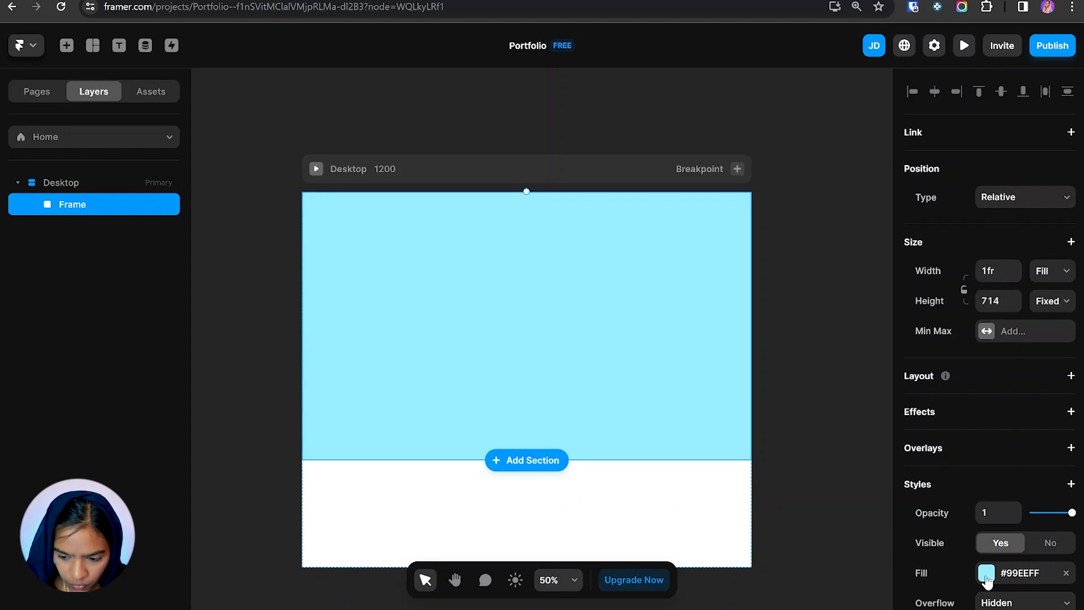
Step: Switch the hero fill to Image and choose the dark purple gradient picture
click(984, 572)
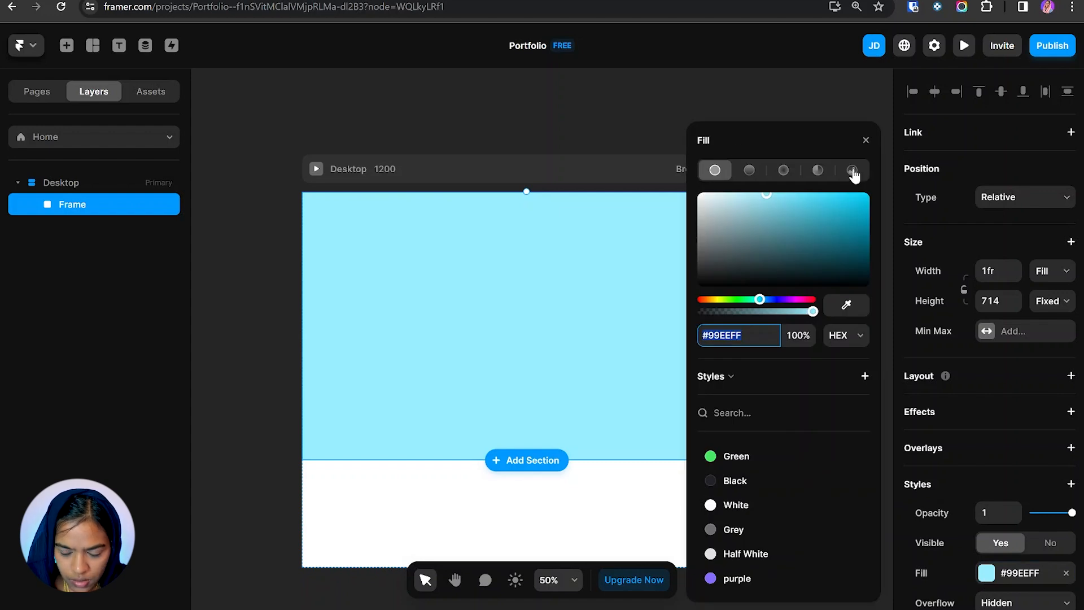
click(852, 170)
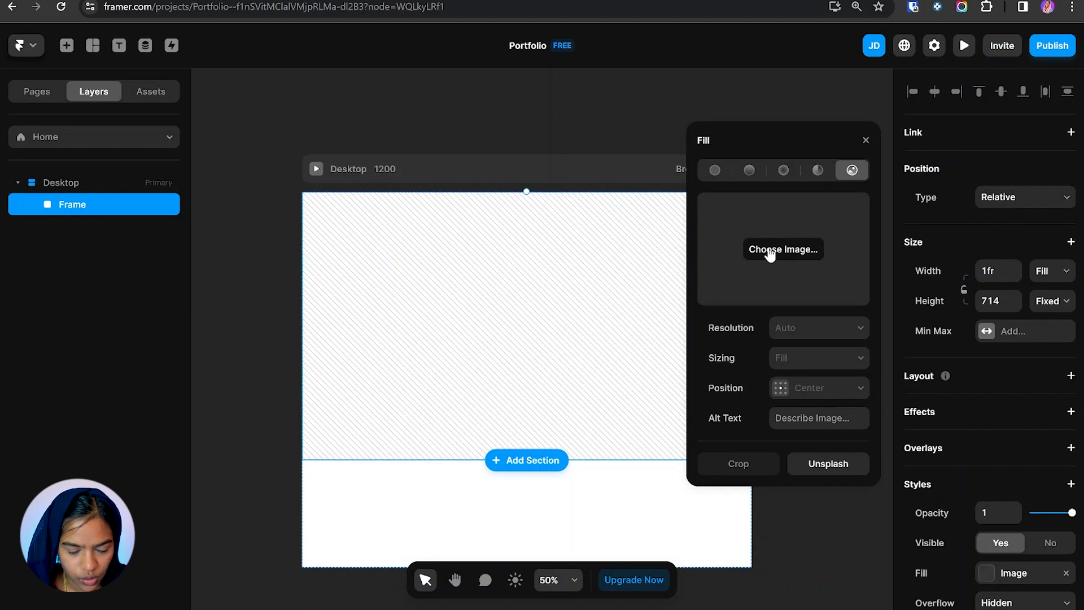
click(782, 249)
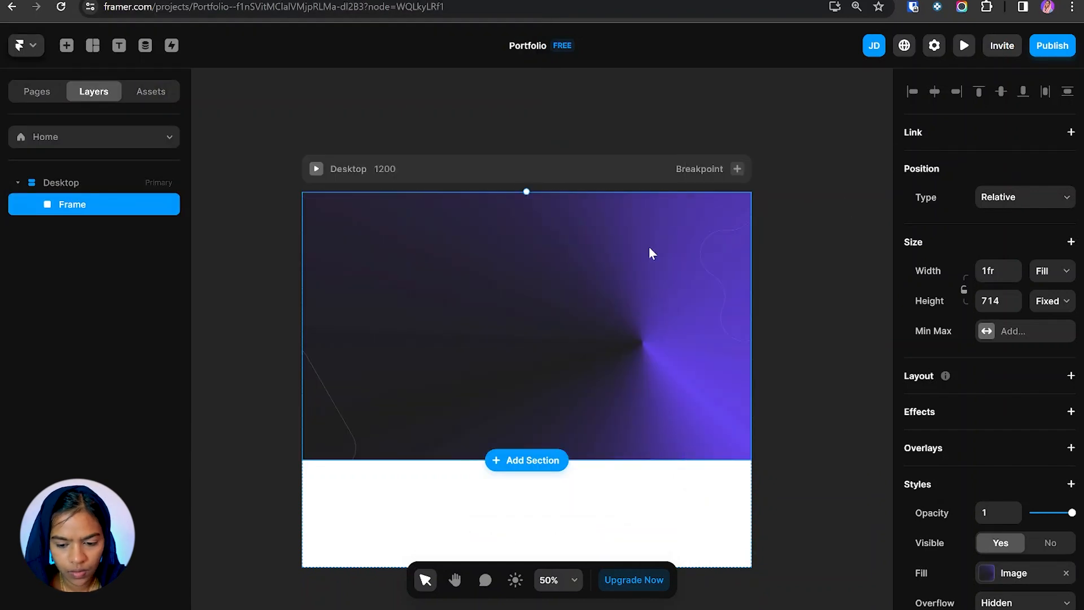
mouse_move(553, 386)
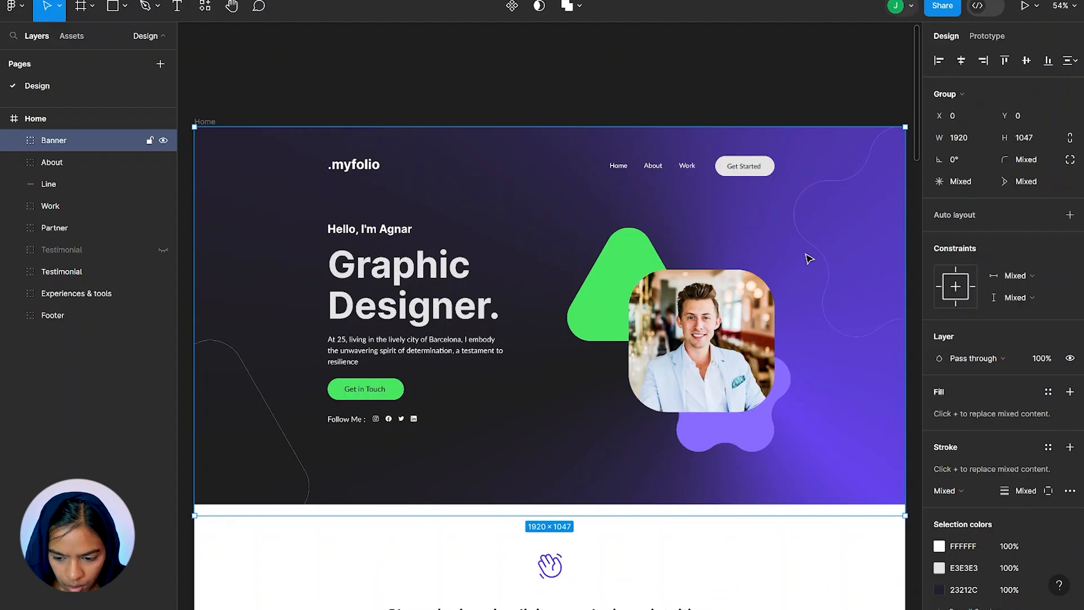
mouse_move(352, 353)
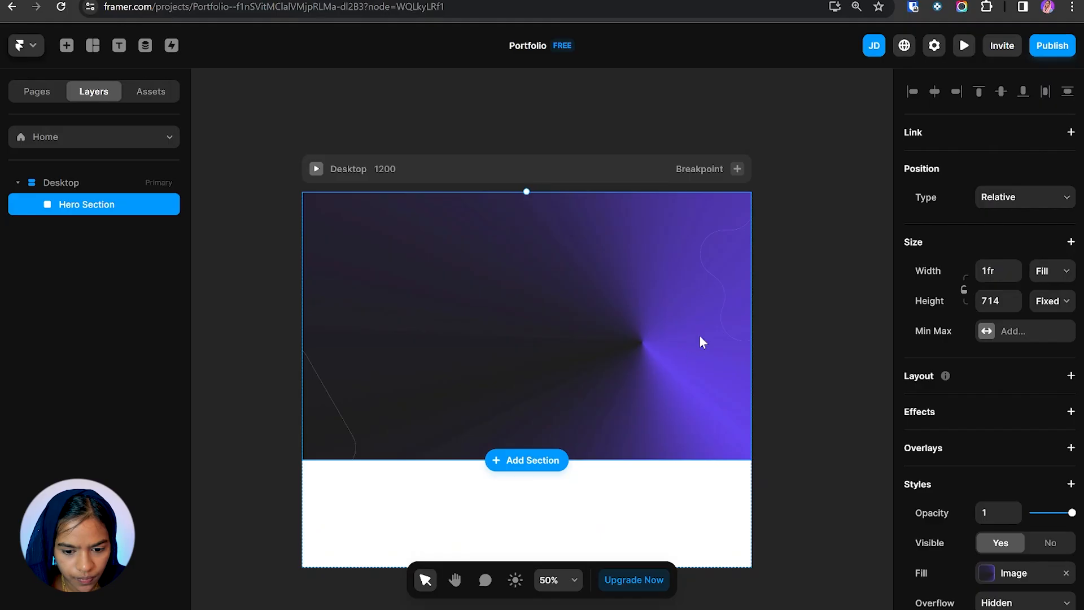
Step: Insert a Full wrap frame with a horizontal stack layout holding two child frames
click(92, 45)
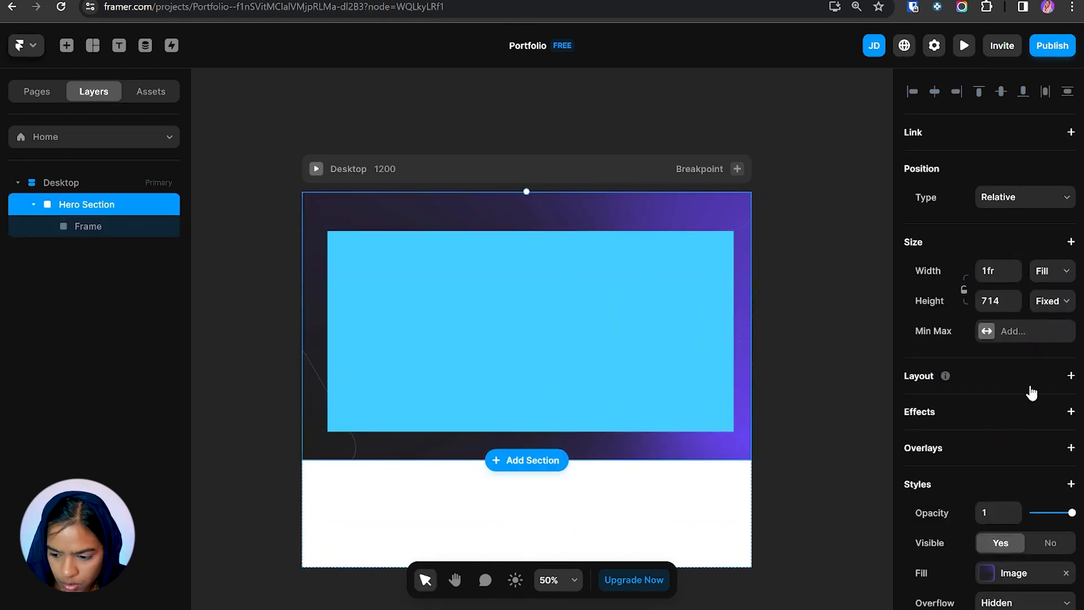
click(1071, 375)
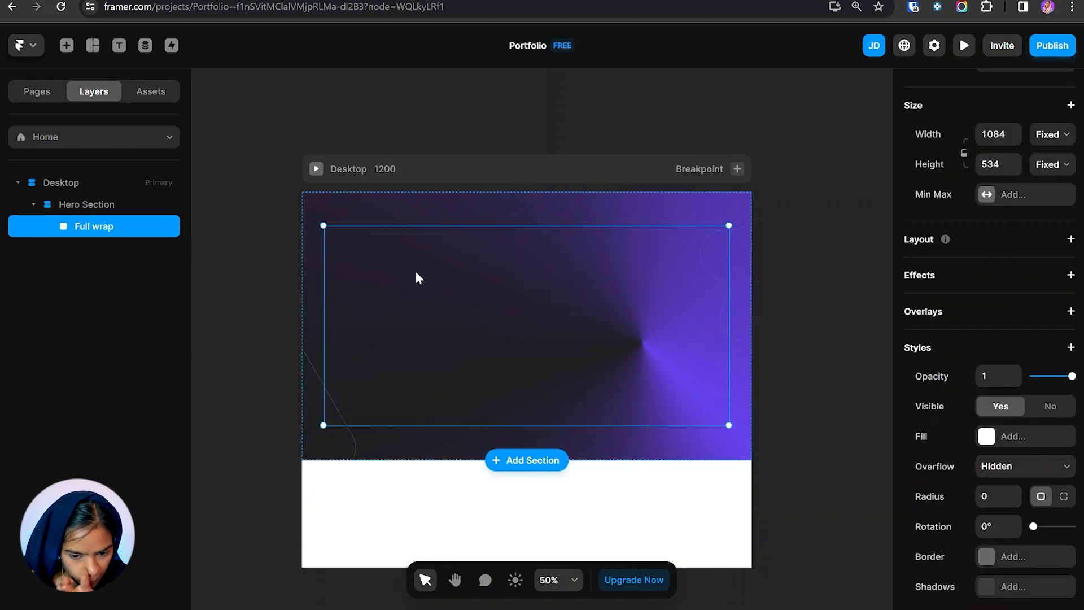
mouse_move(424, 276)
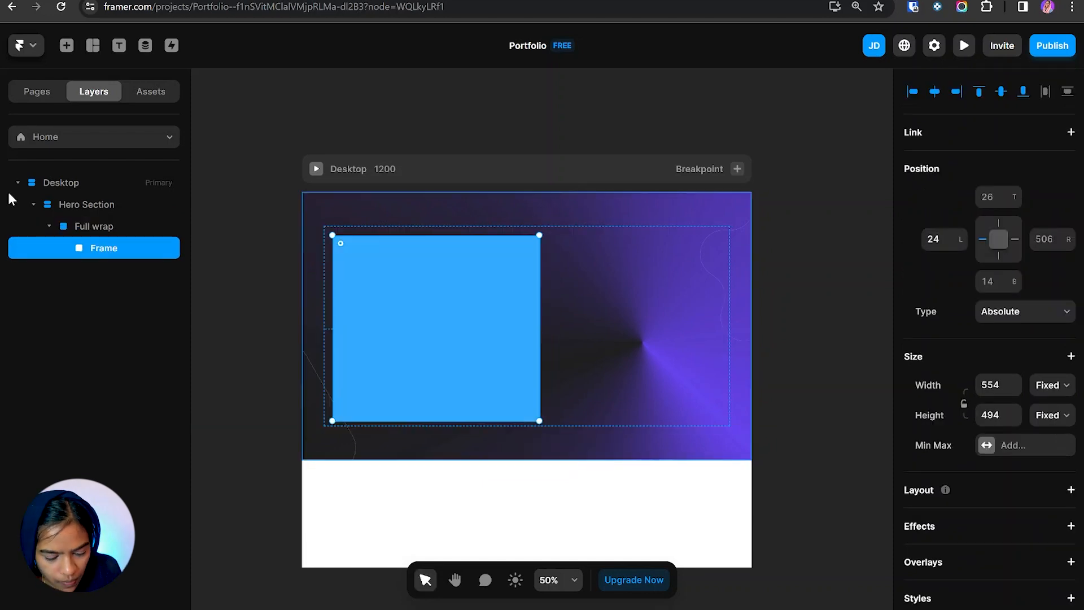
click(93, 226)
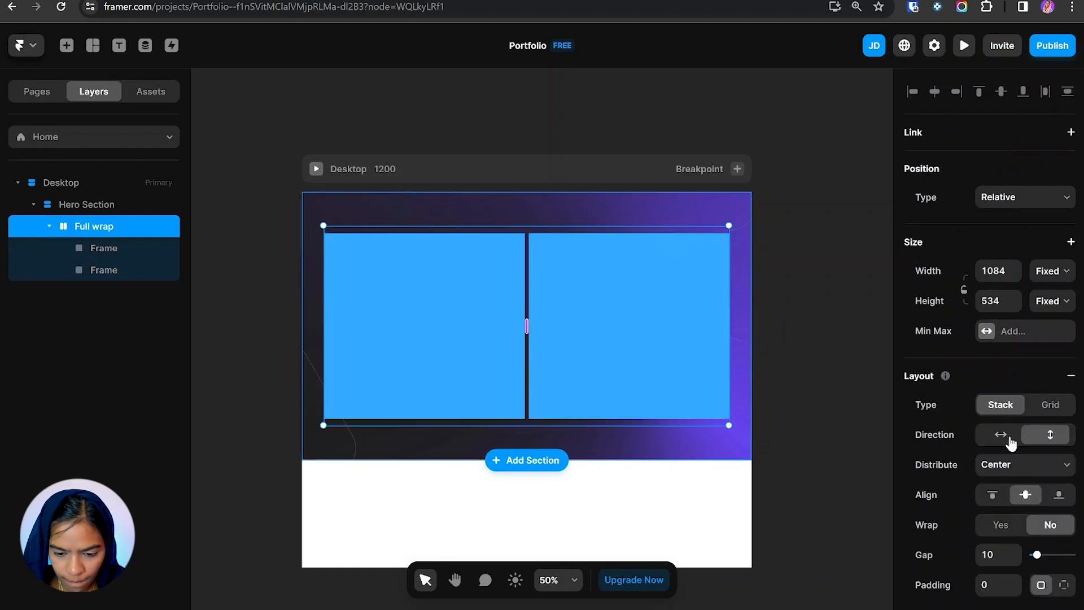
click(103, 247)
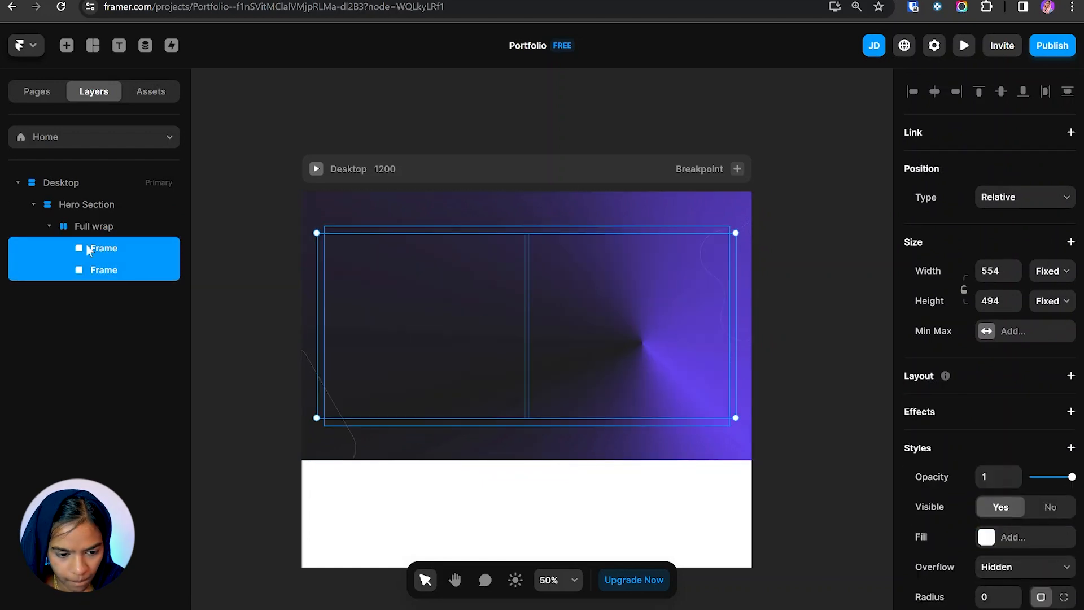
click(102, 248)
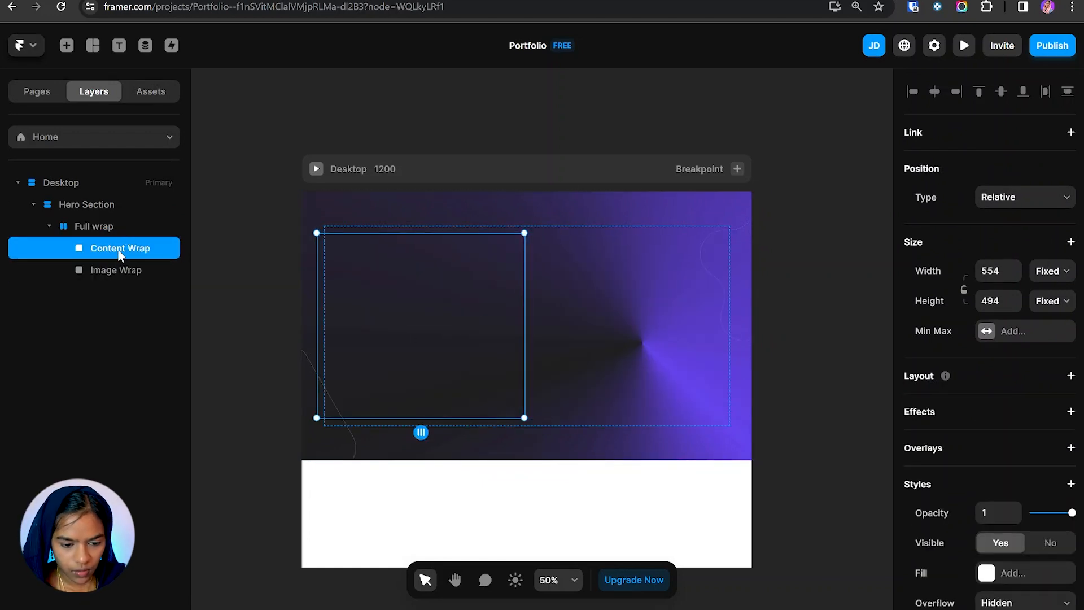
Step: Name the children Content Wrap and Image Wrap, and size Full wrap Fill width, Fit height
click(1051, 271)
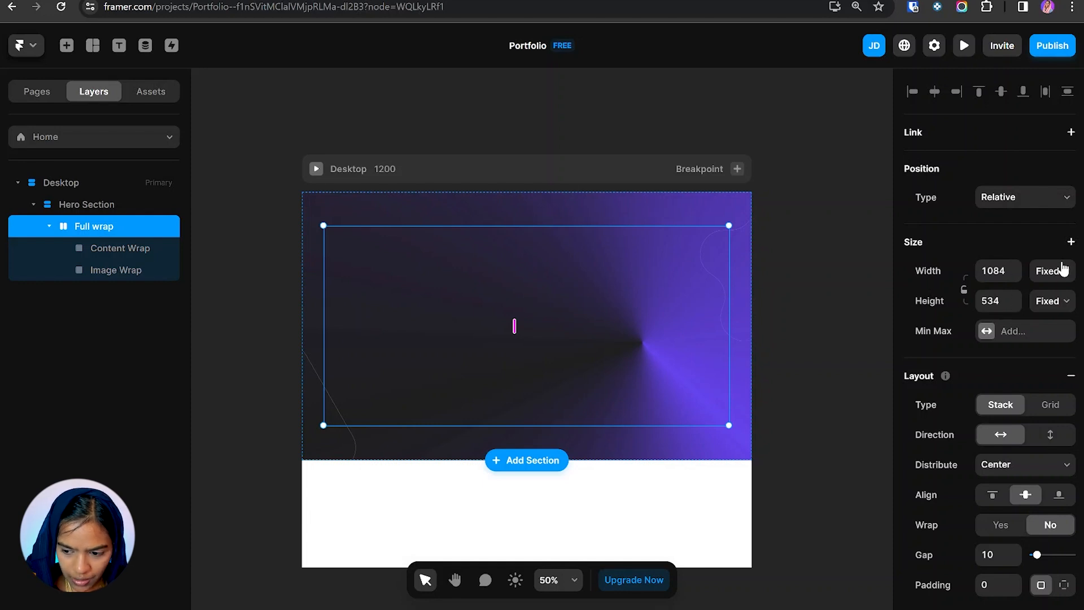
click(1050, 270)
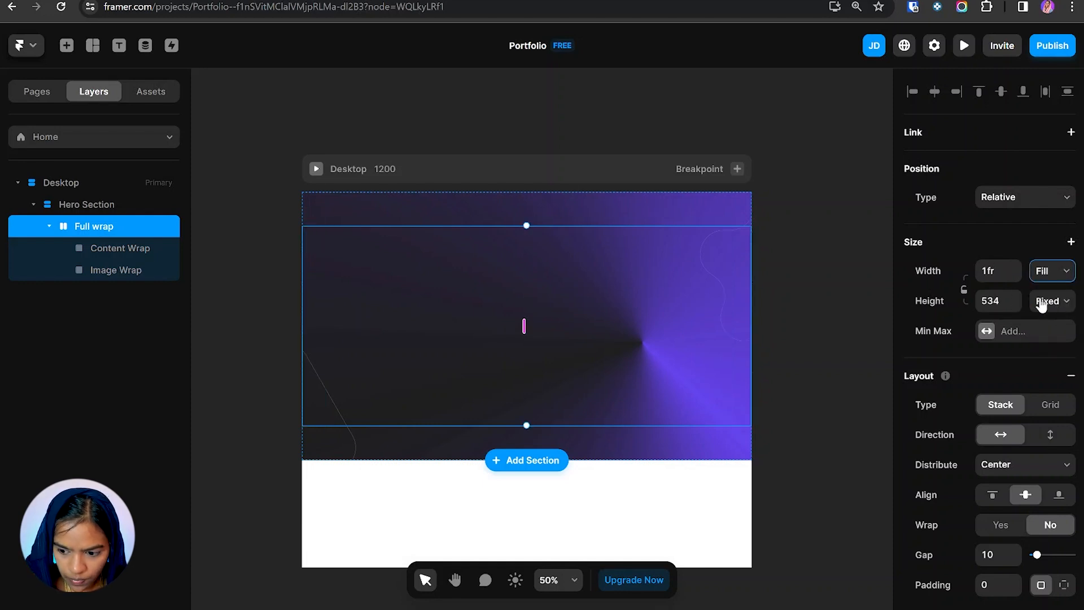
click(1049, 301)
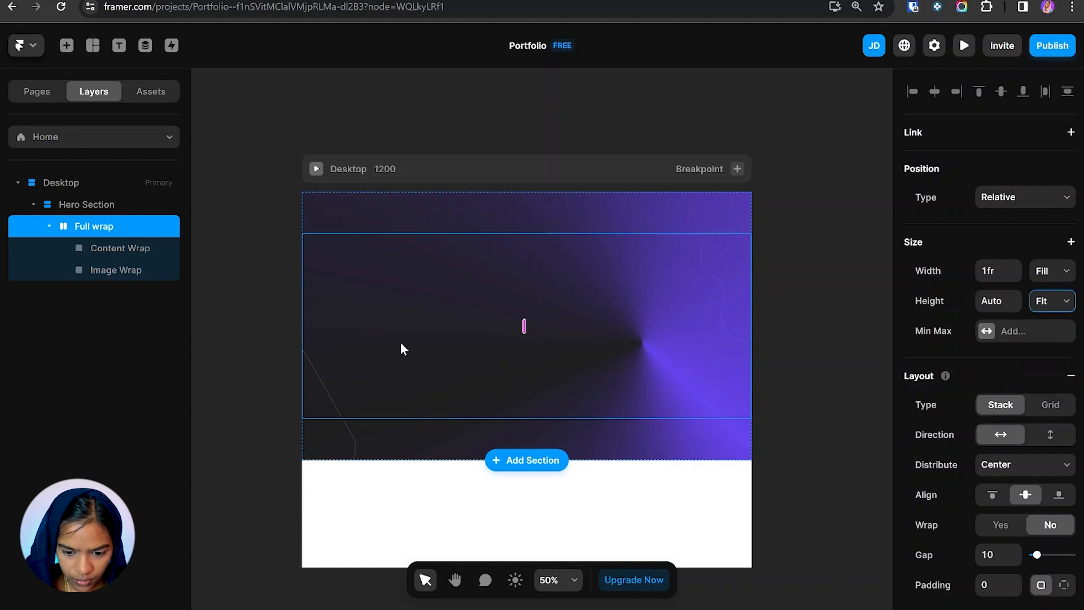
click(120, 247)
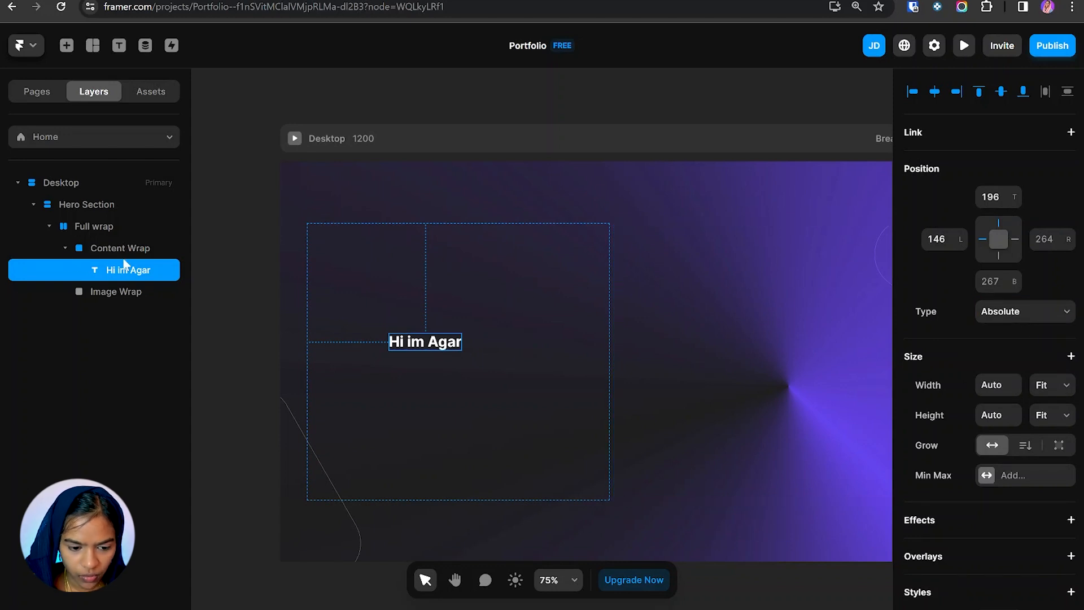
Step: Place the intro text into Content Wrap's stack layout and edit it
click(119, 247)
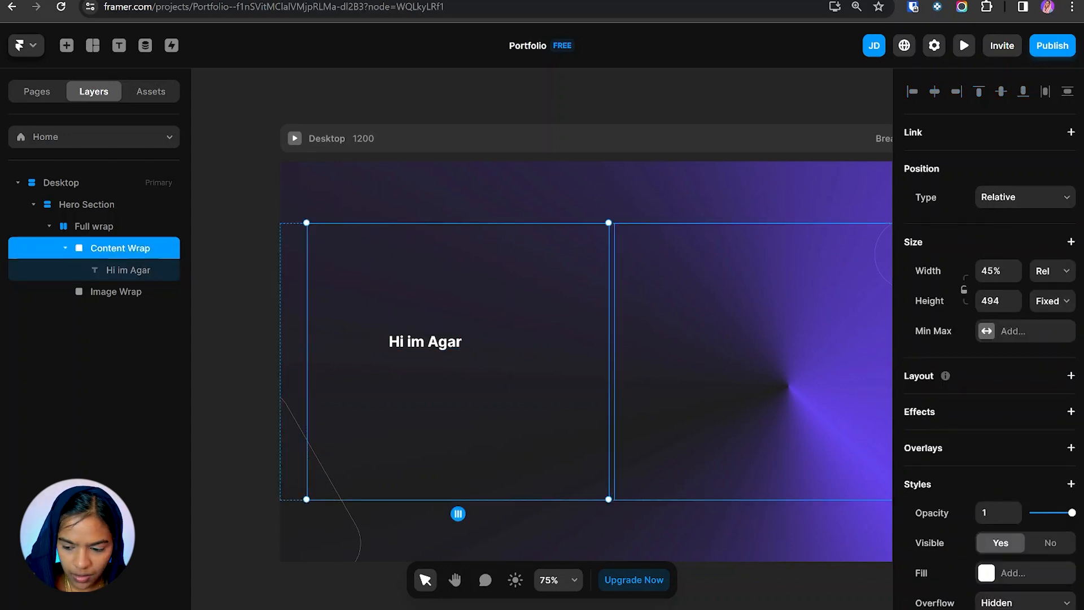
click(128, 270)
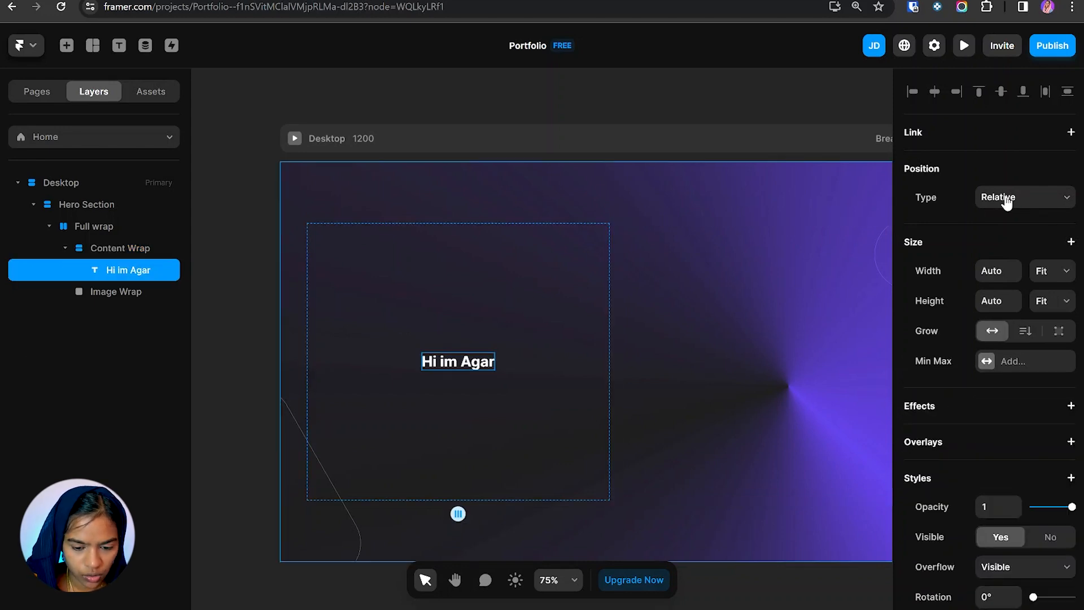
double_click(128, 269)
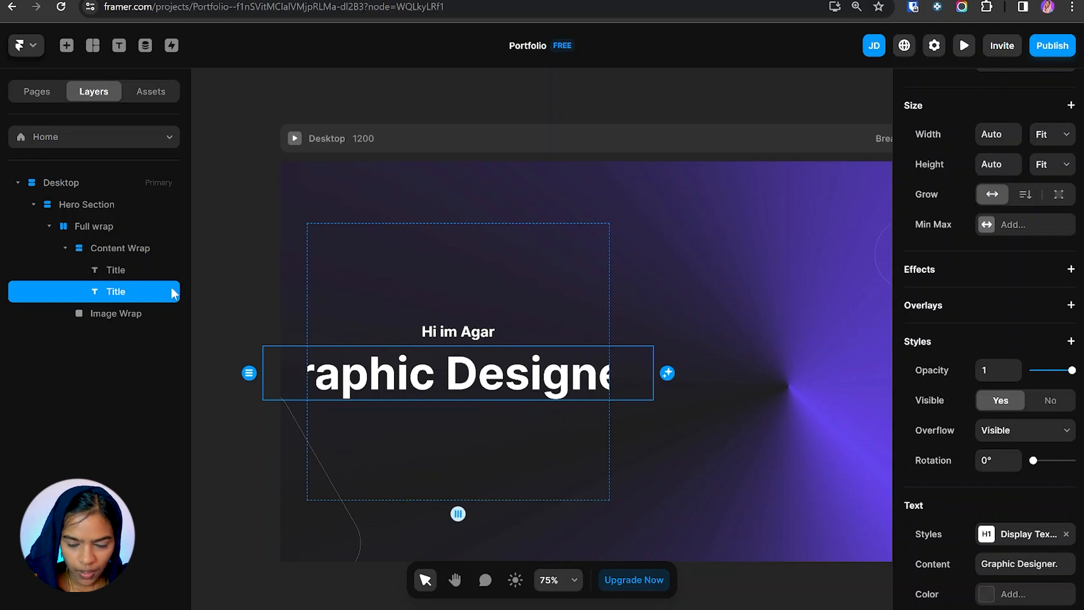
scroll(up, 3)
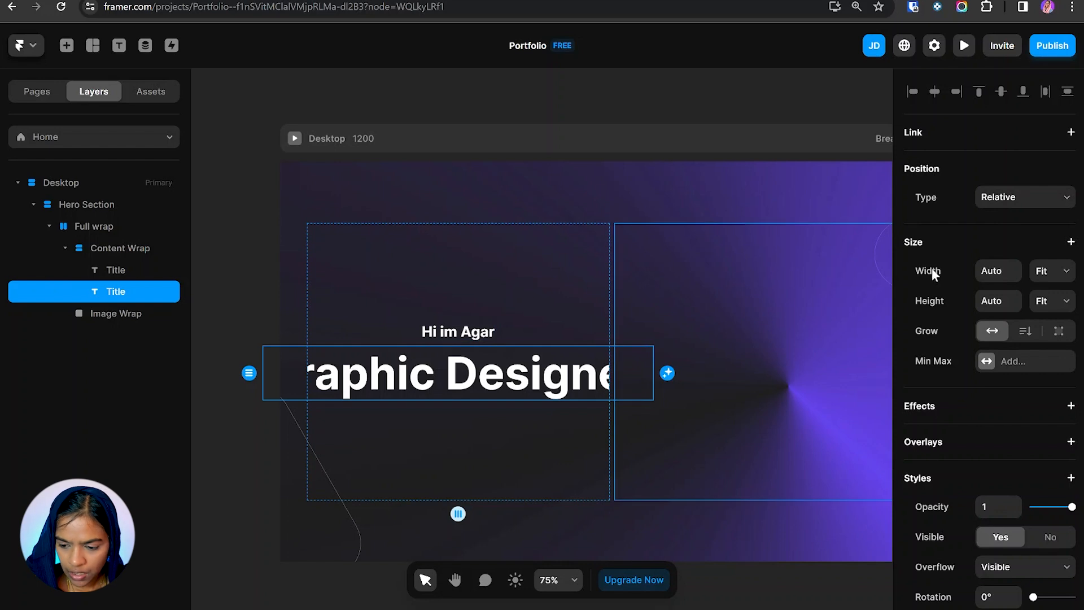
Step: Make the 'Graphic Designer.' heading fill Content Wrap's width, then select the title layer
click(1049, 270)
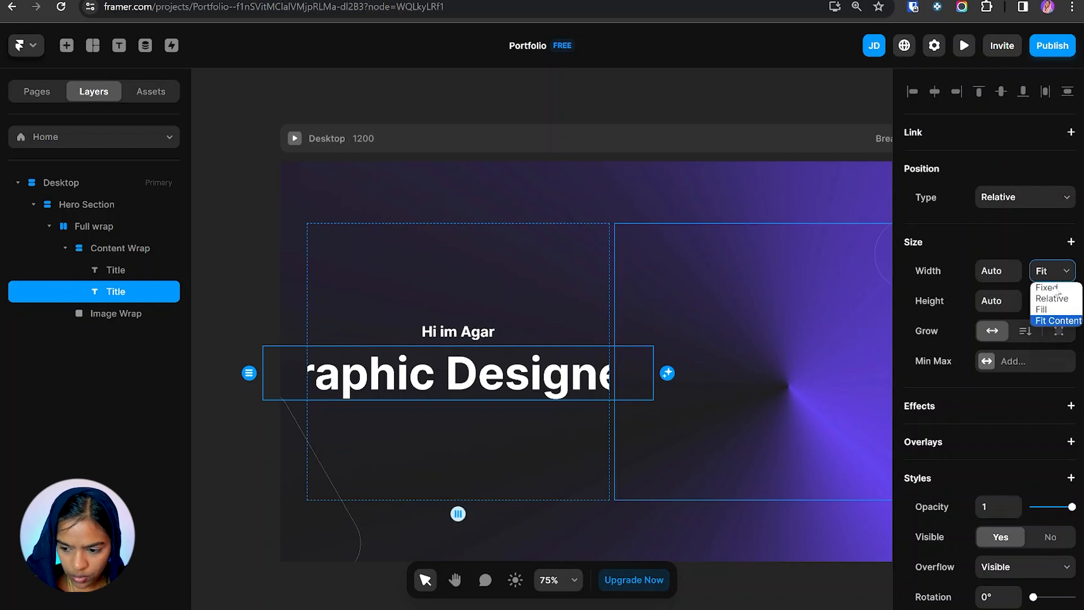
mouse_move(1042, 308)
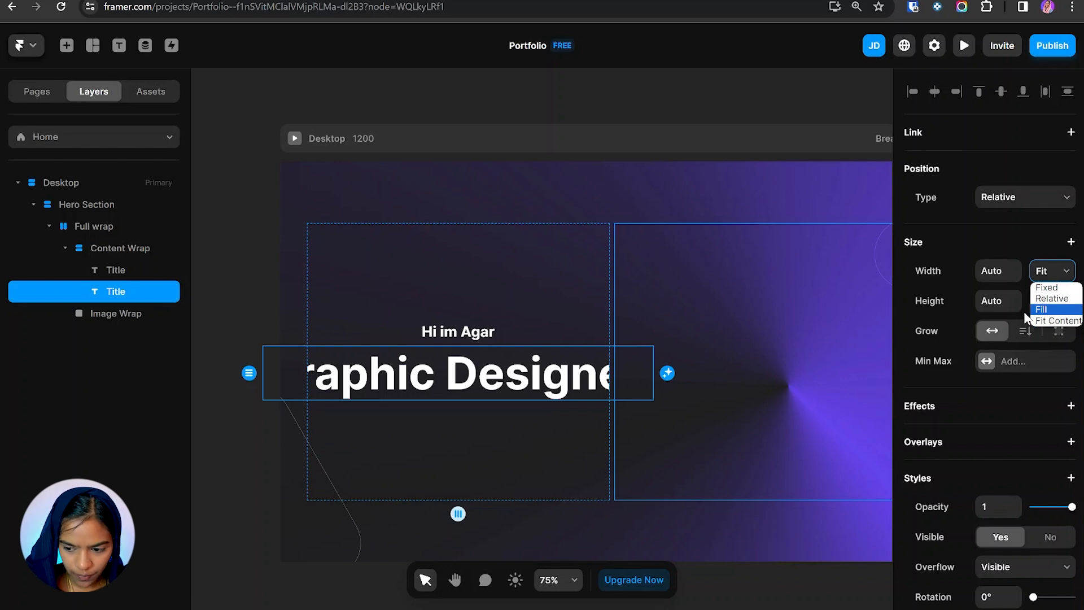
click(1041, 309)
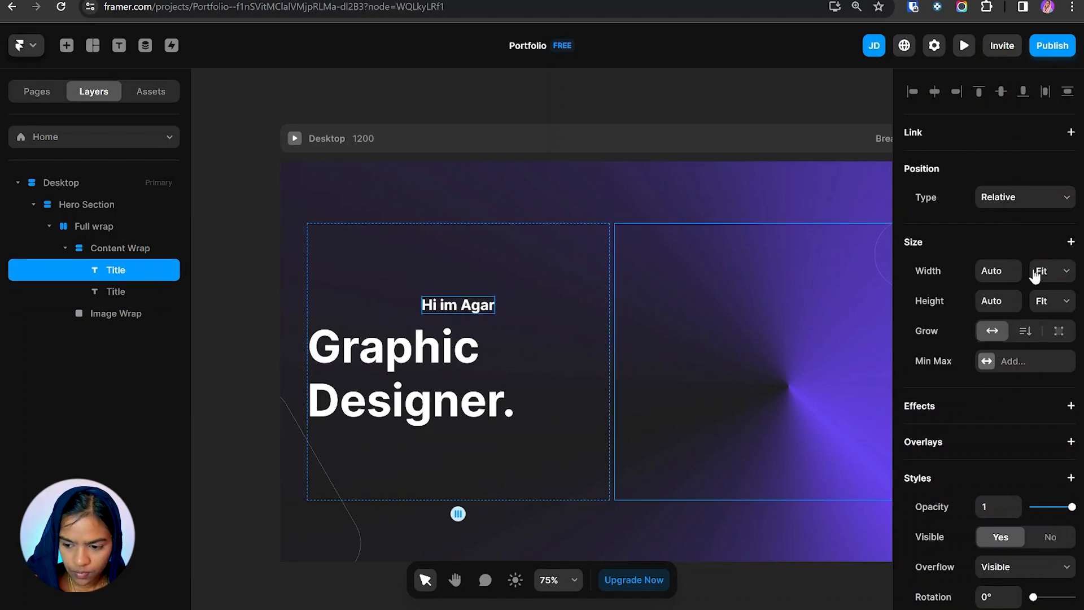
click(1050, 270)
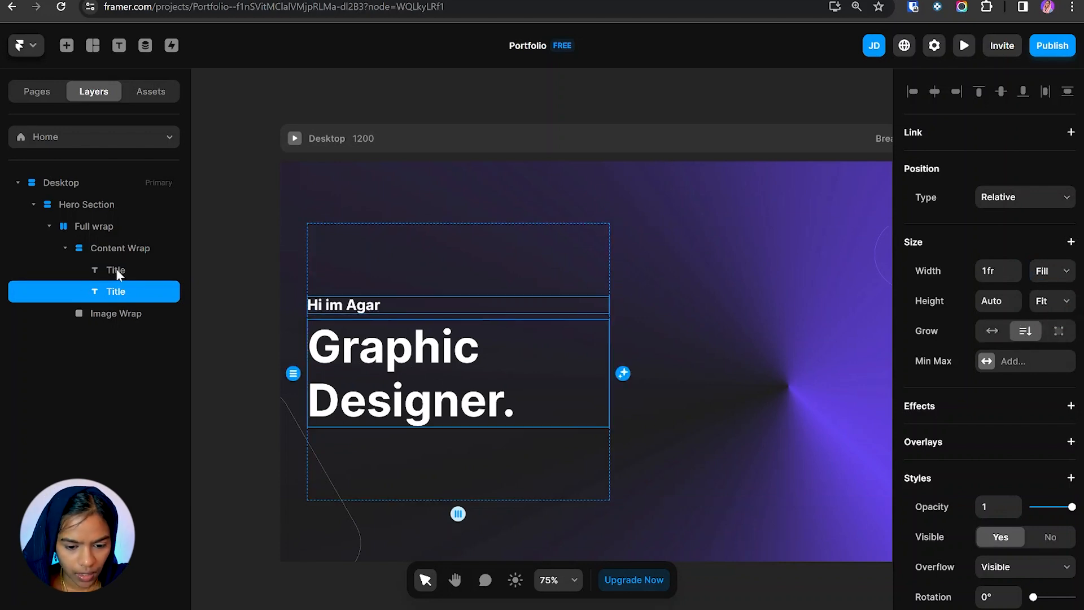
click(114, 270)
text(Para)
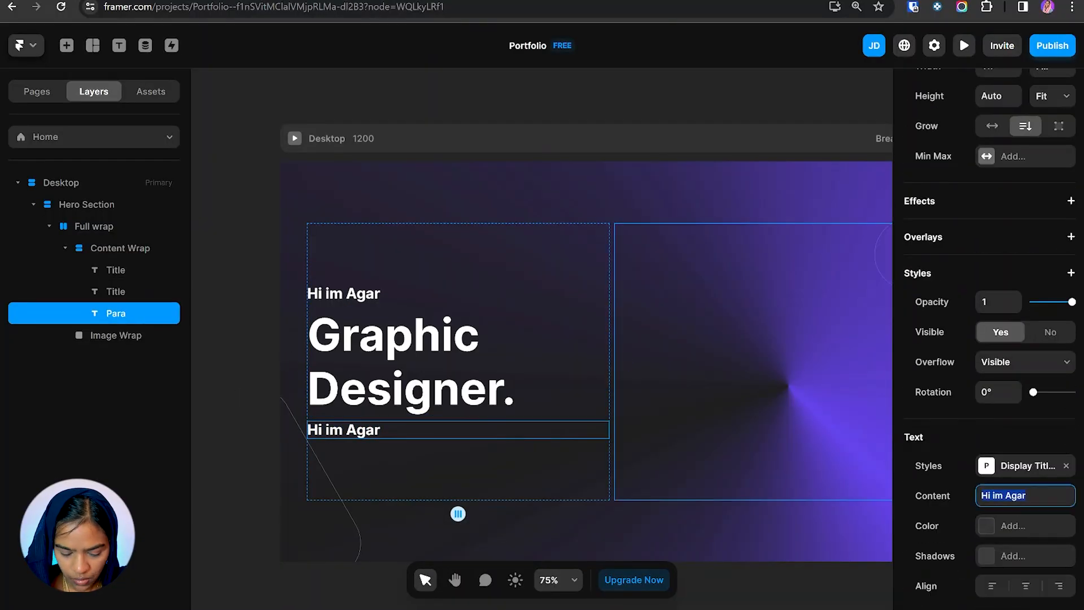
Step: Enter the Barcelona intro sentence and give the Get Started label a smaller text style
click(1021, 466)
text(Get Started)
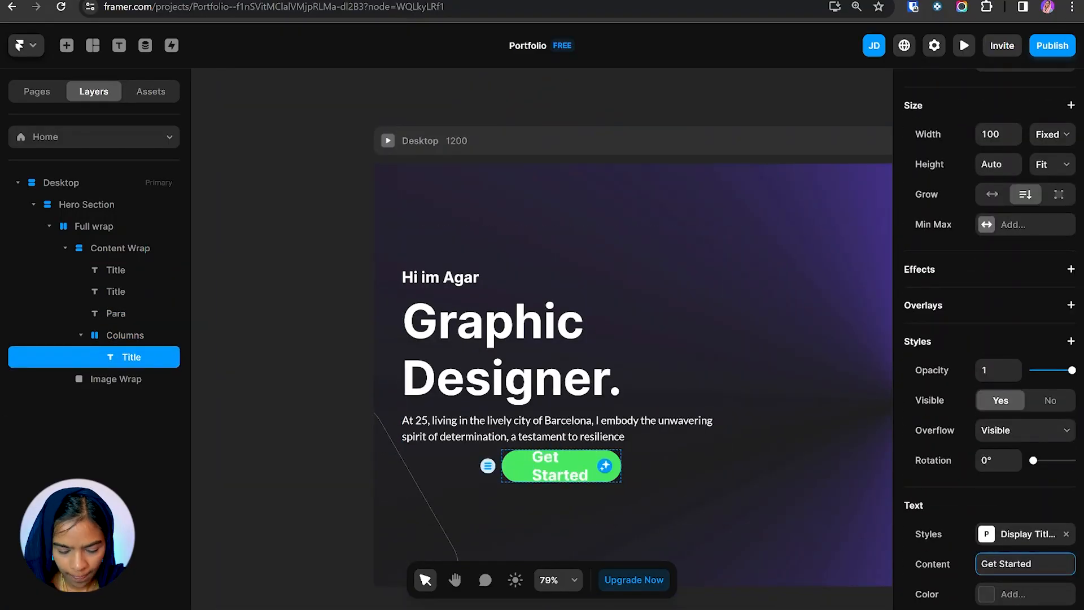
click(1027, 533)
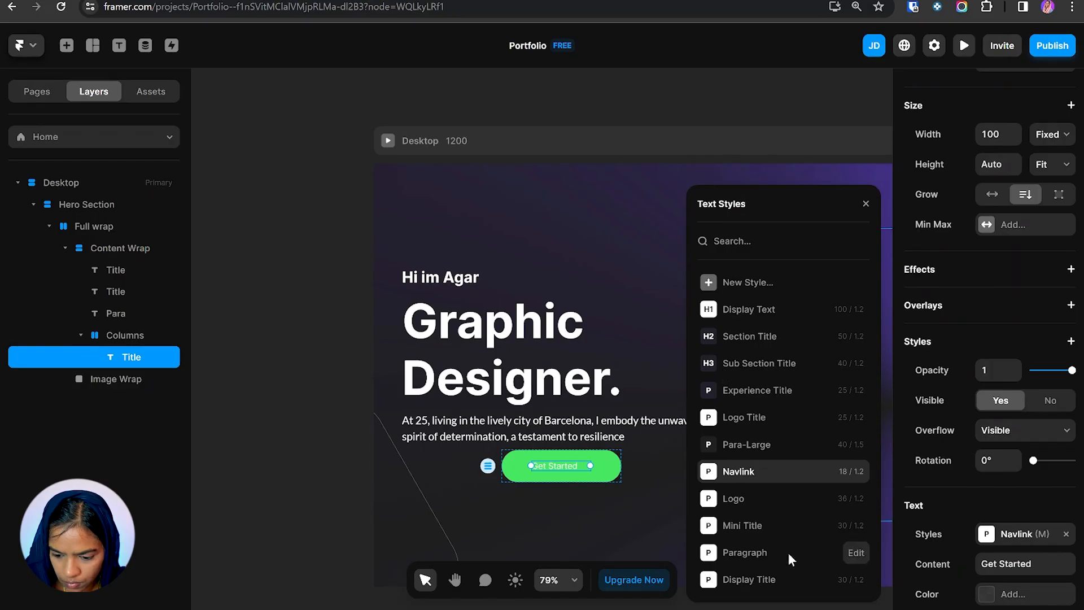
click(744, 552)
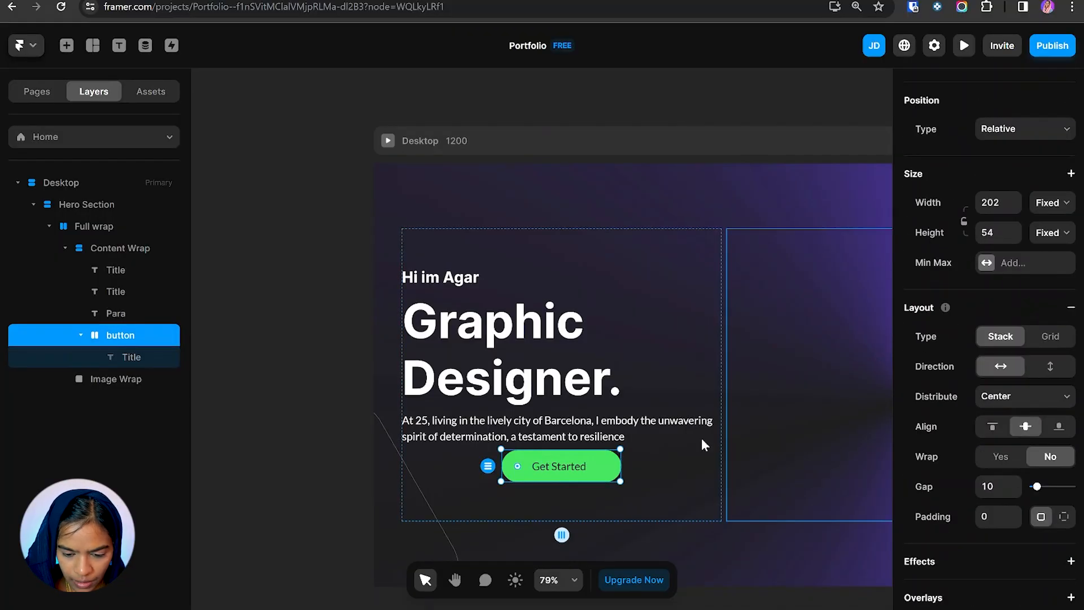
mouse_move(966, 230)
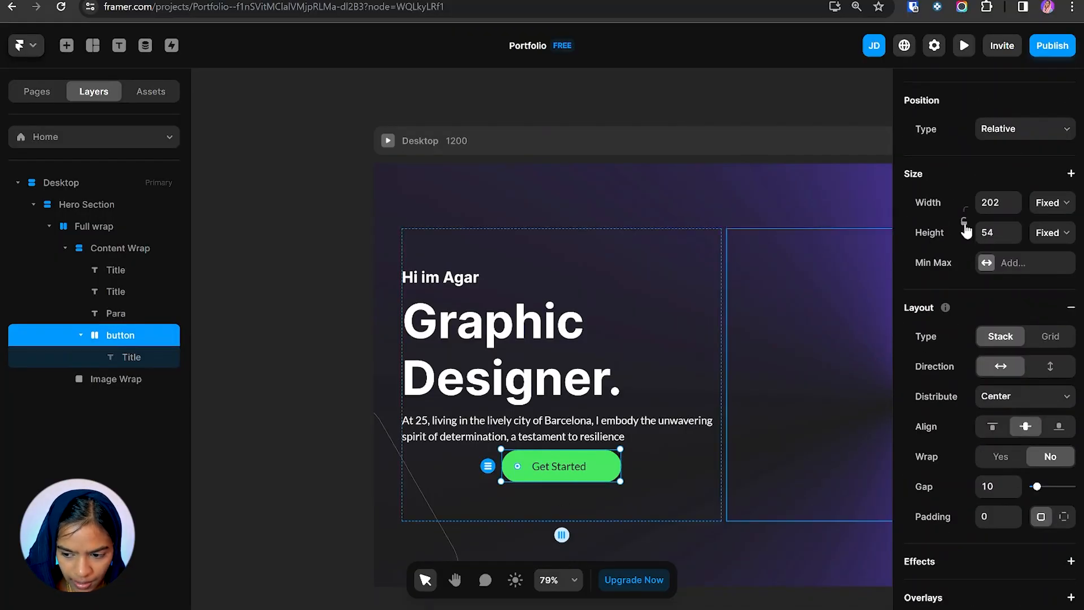
Step: Size the Get Started button to Fit Content with 10/30 padding, left-aligned
click(1048, 202)
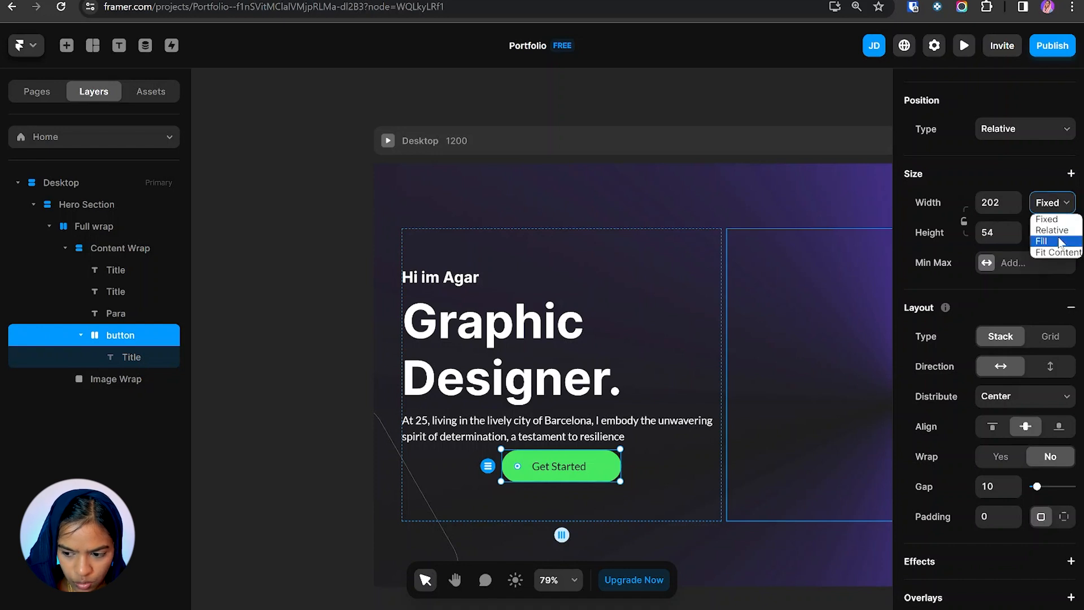
click(1056, 252)
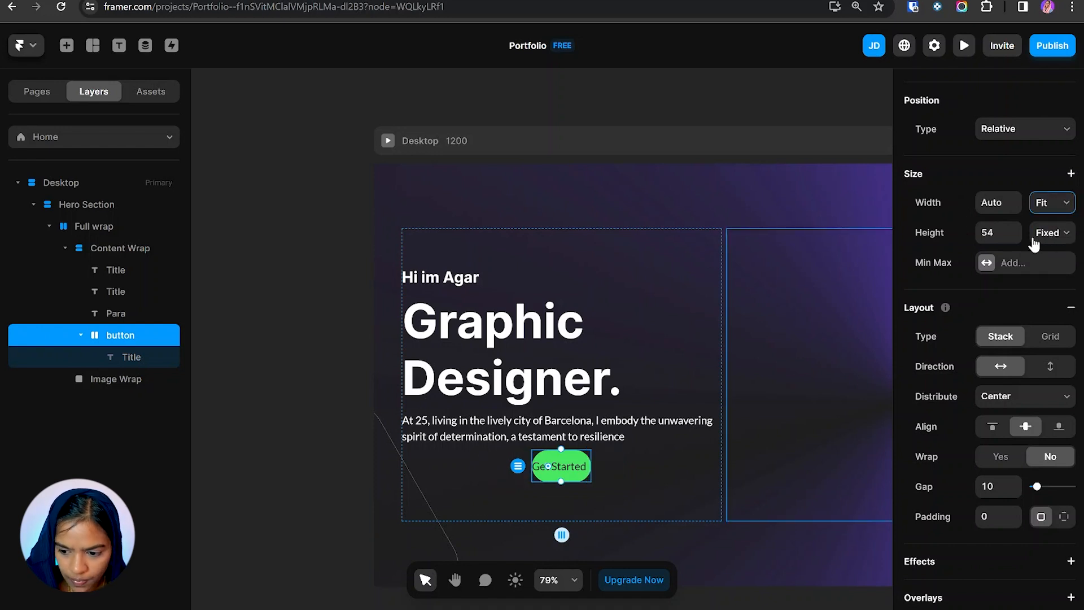
click(1050, 232)
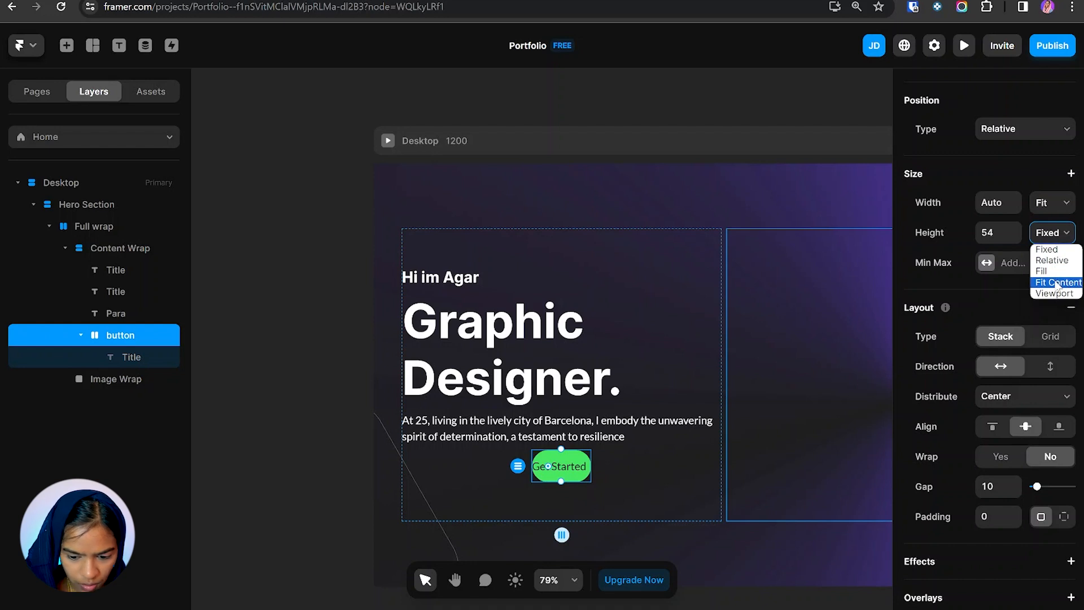
click(1053, 282)
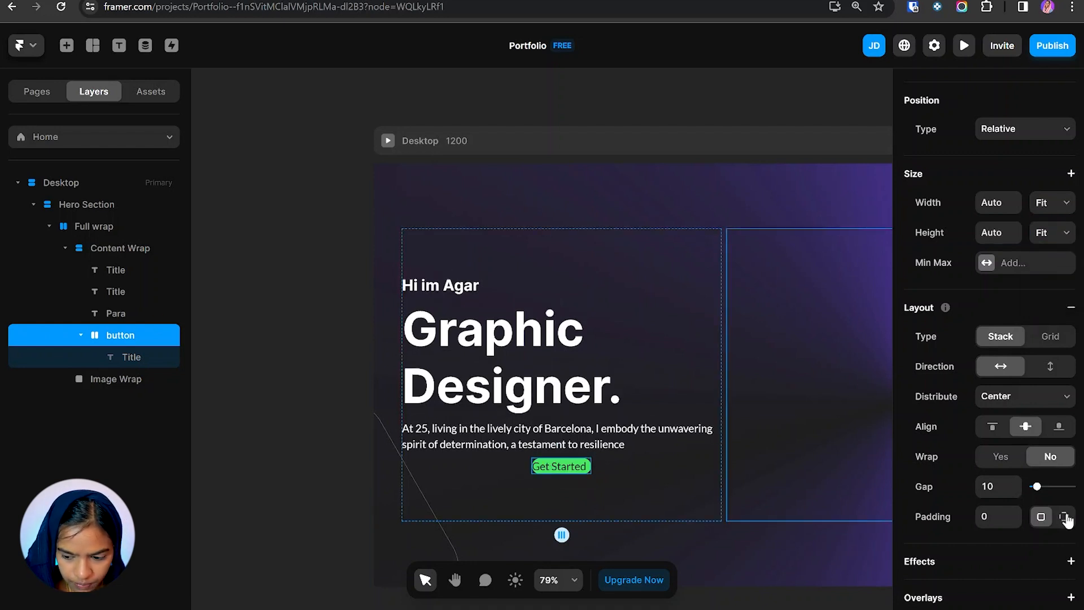
click(1063, 516)
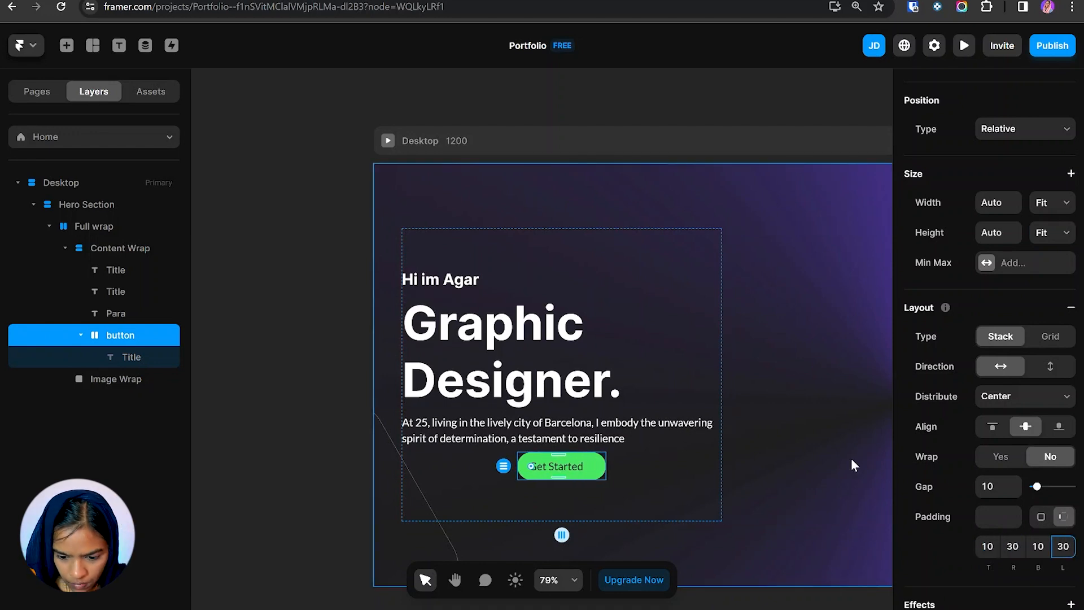
click(120, 247)
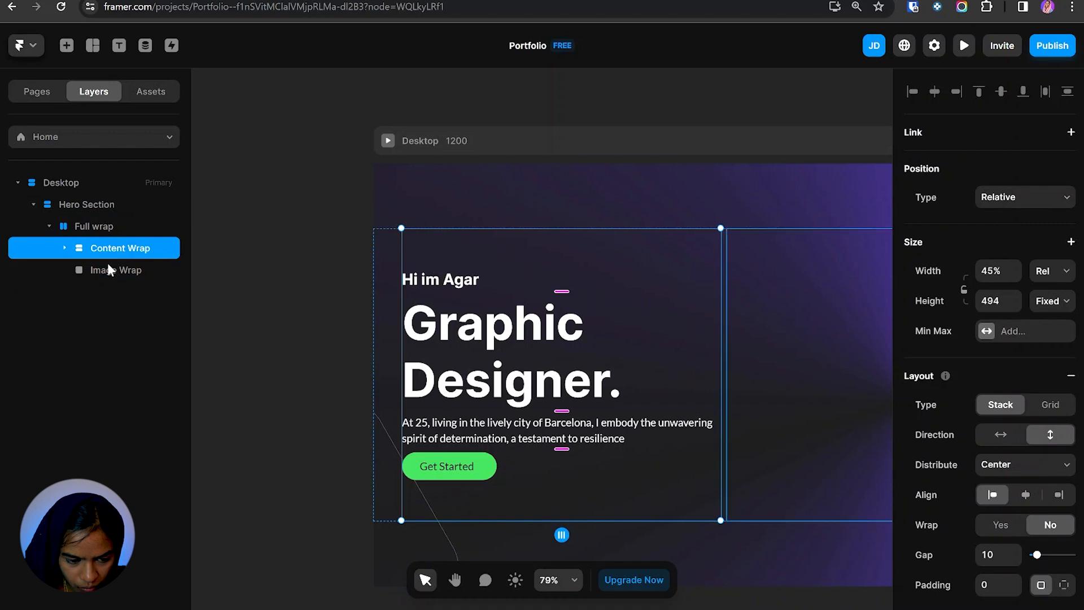
Step: Insert a frame below the button and name it Social Media
click(64, 247)
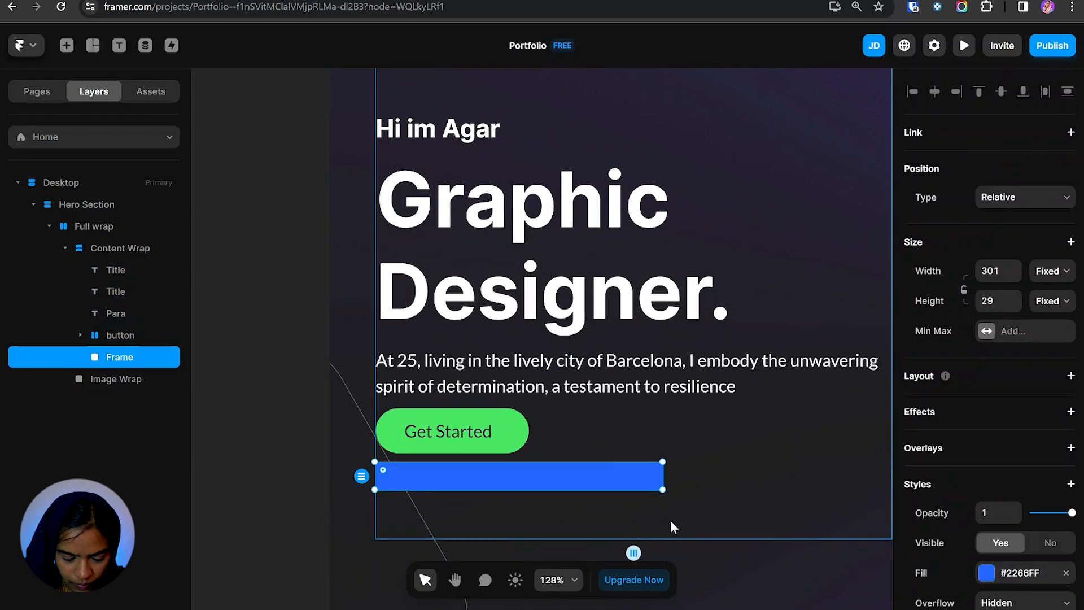
double_click(119, 356)
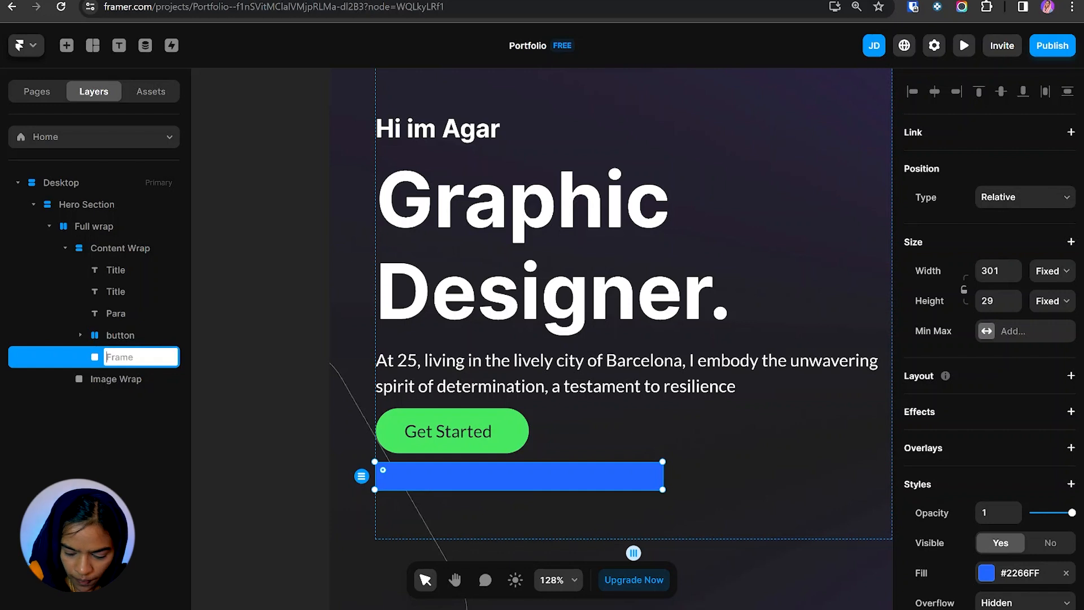
text(Social)
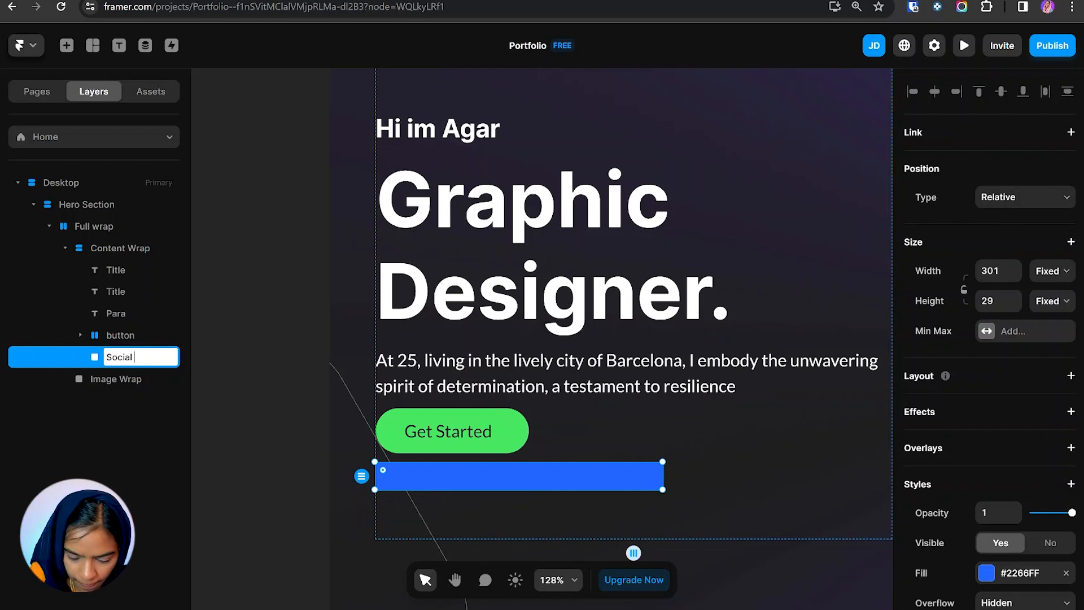
text(Media)
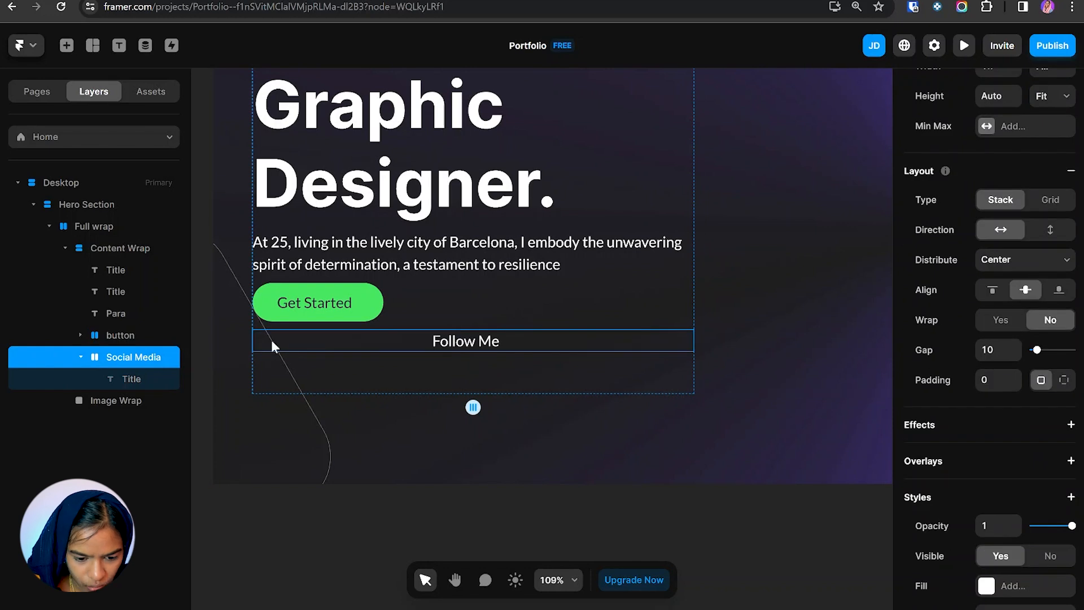
Step: Make both the Social Media row and its Follow Me: label fill the available width
click(130, 378)
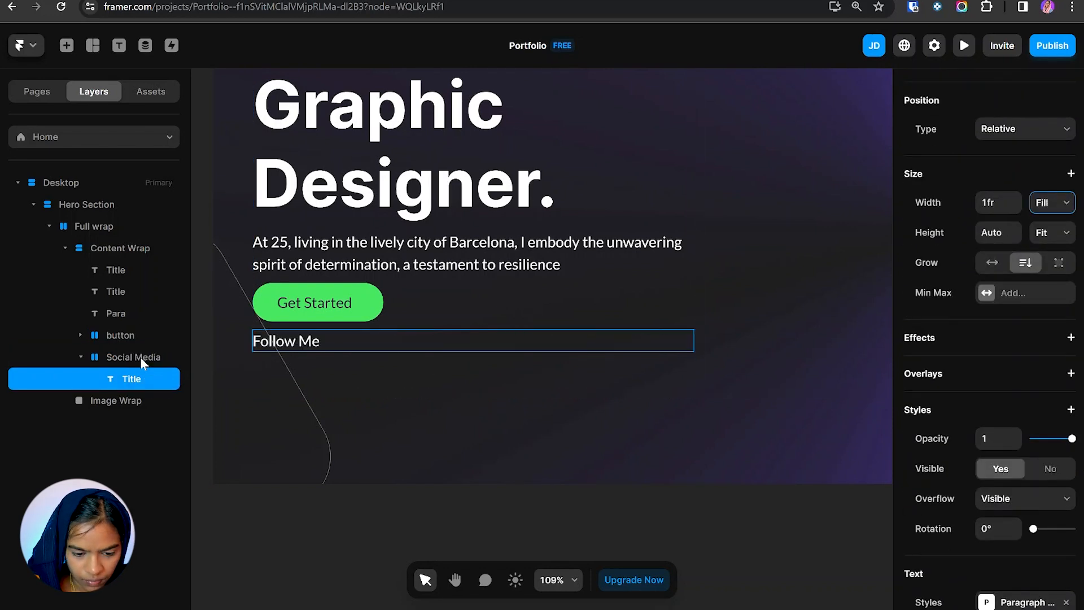
click(130, 357)
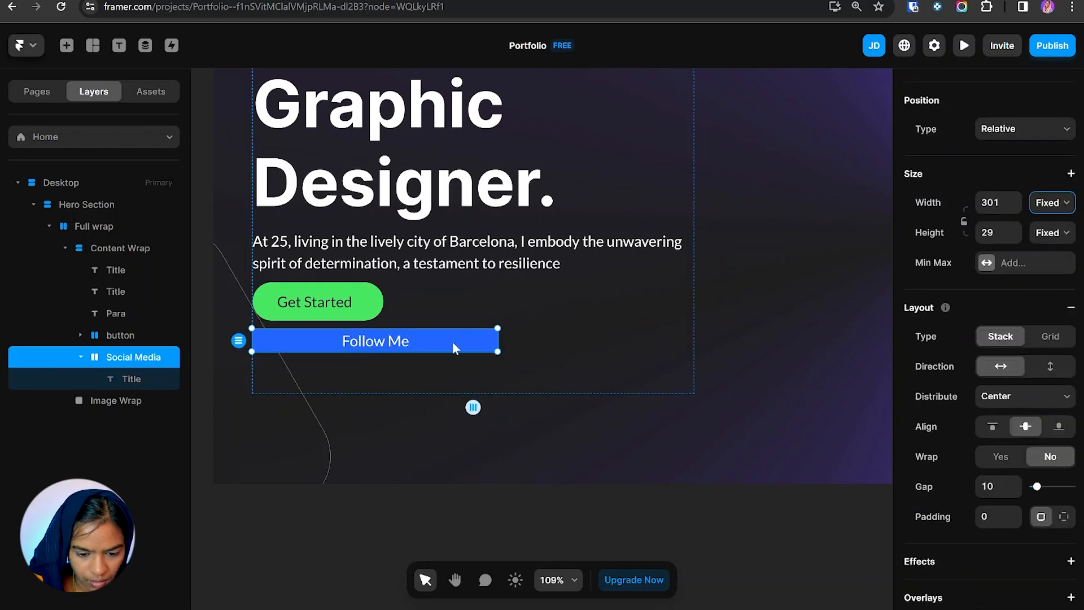
click(1049, 202)
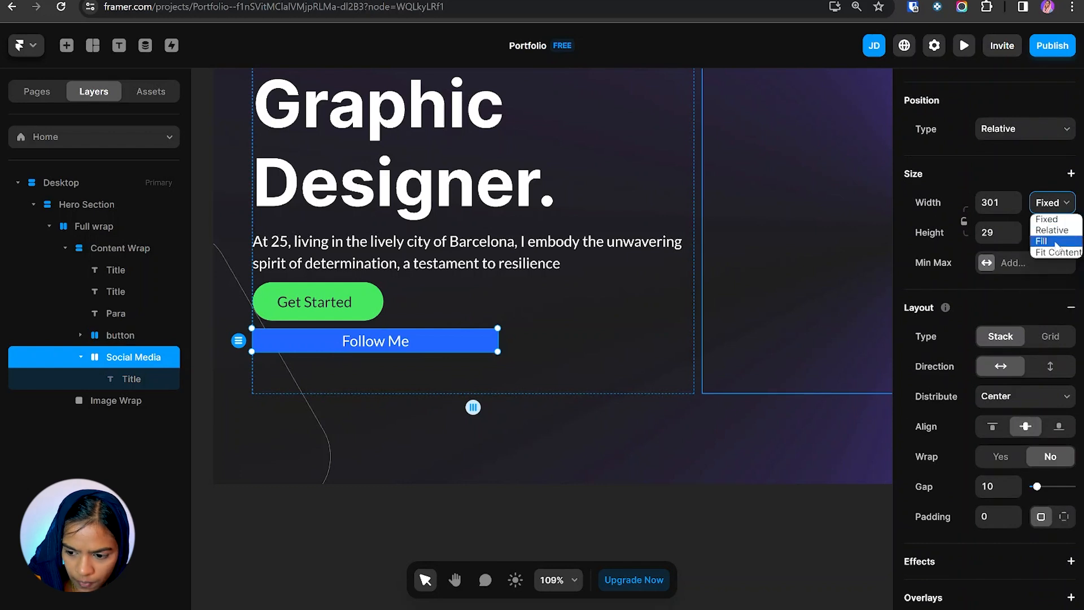
click(1048, 241)
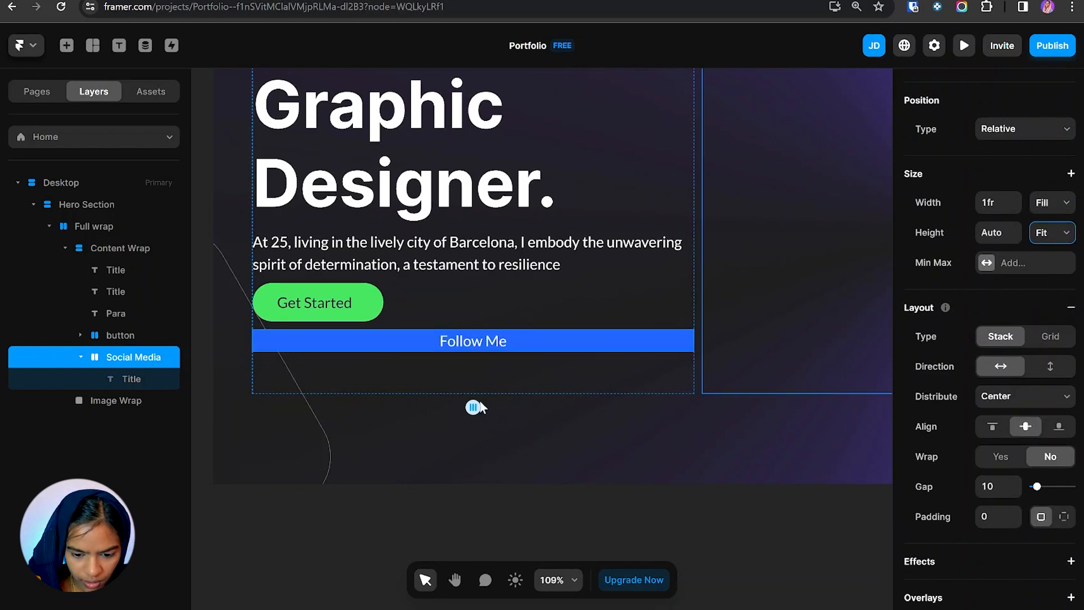
click(130, 378)
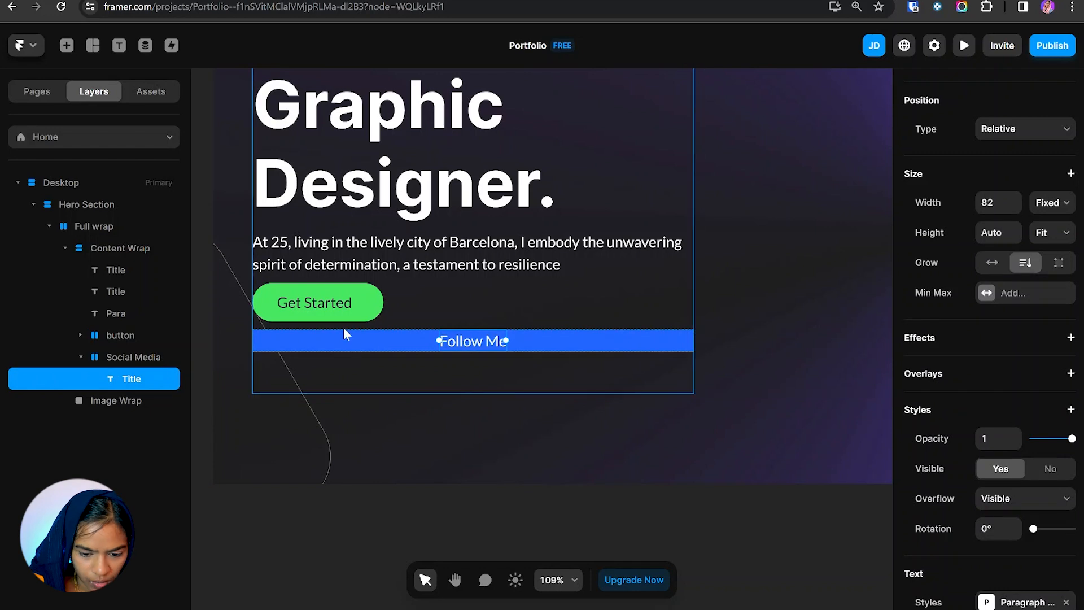
click(1049, 202)
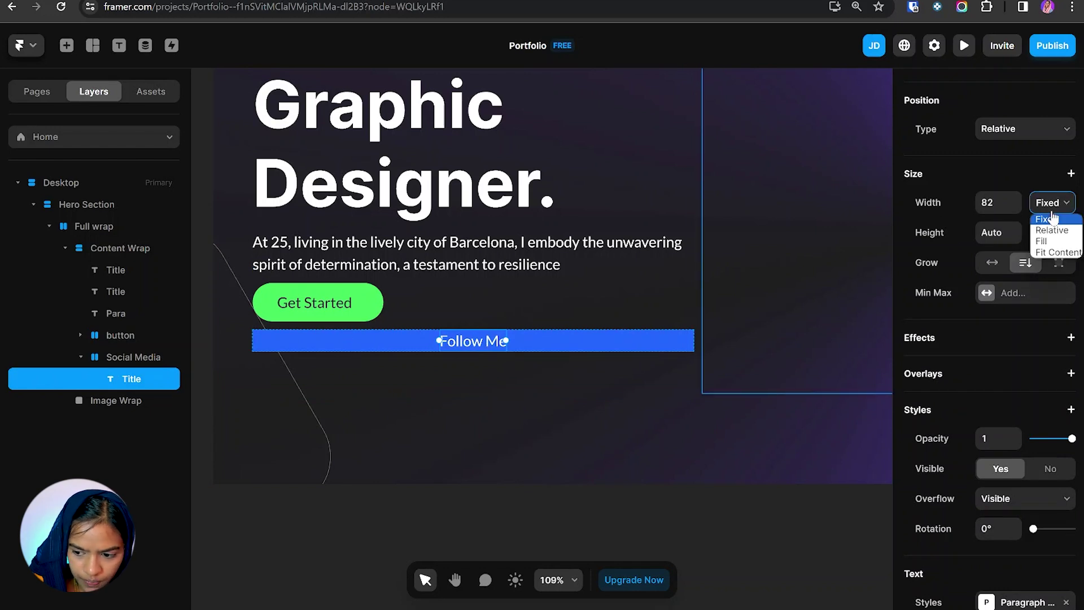
click(1050, 241)
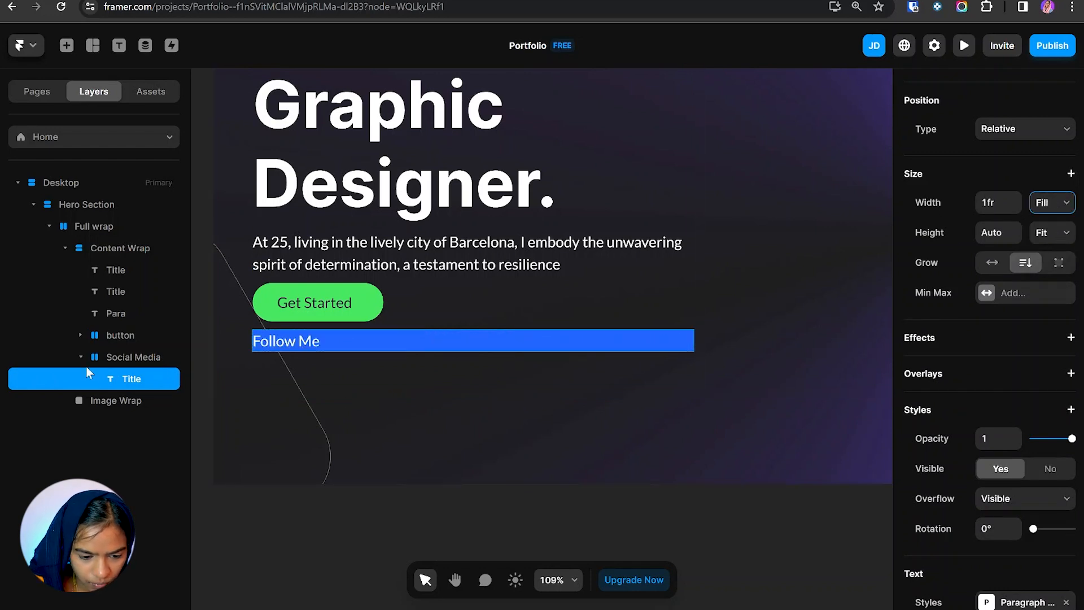
click(132, 357)
text(:)
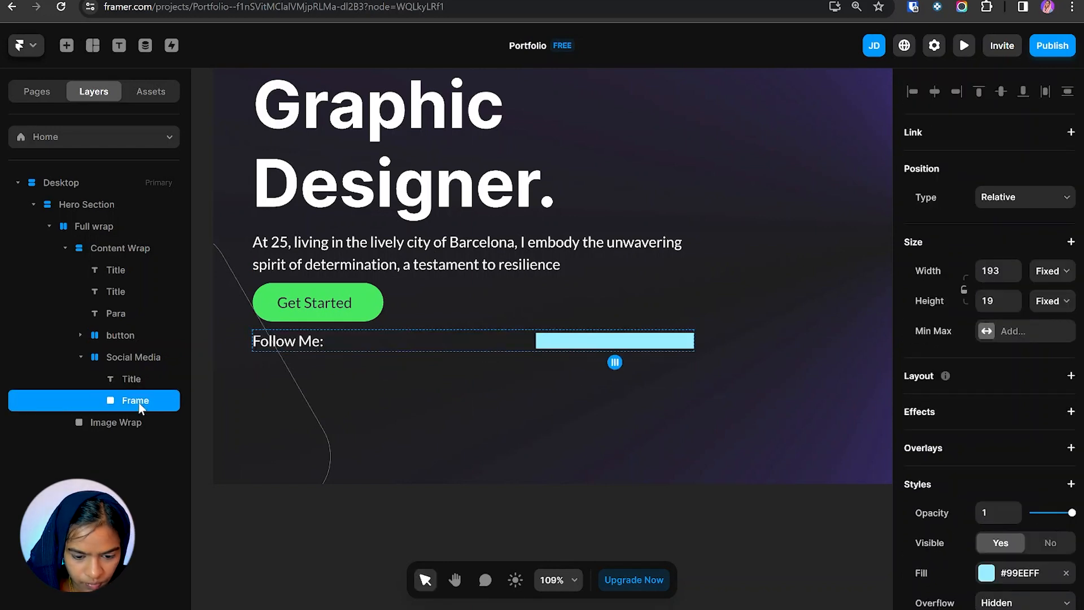
Step: Place a Phosphor icon in the blue frame and set it to InstagramLogo
click(130, 357)
text(Icon)
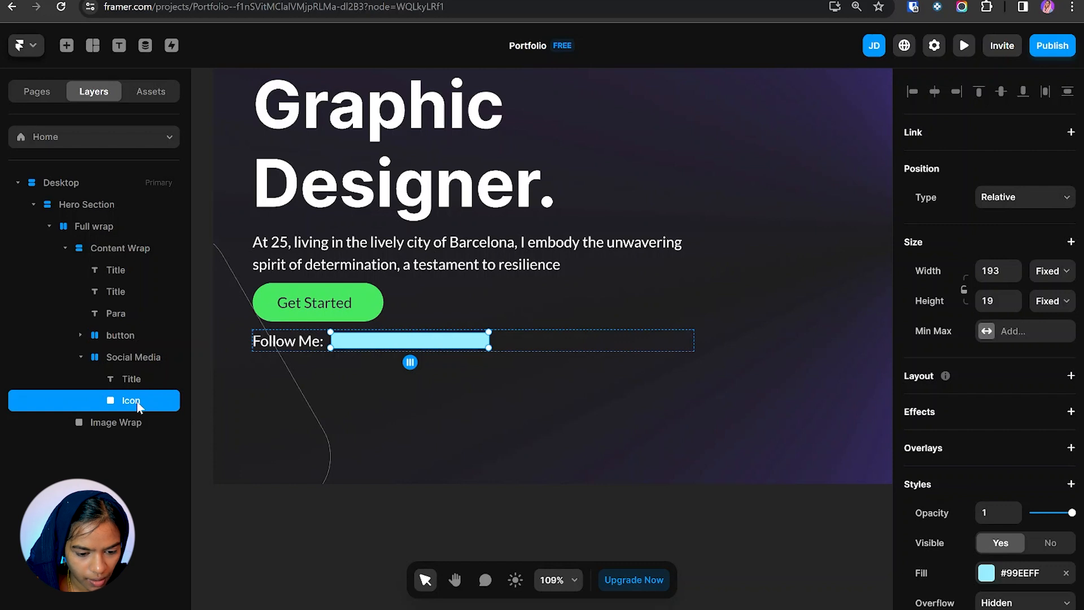
mouse_move(65, 45)
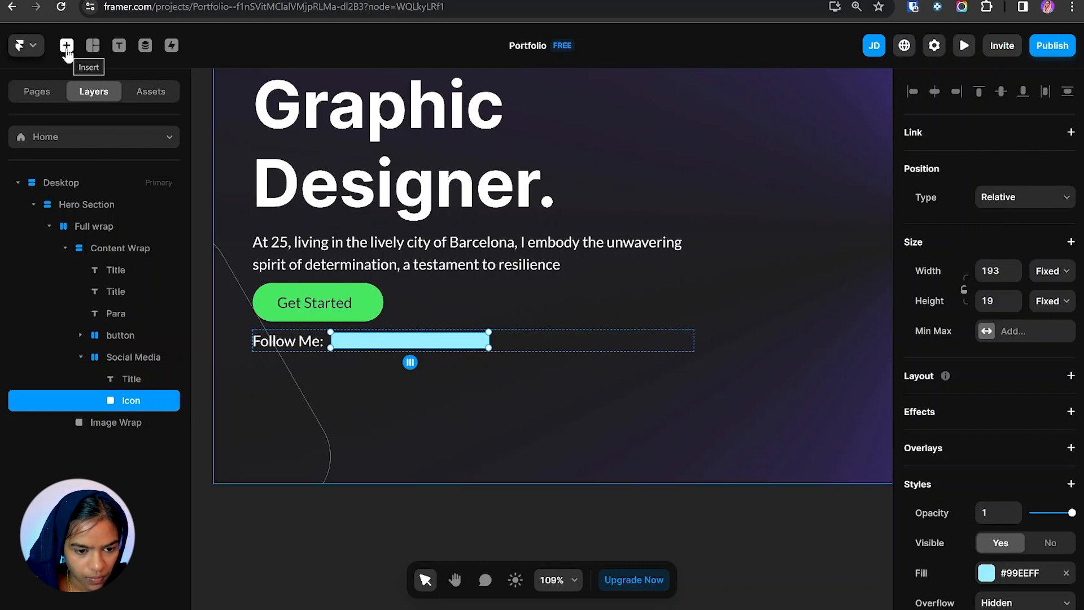
click(67, 46)
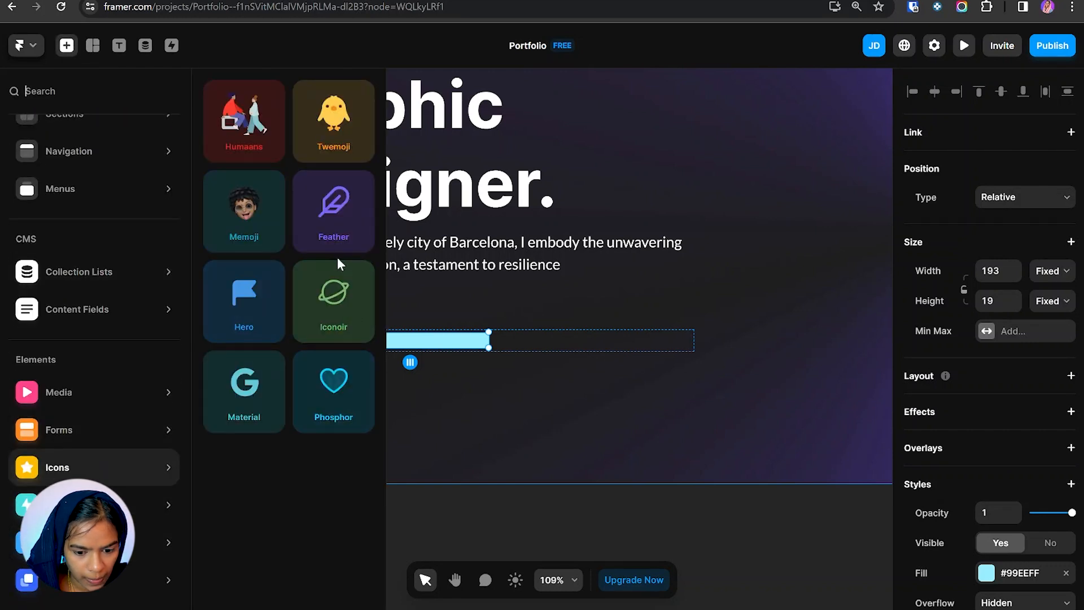
click(93, 90)
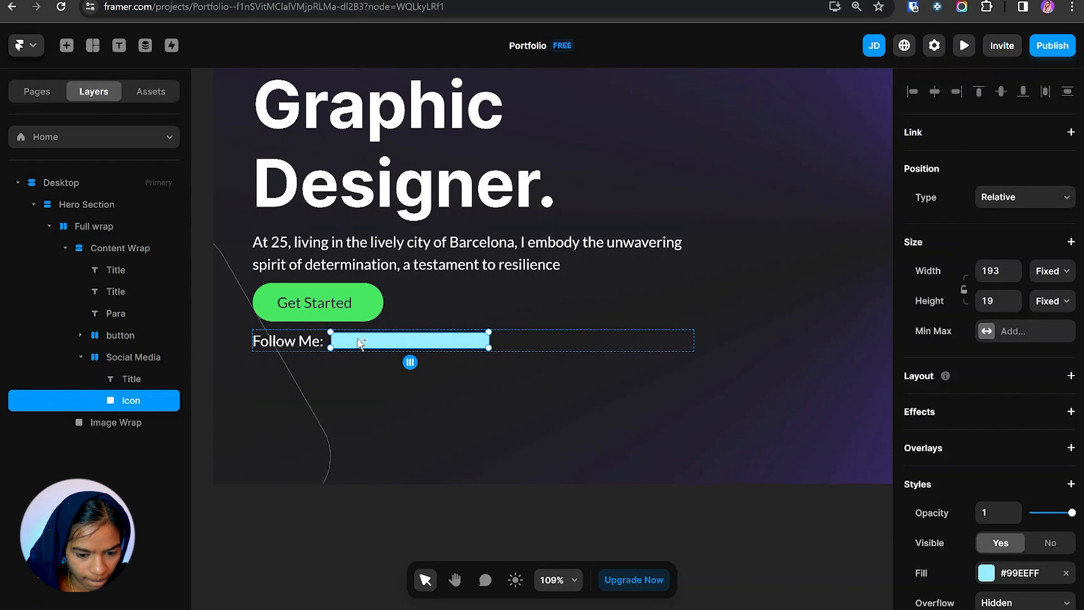
click(96, 400)
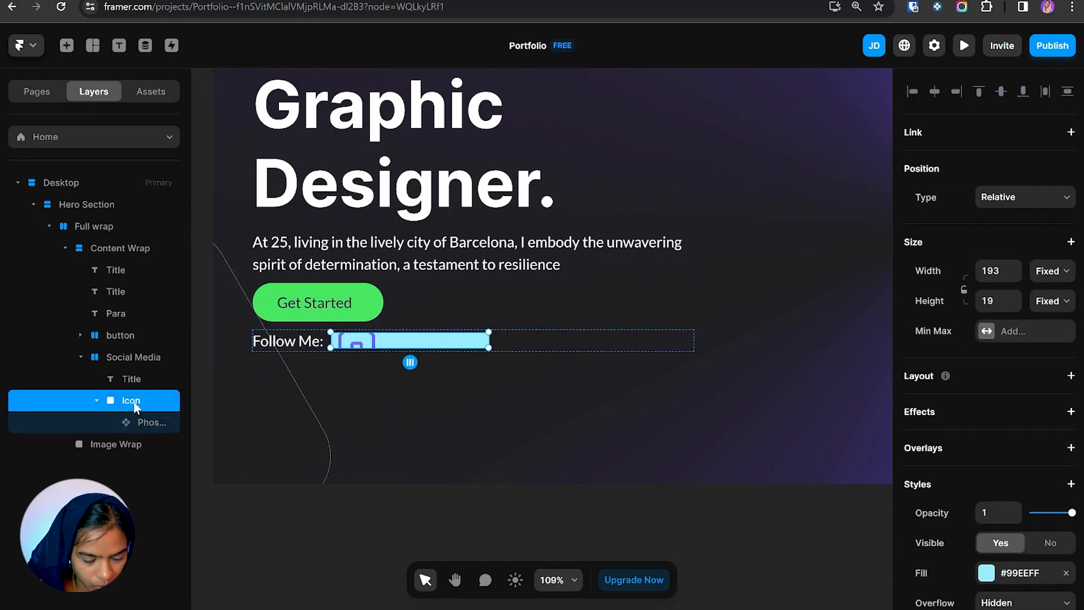
click(150, 422)
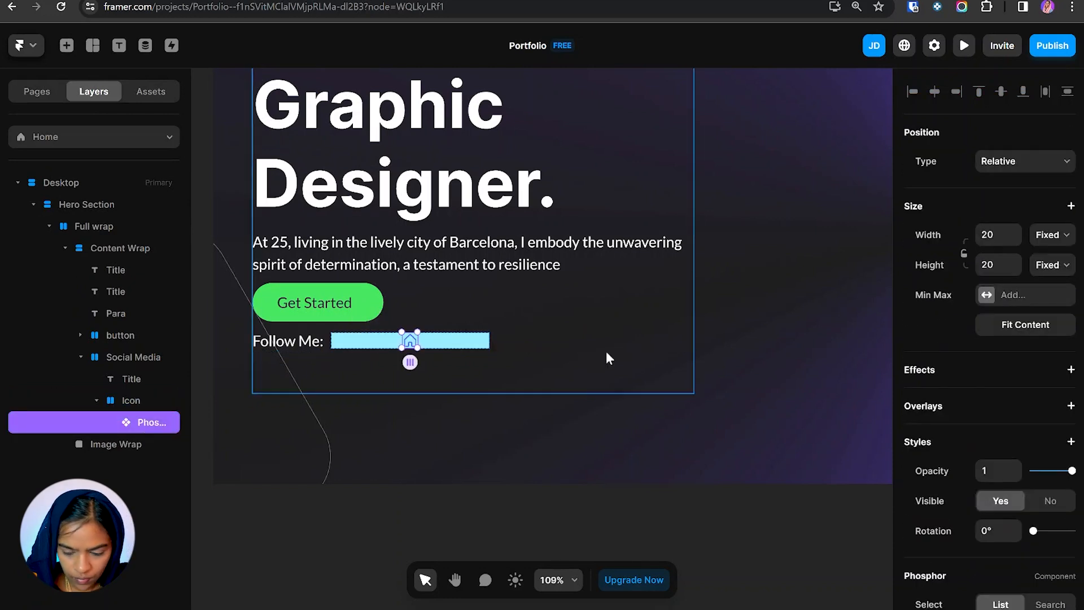
click(1022, 370)
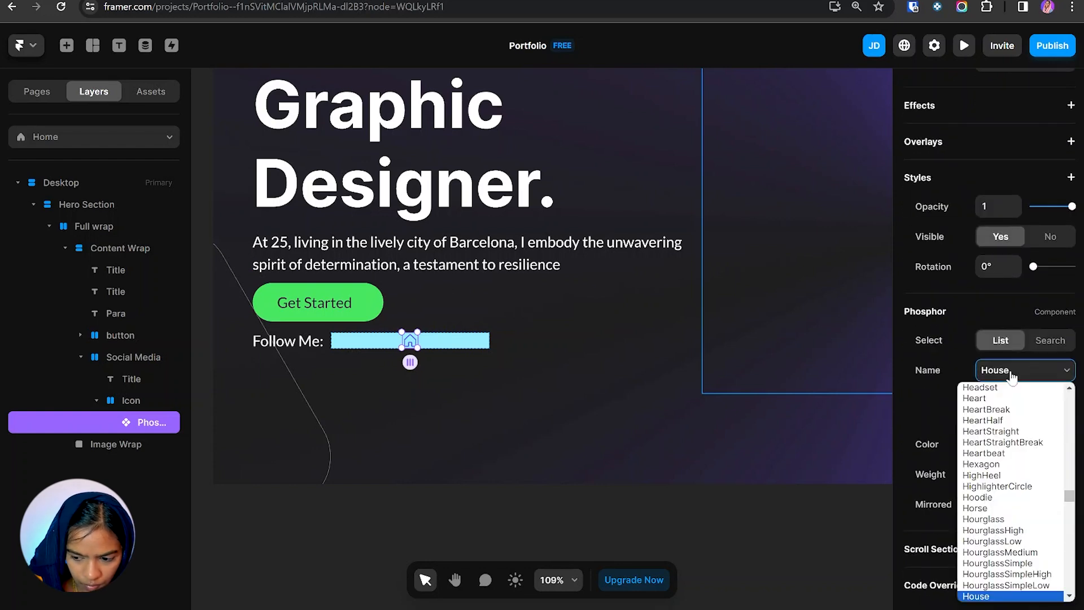
mouse_move(1010, 431)
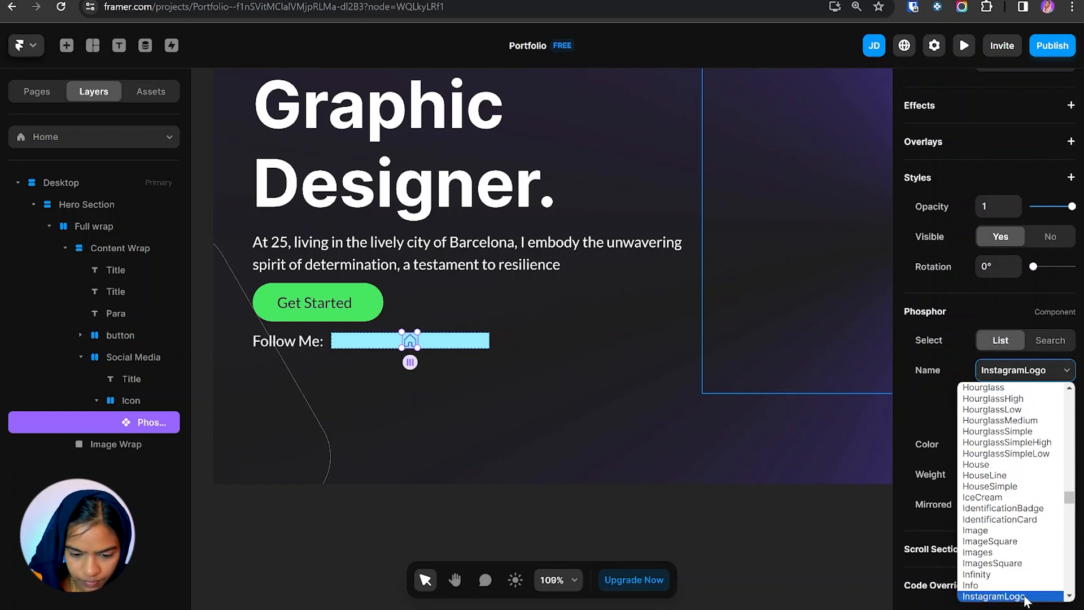
click(130, 400)
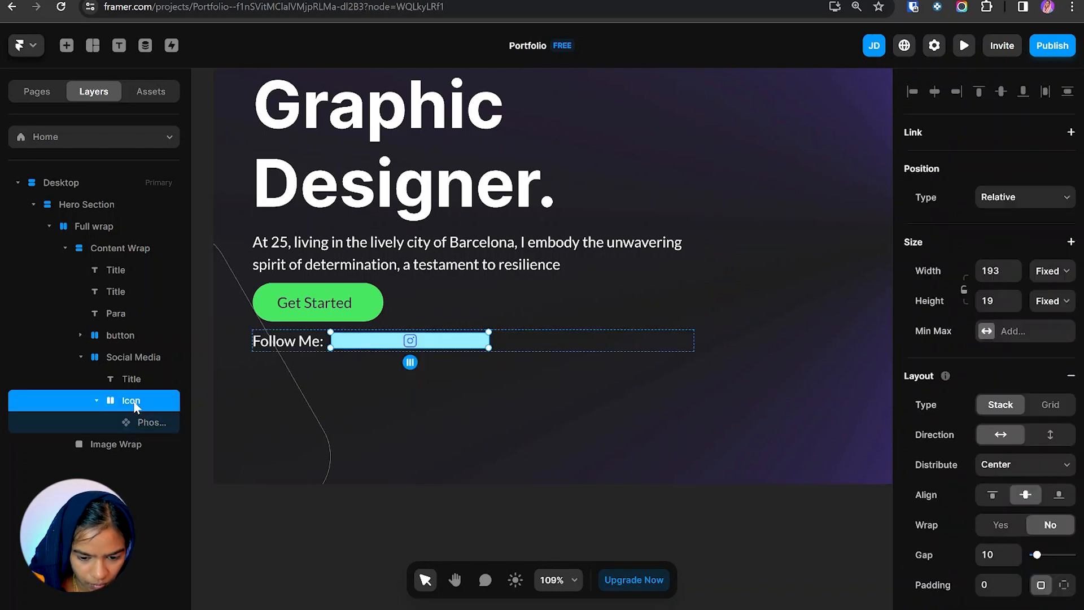
Step: Duplicate it into Facebook, Twitter and LinkedIn logos and recolour all four icons
click(150, 422)
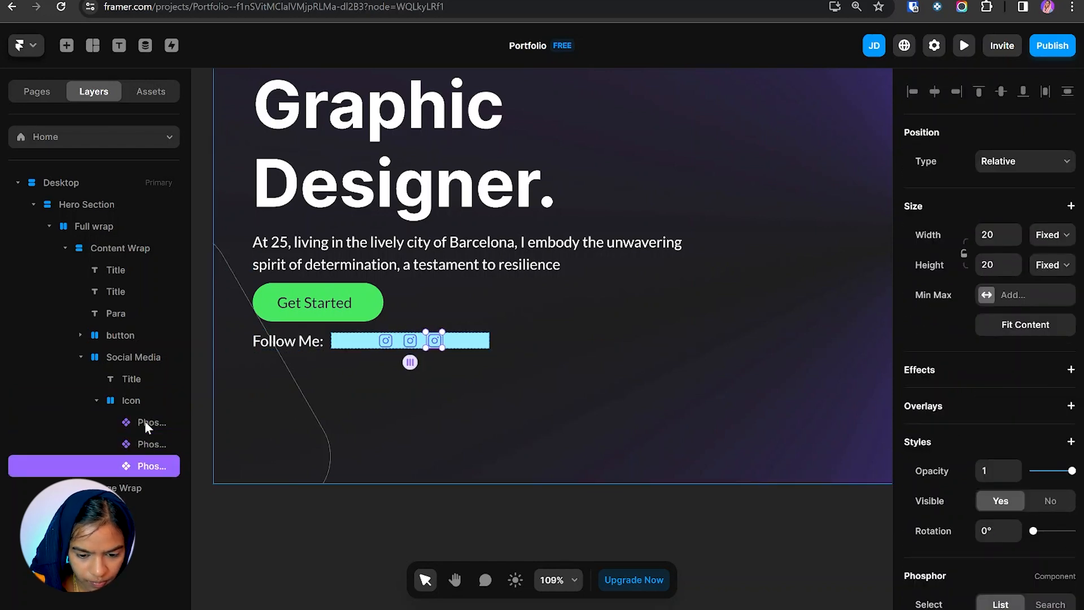
click(1022, 498)
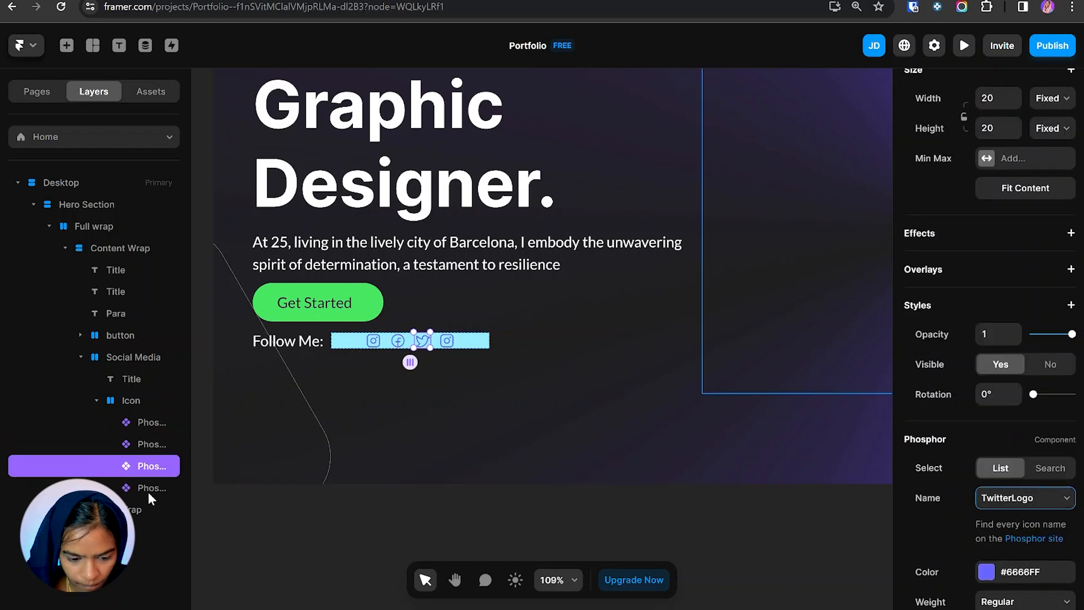
click(1023, 498)
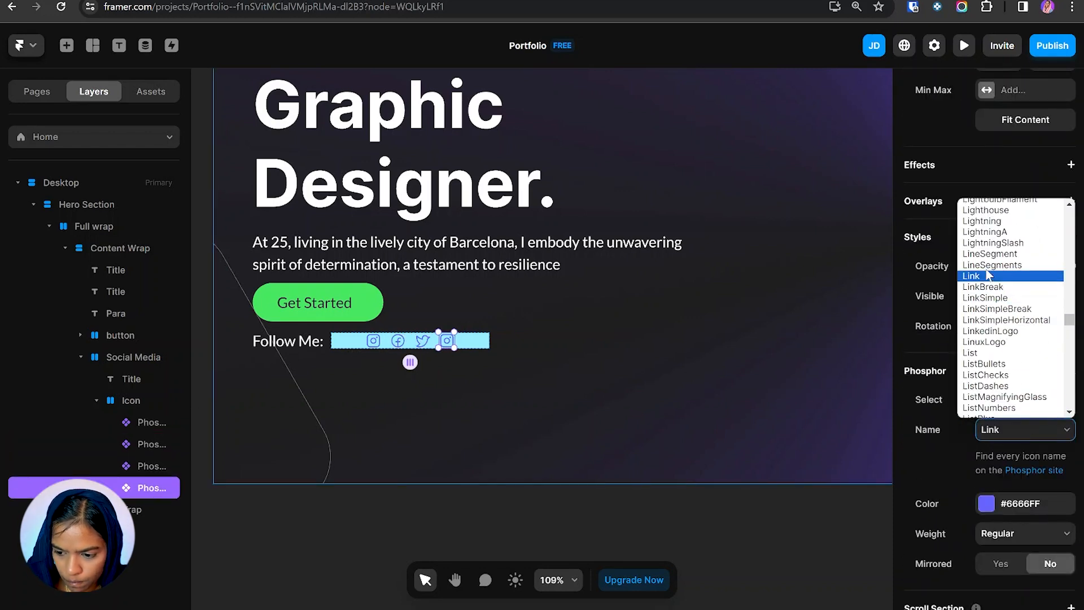
click(984, 502)
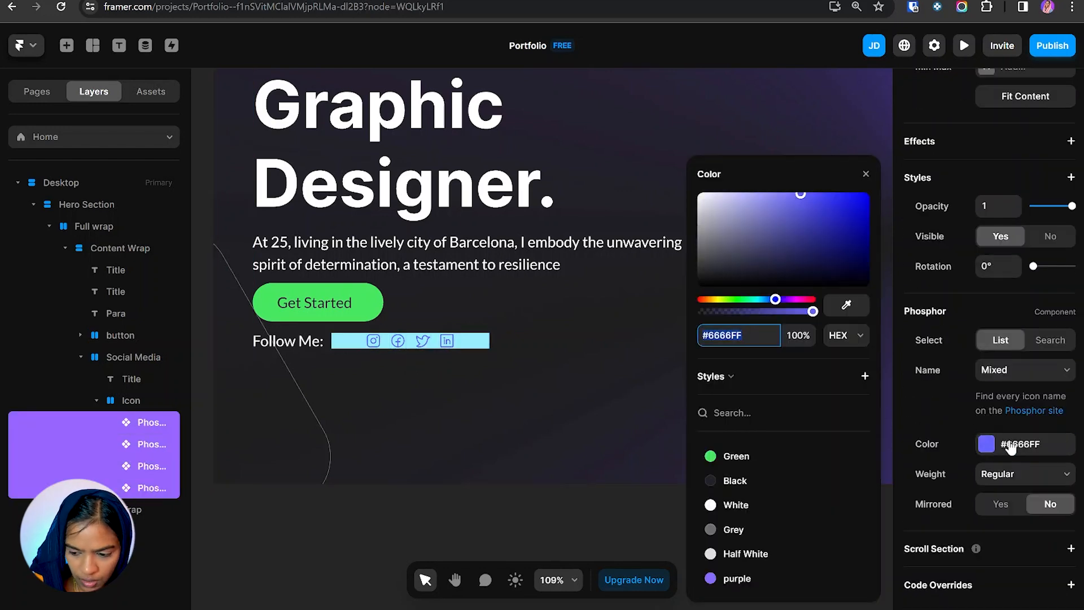
click(736, 505)
text(220)
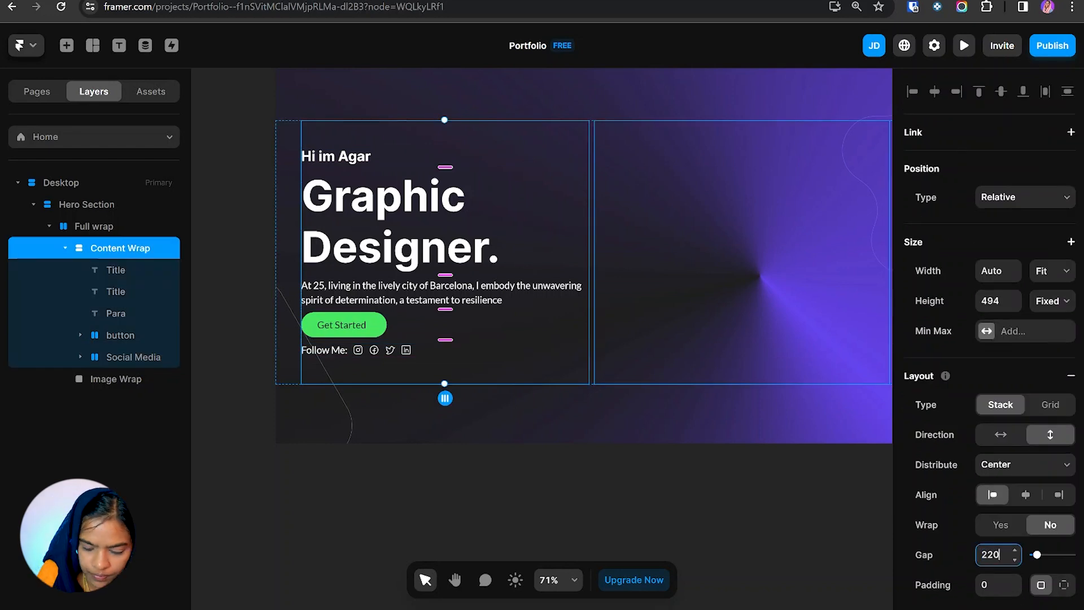
click(94, 225)
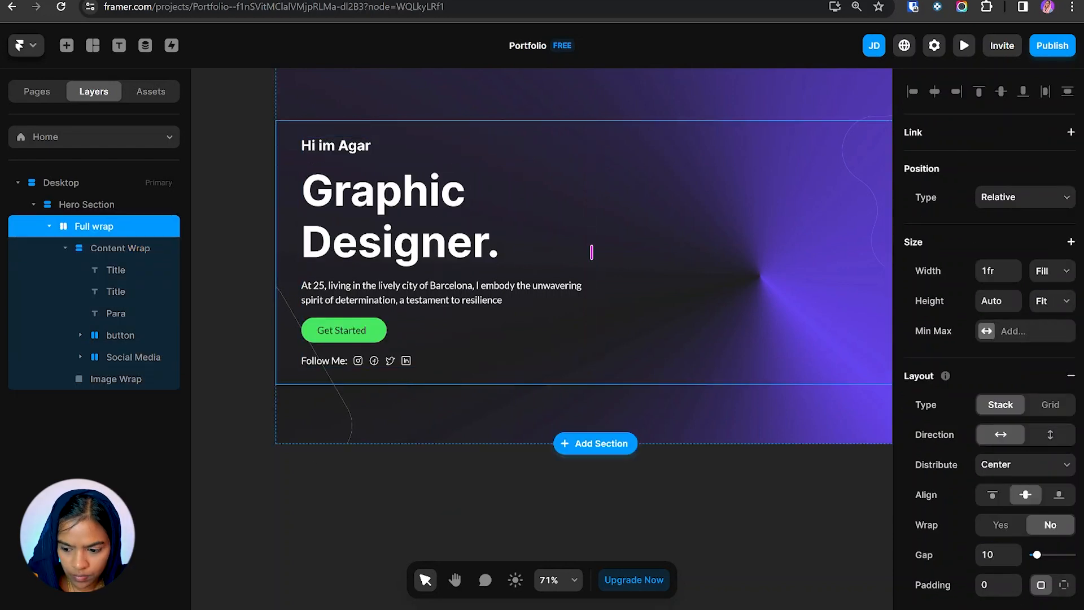
click(119, 247)
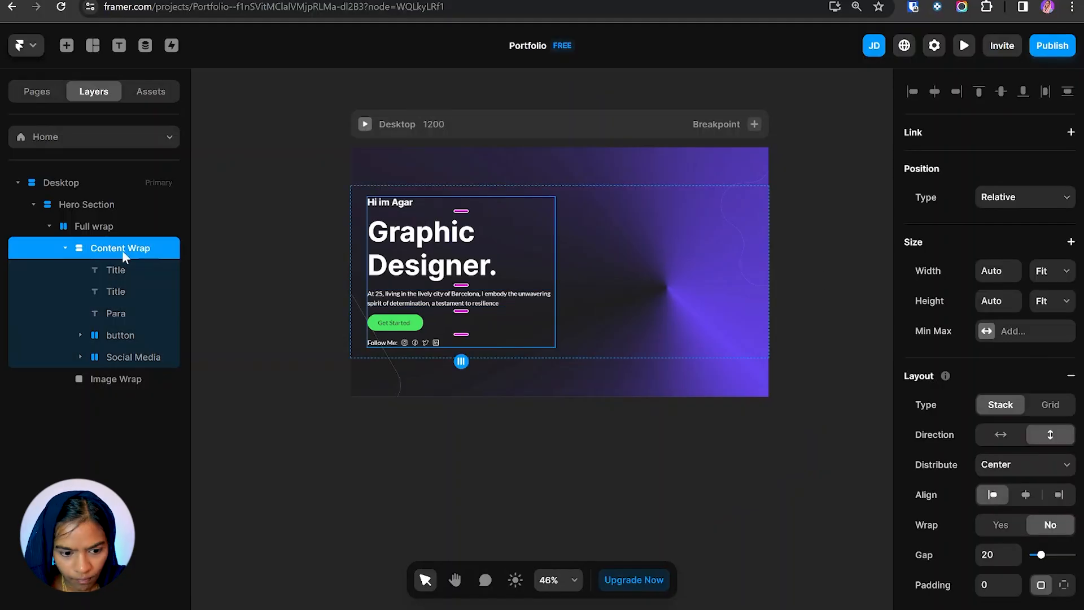
click(93, 226)
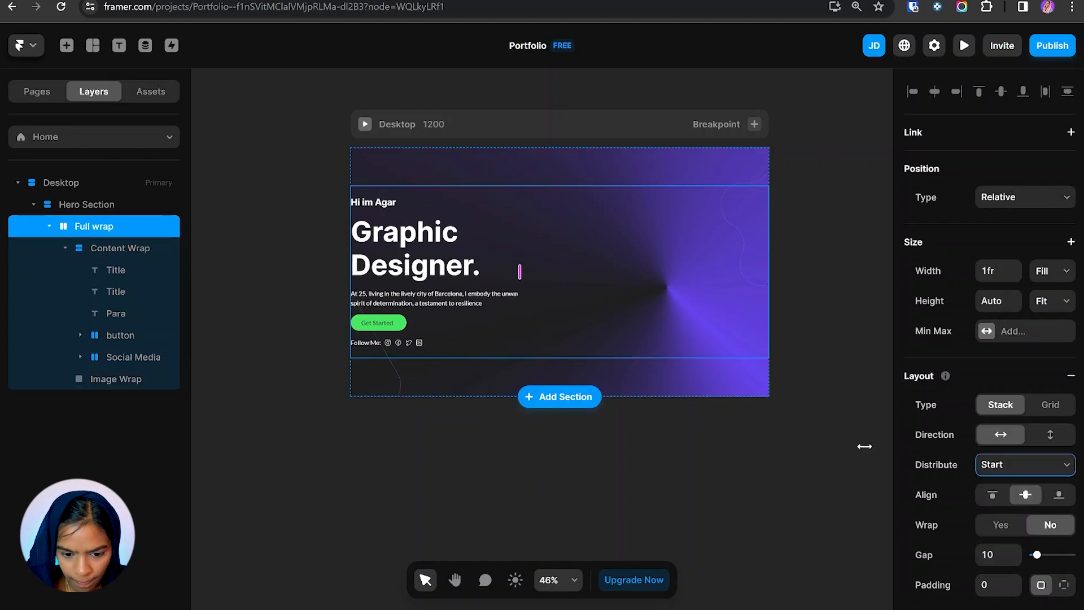
click(1023, 464)
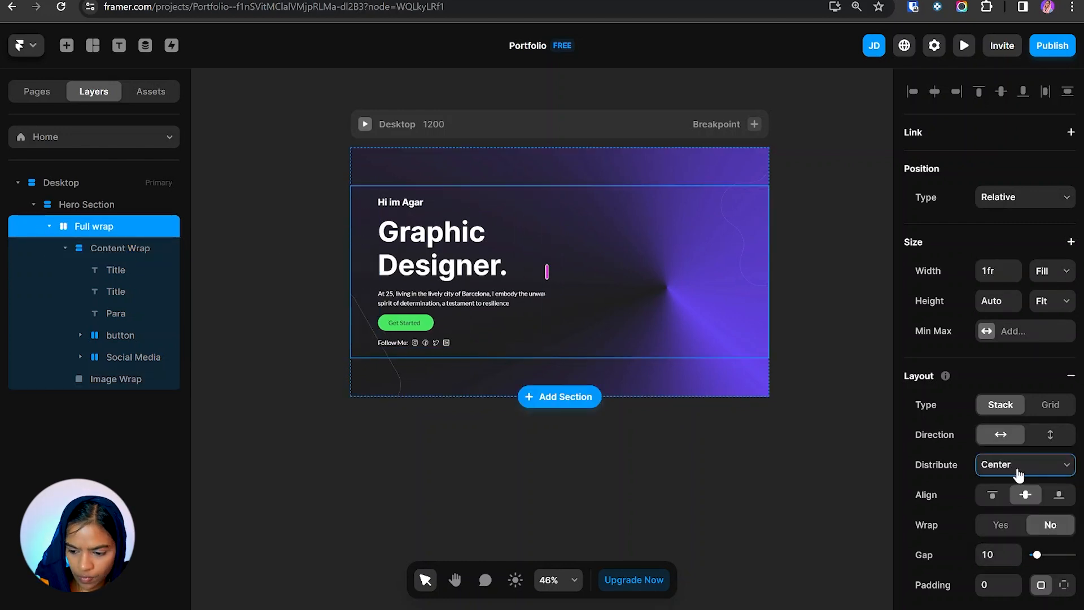
click(94, 225)
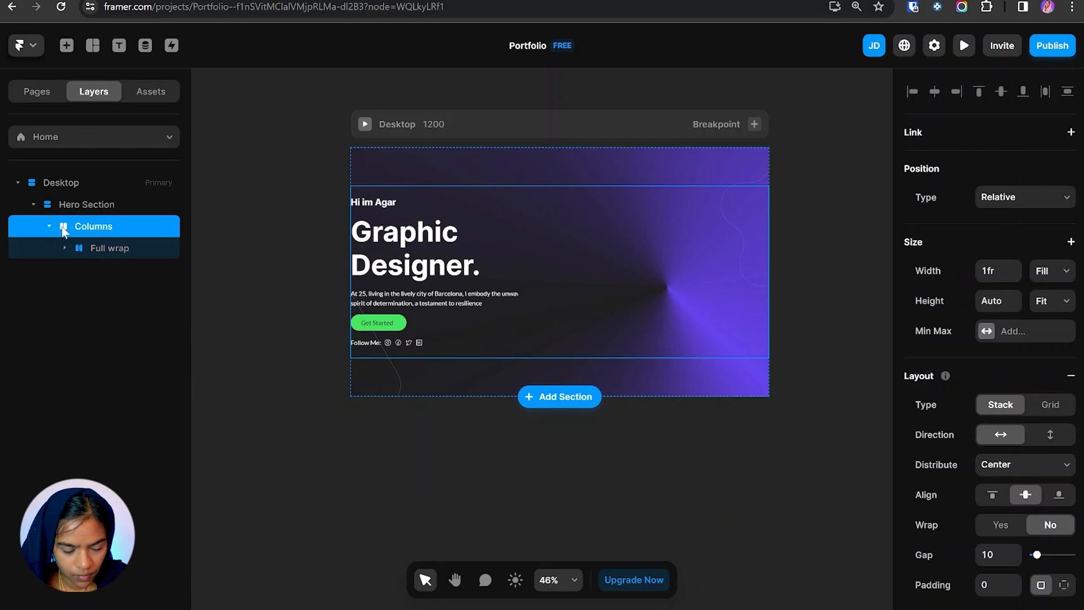
click(108, 247)
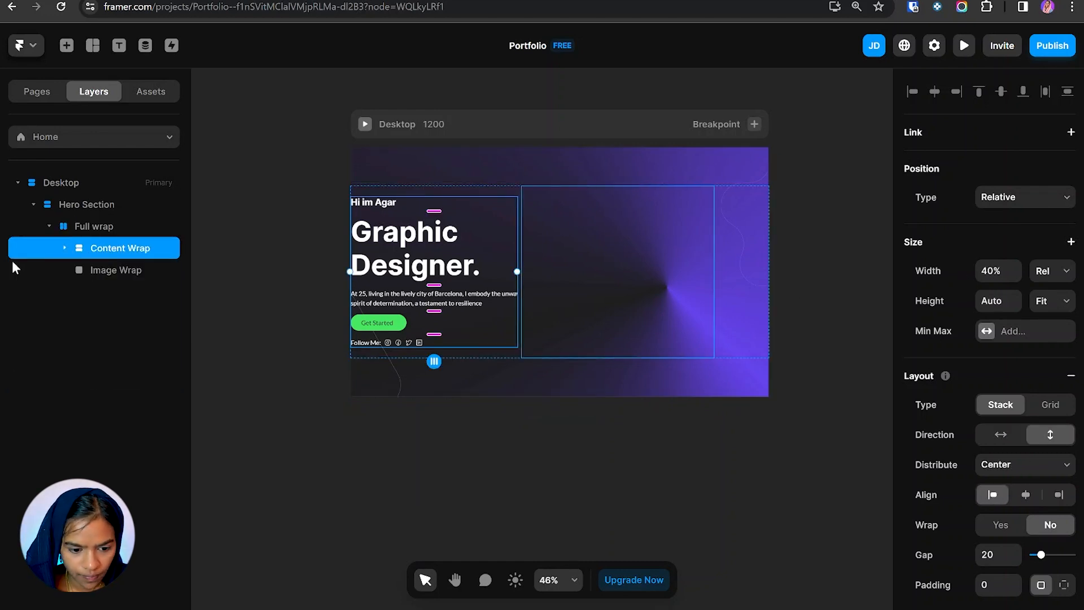
click(94, 226)
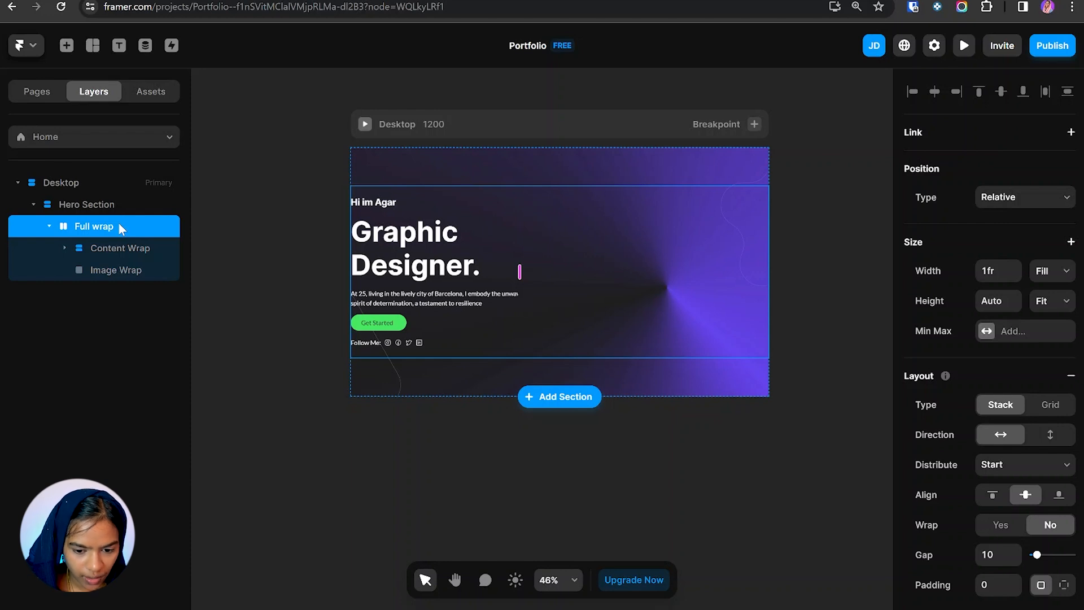
click(50, 226)
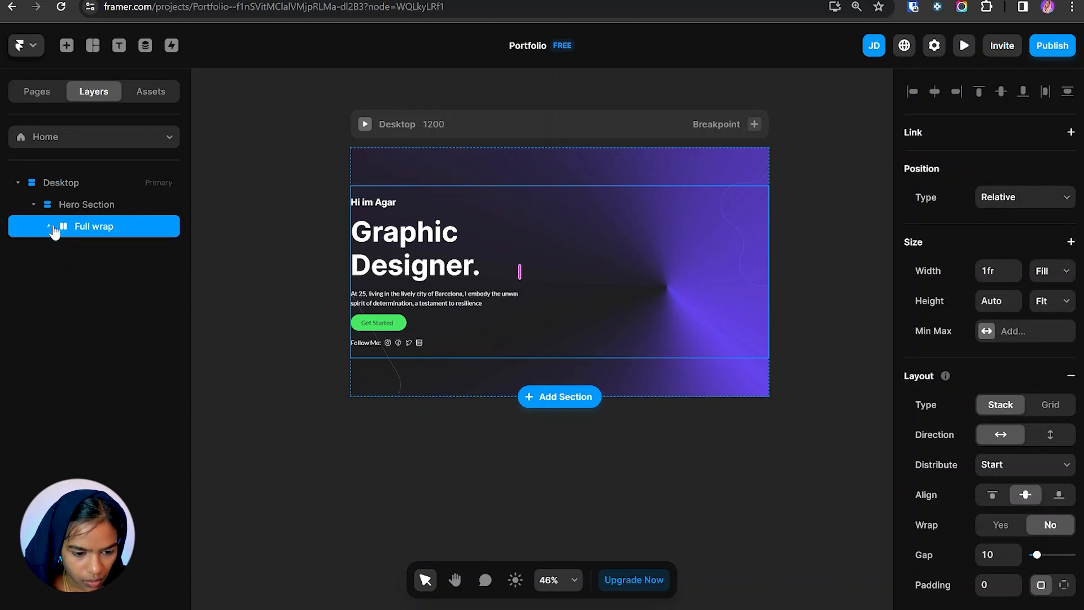
mouse_move(55, 231)
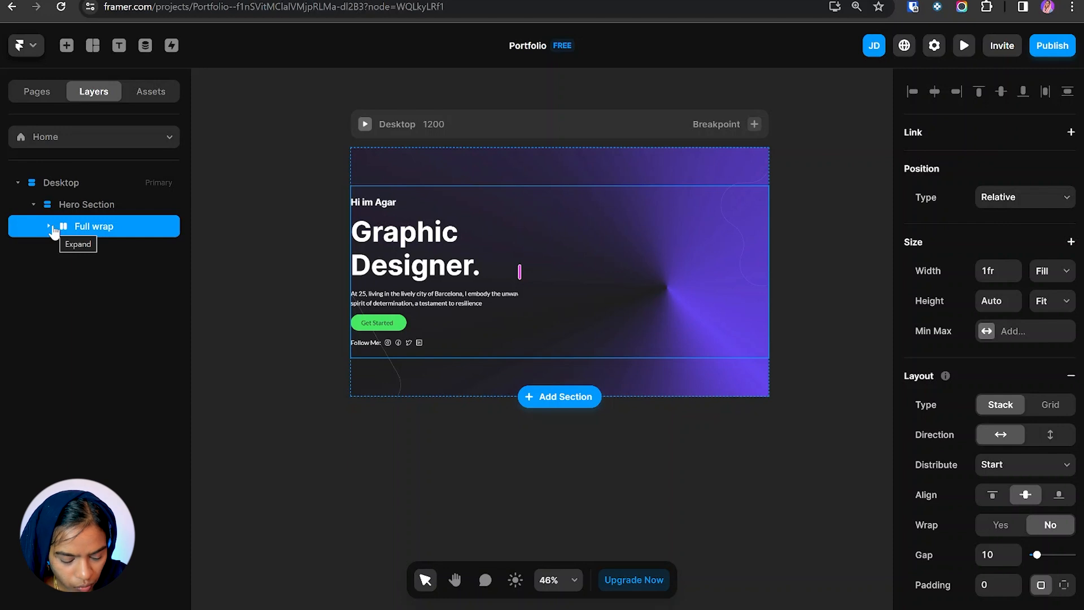
Step: Wrap Full wrap in a stack named container with a fixed max width of 1200
click(52, 225)
text(container)
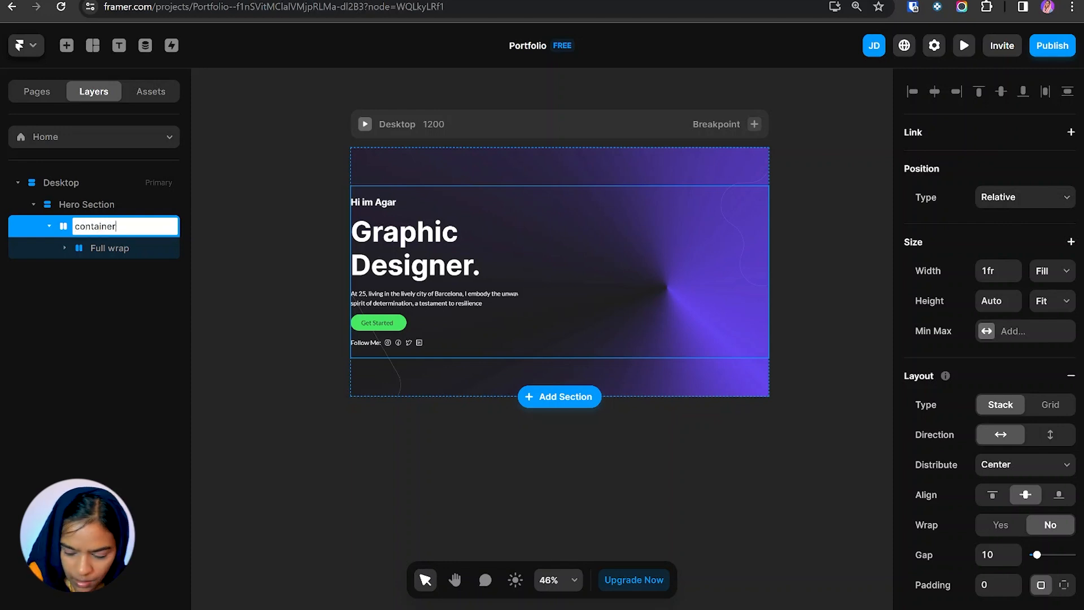
key(Return)
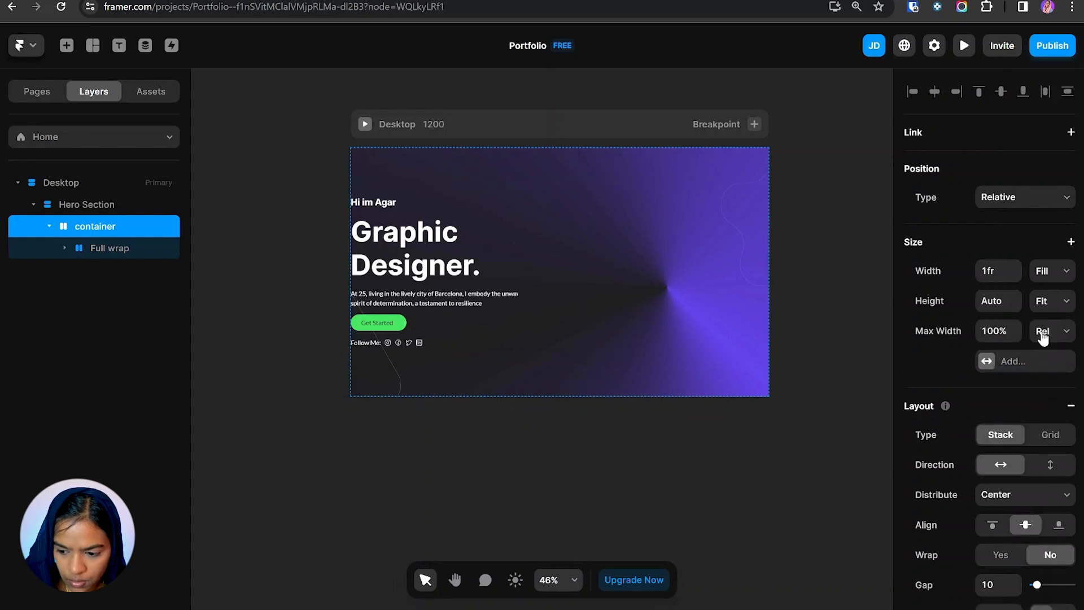
click(1051, 330)
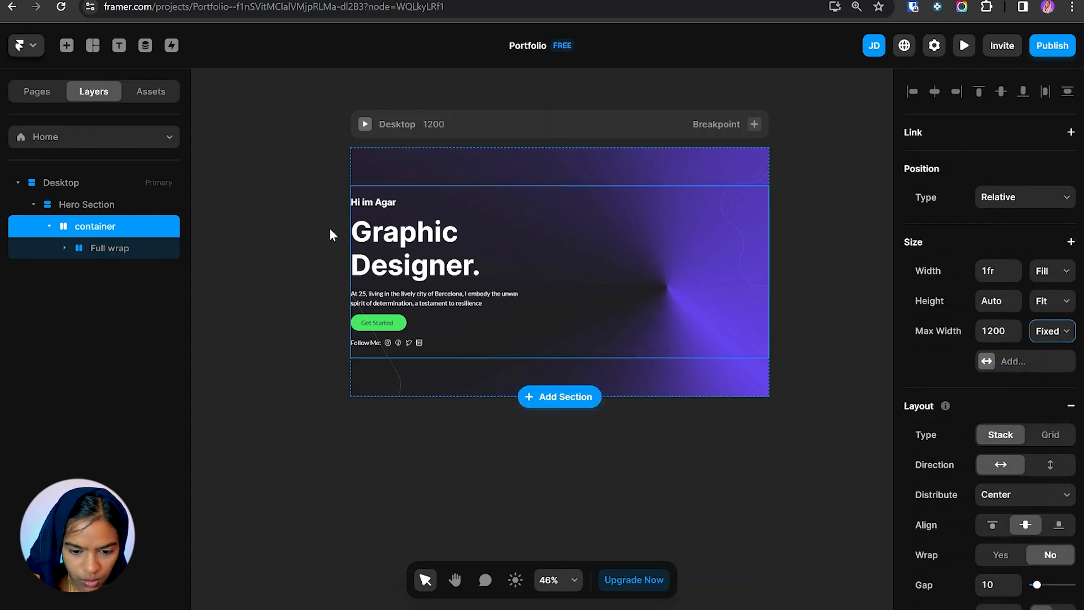
Step: Widen the Desktop breakpoint to 1280 and fix the Get Started label's width
click(61, 182)
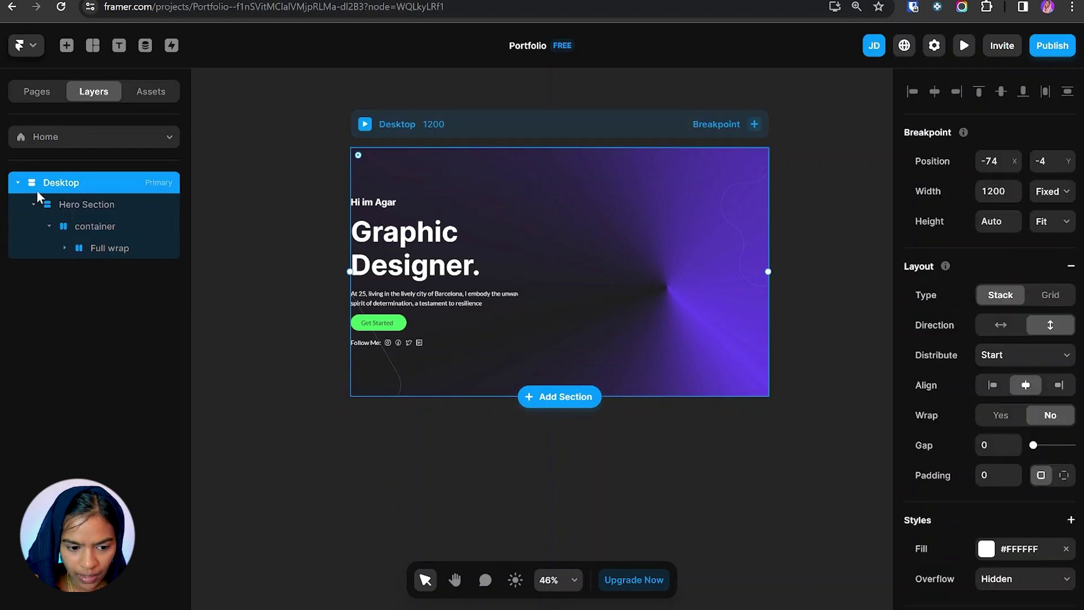
mouse_move(769, 160)
text(1280)
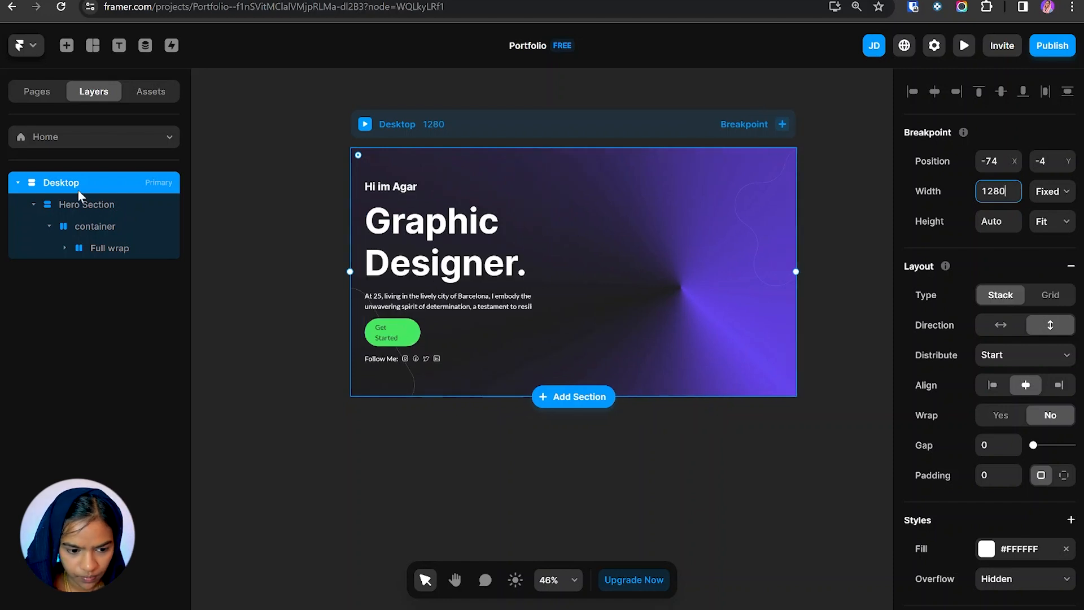
click(95, 226)
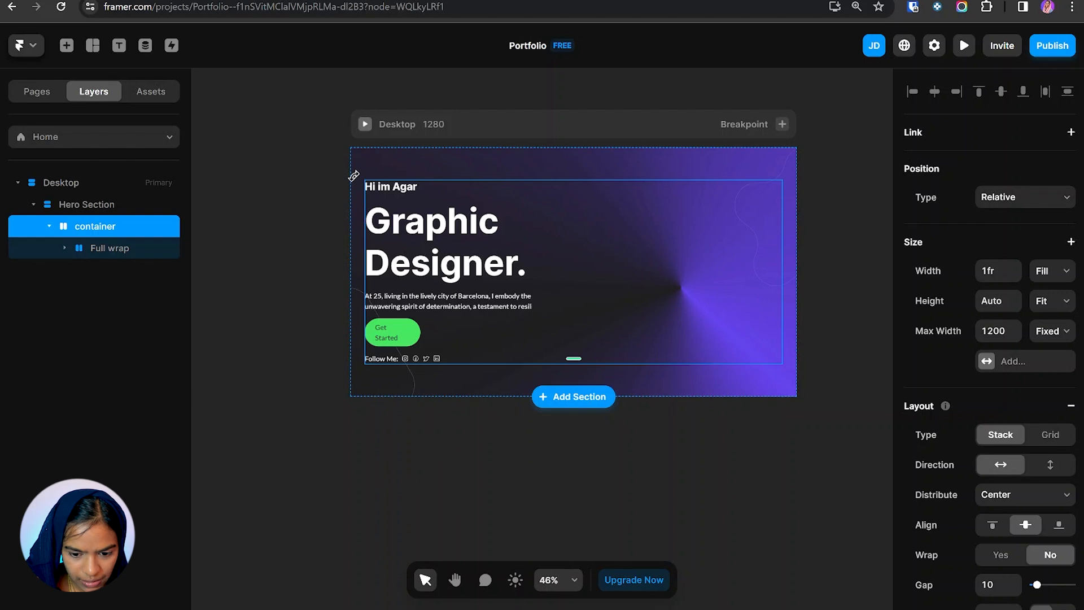
mouse_move(483, 242)
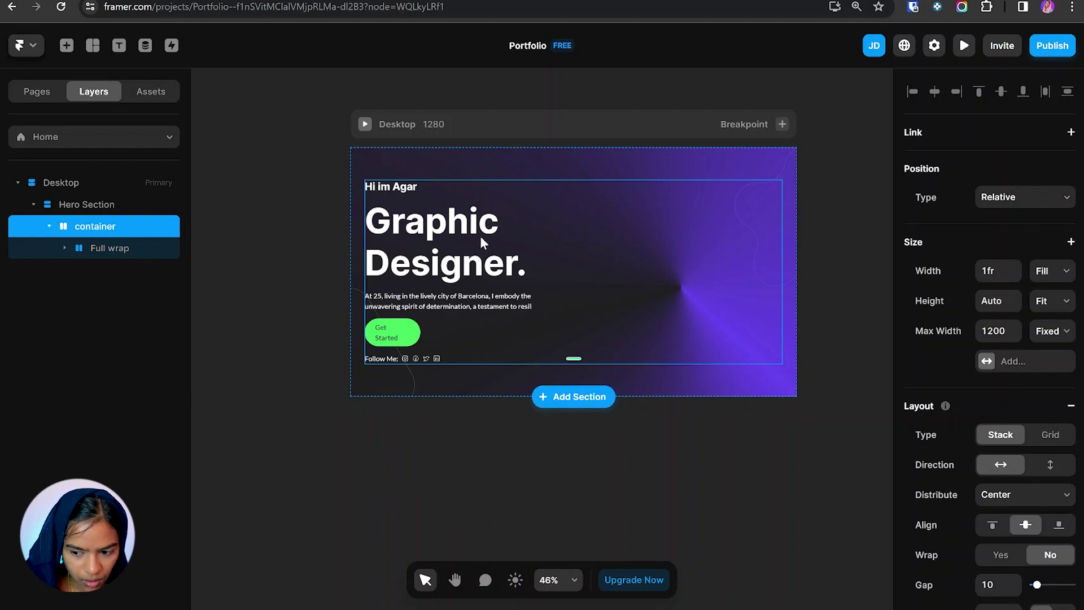
click(109, 247)
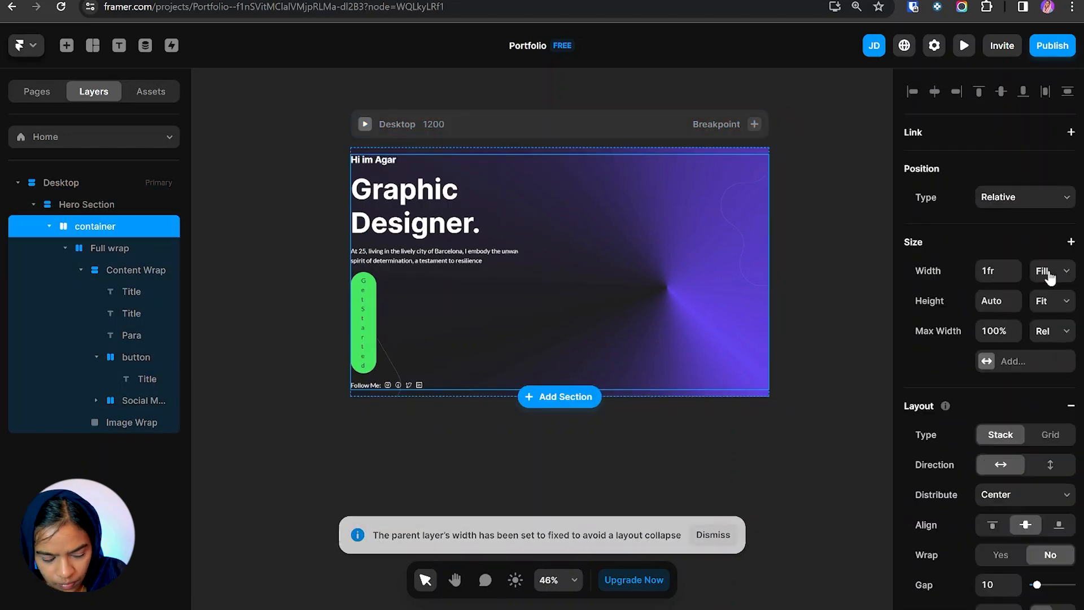
click(147, 378)
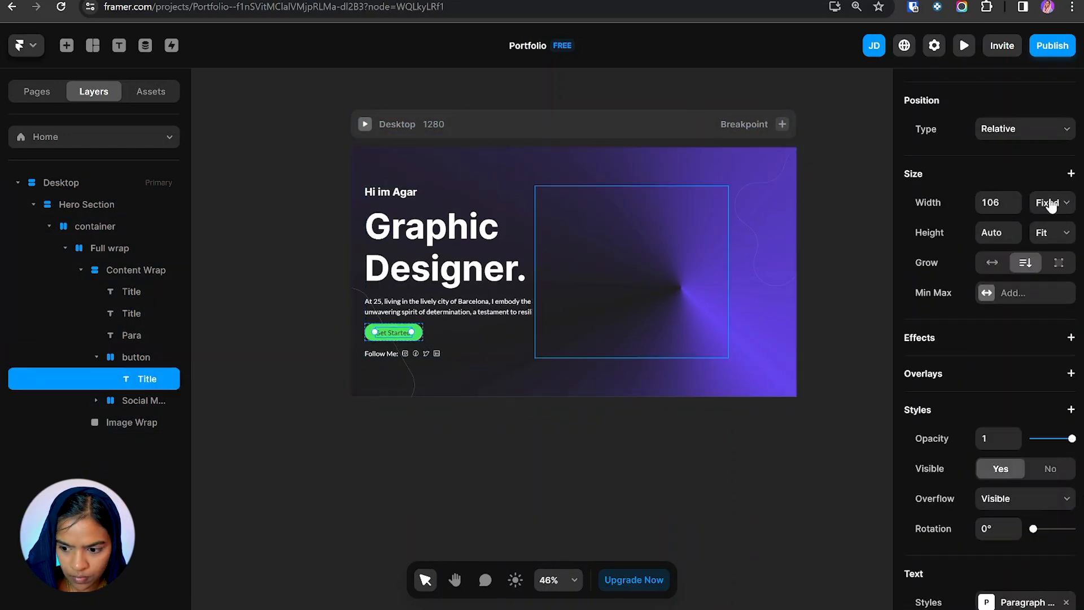
click(131, 422)
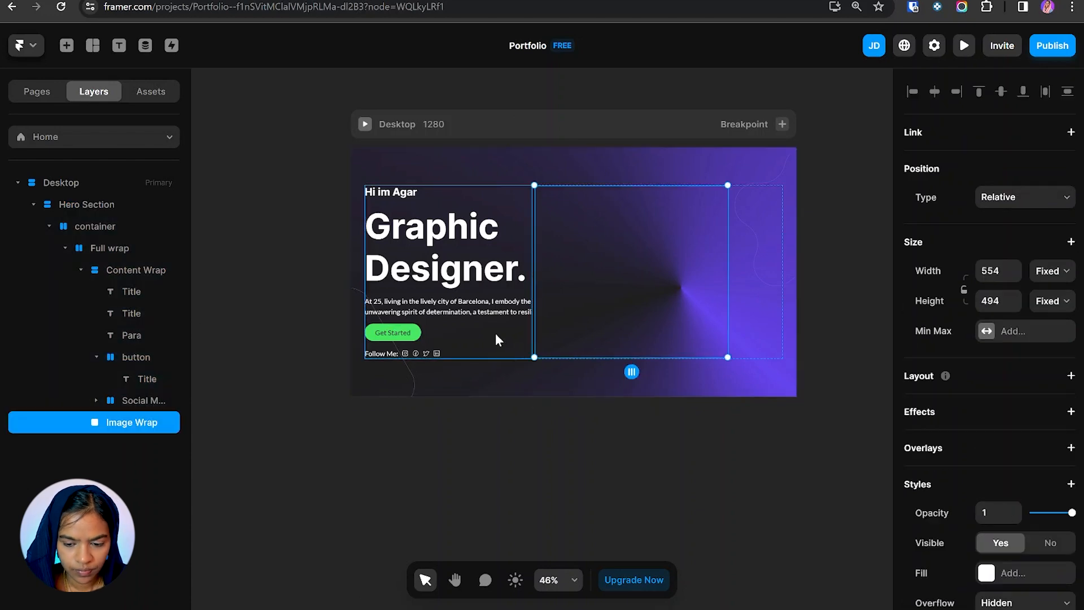
Step: Set Image Wrap's width to Fill and its height to Fit
click(136, 270)
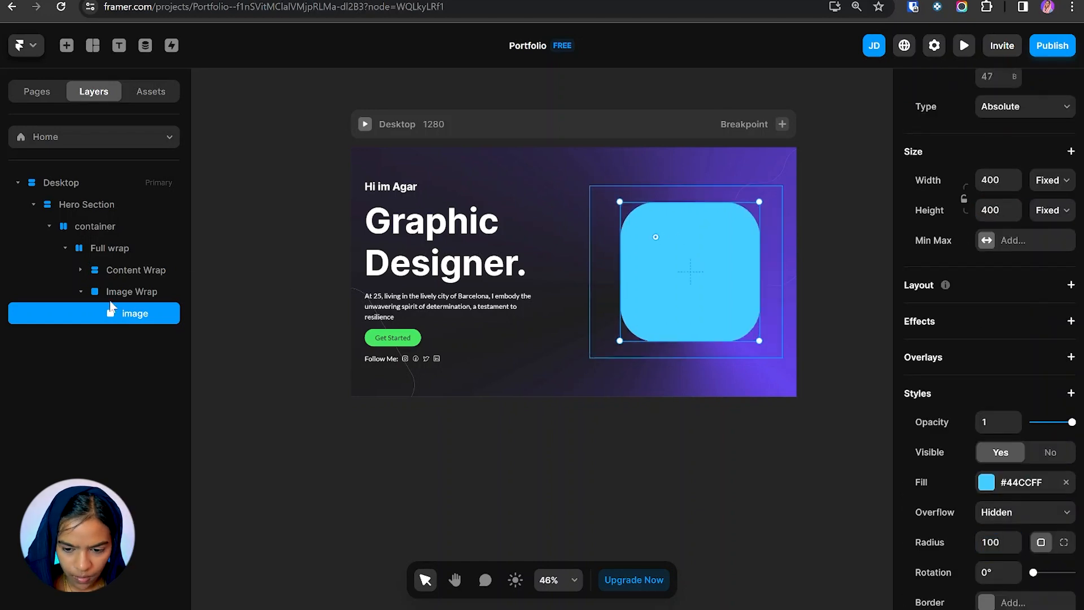
click(130, 291)
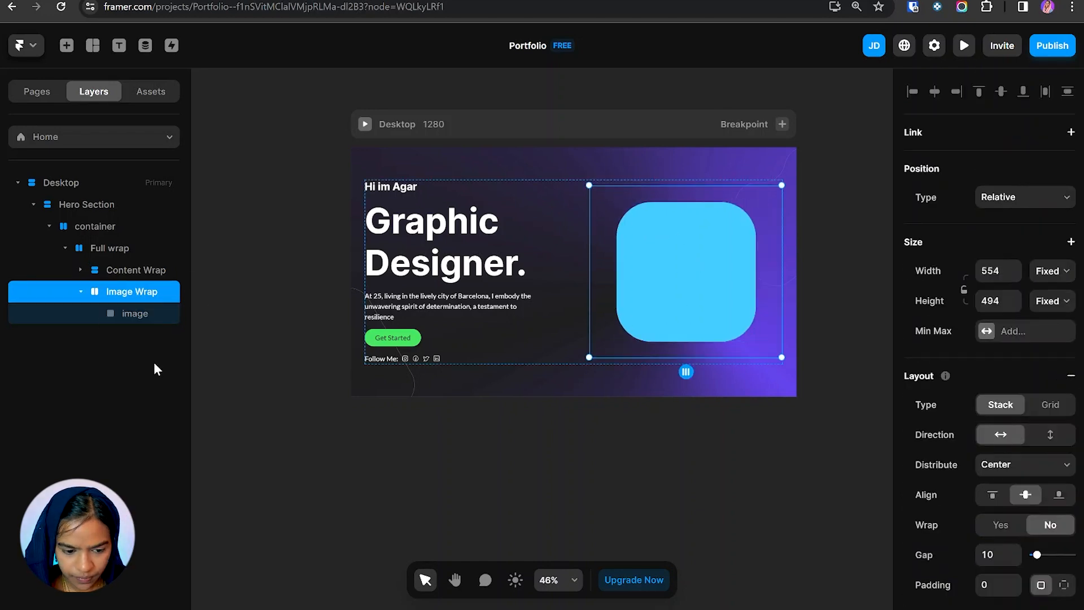
click(1049, 270)
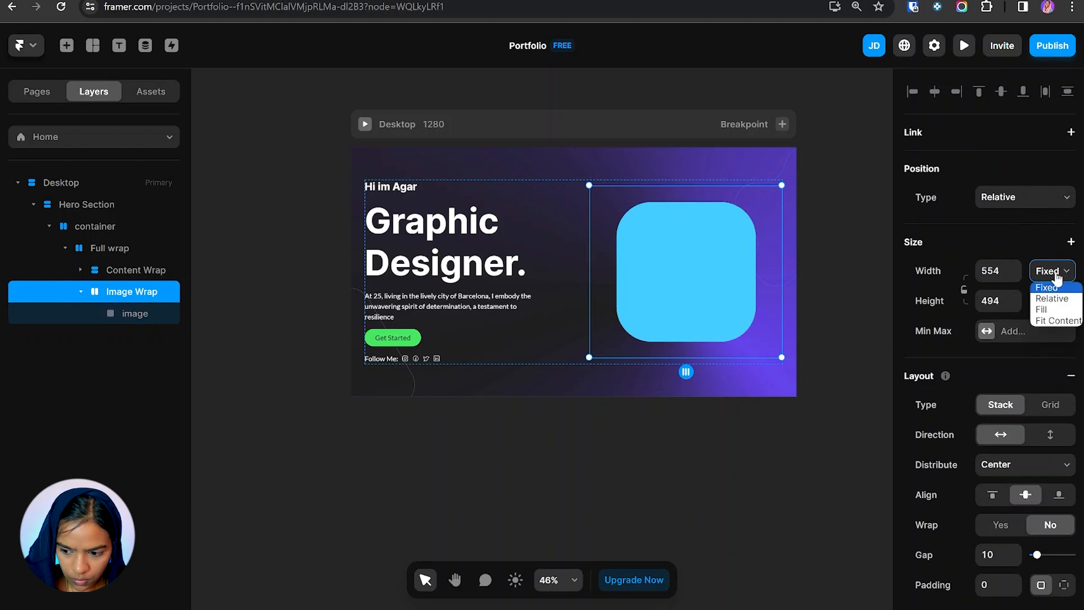
click(1040, 308)
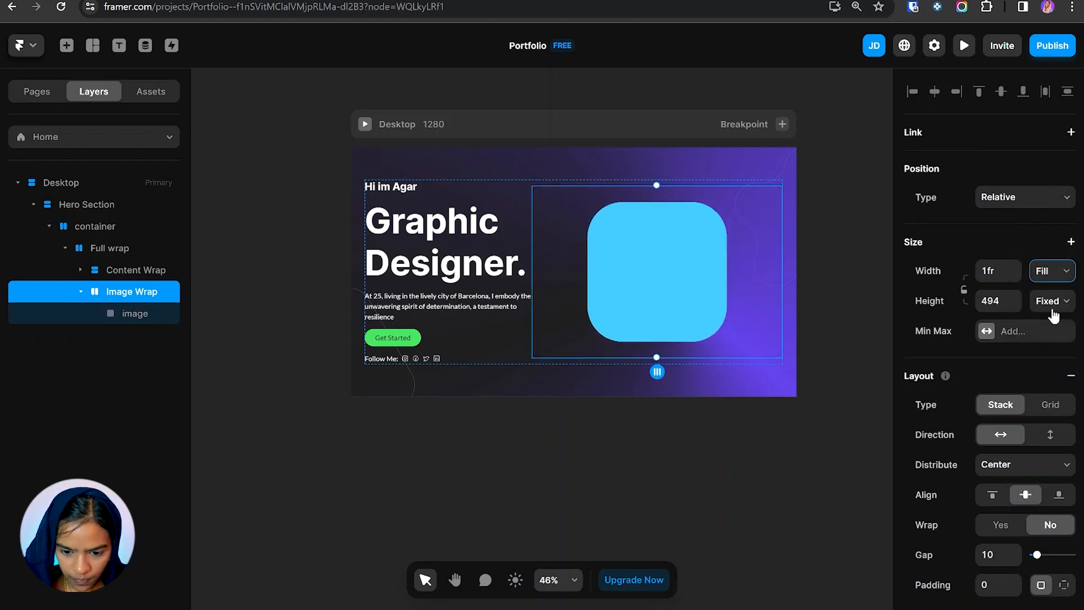
click(136, 312)
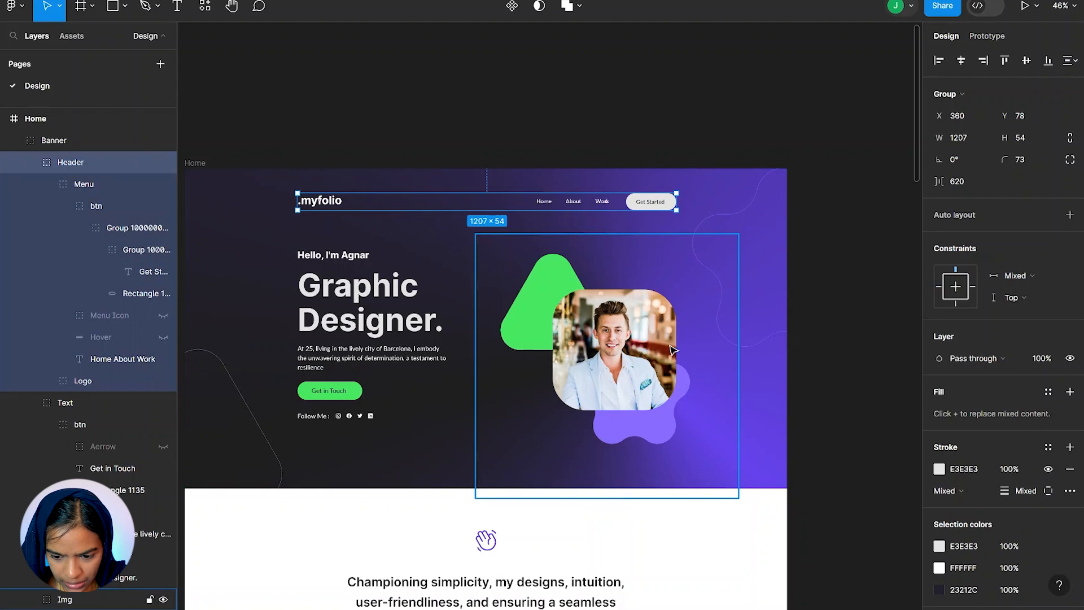
mouse_move(671, 307)
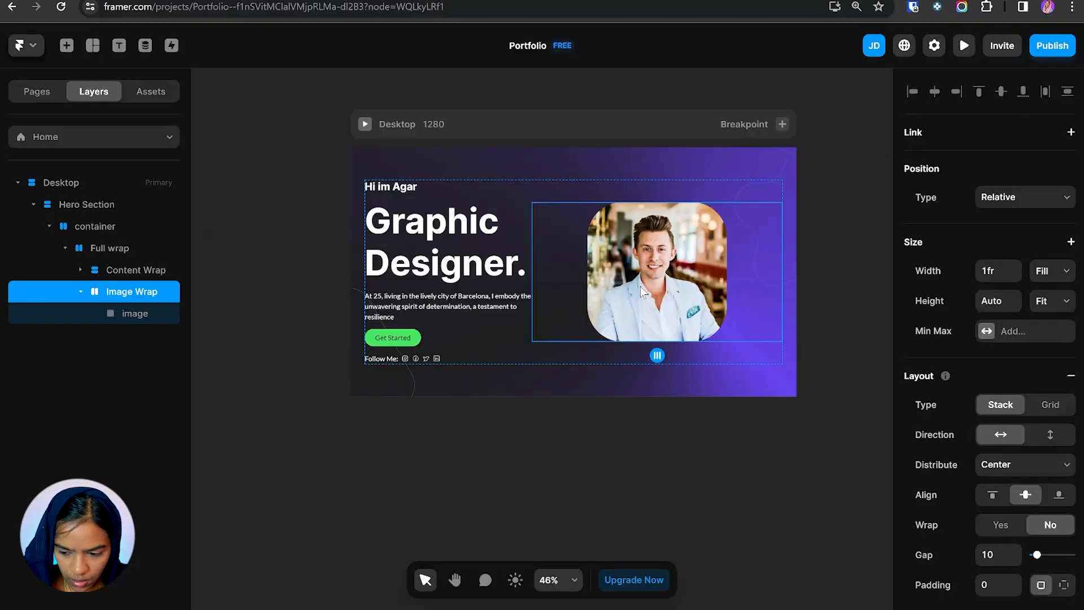
Step: Distribute the portrait to the end and add an absolutely positioned polygon frame
click(1023, 464)
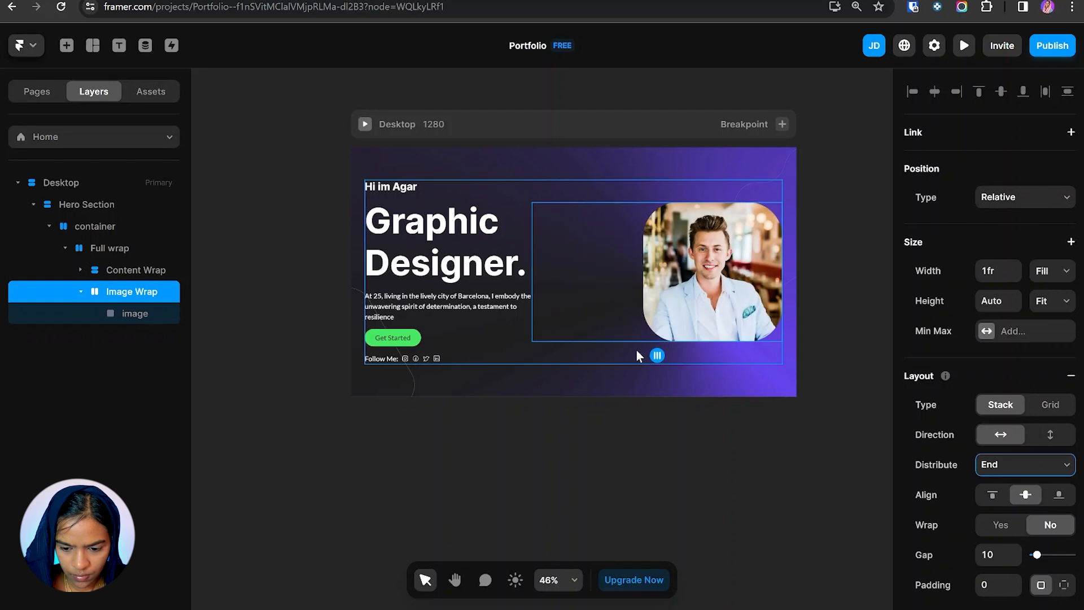
click(136, 313)
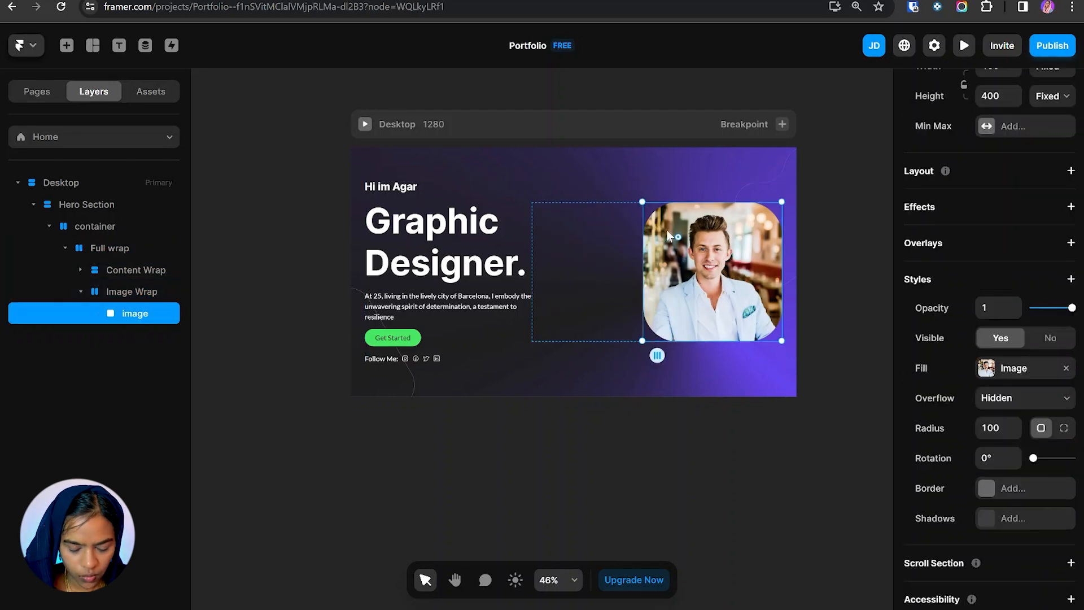
mouse_move(147, 301)
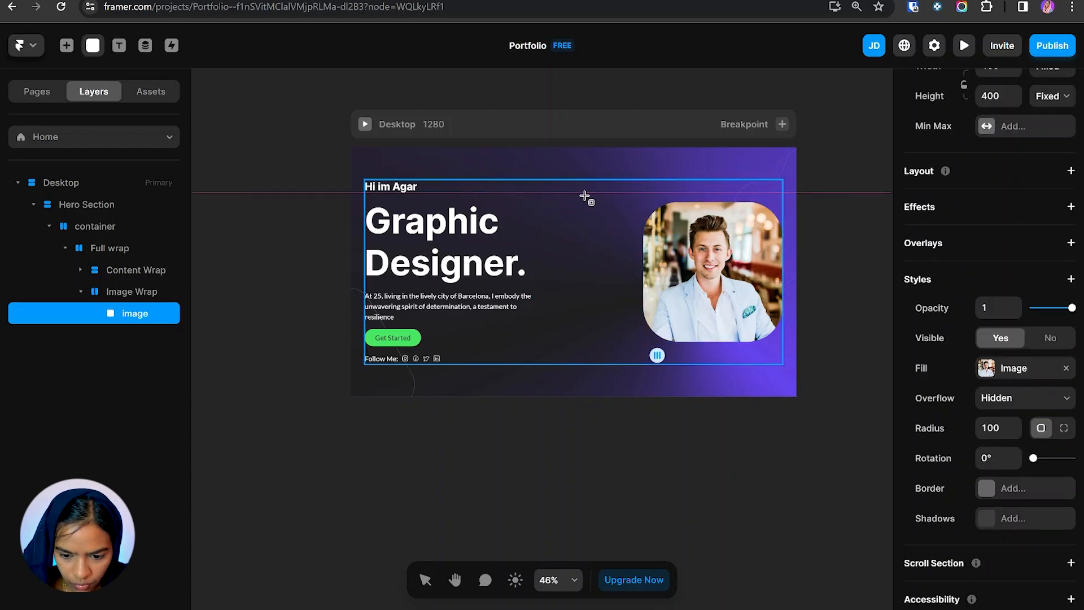
click(1023, 197)
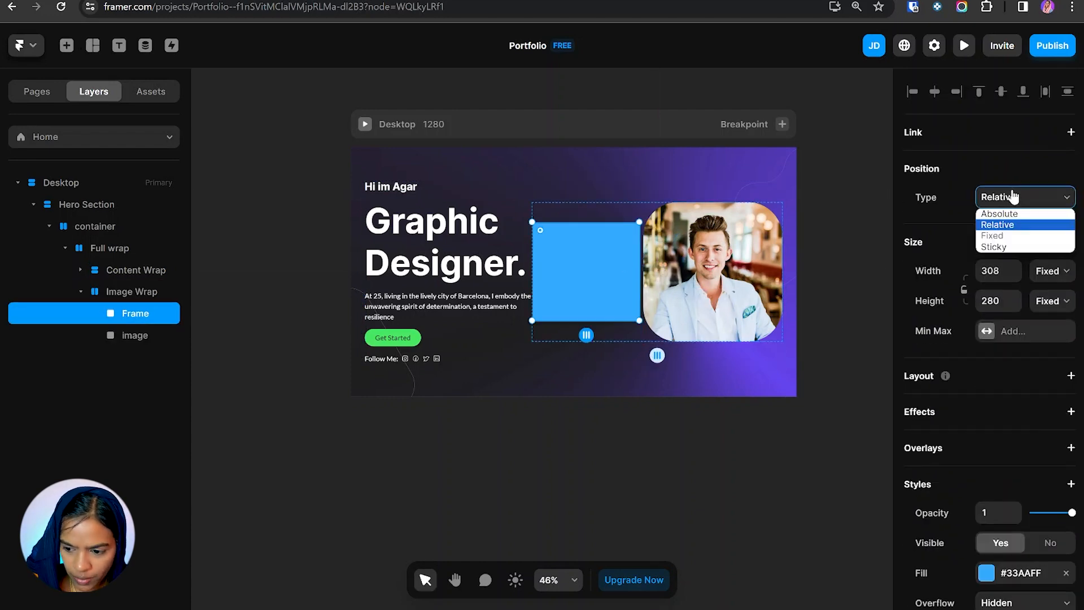
click(1000, 213)
text(polygon)
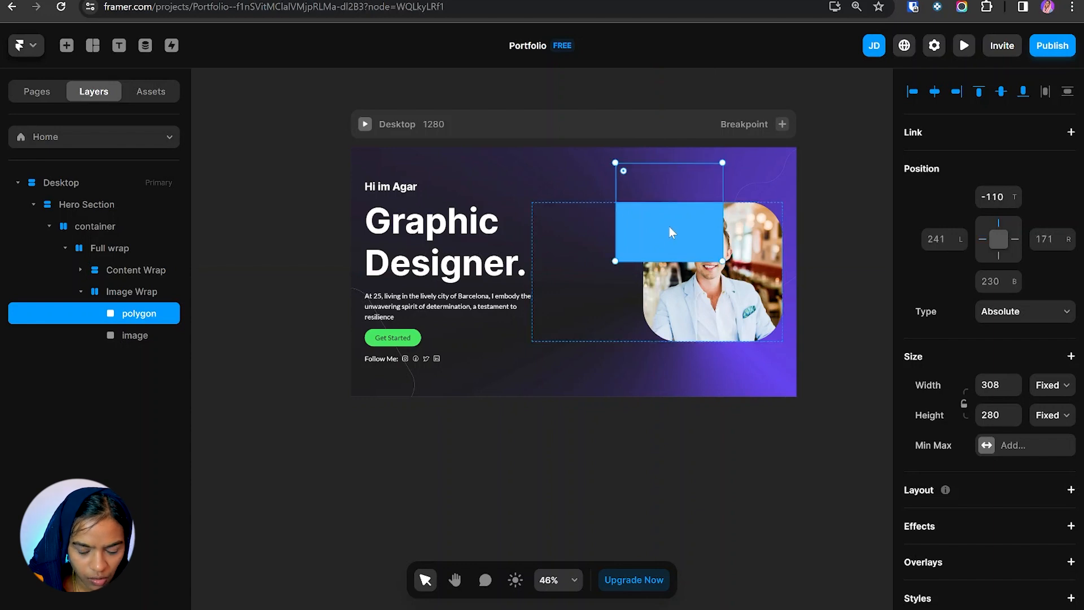
mouse_move(674, 232)
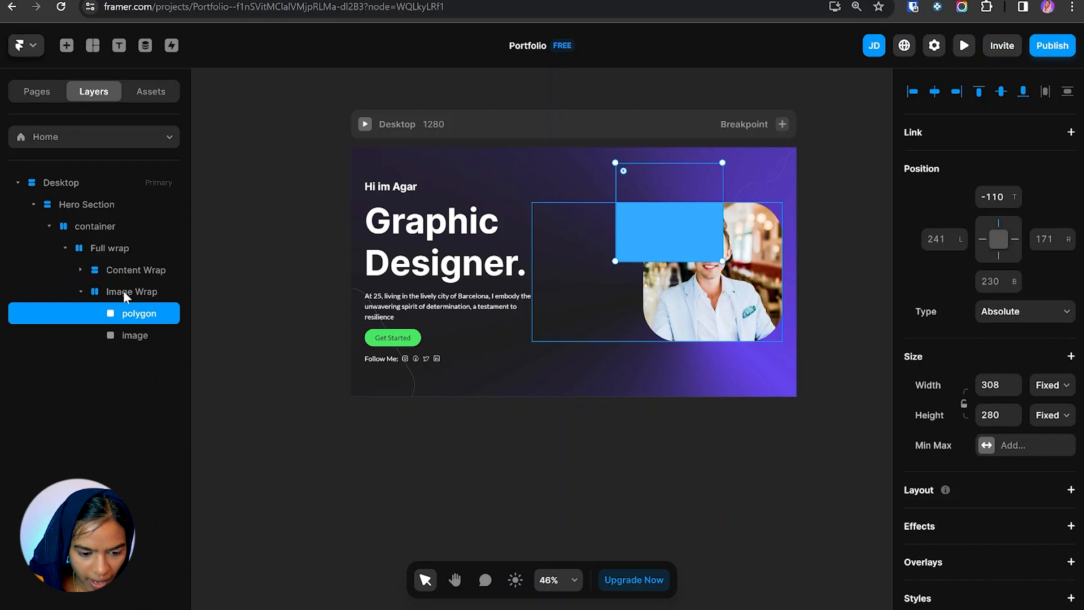
Step: Set Overflow to Visible on Image Wrap, Full wrap and container
click(131, 291)
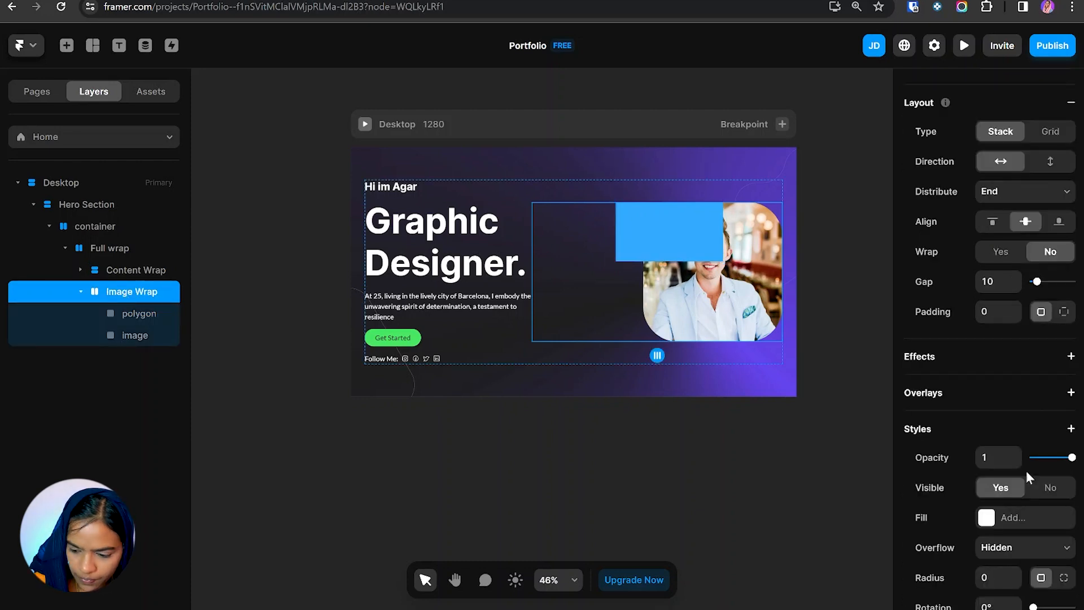
scroll(down, 3)
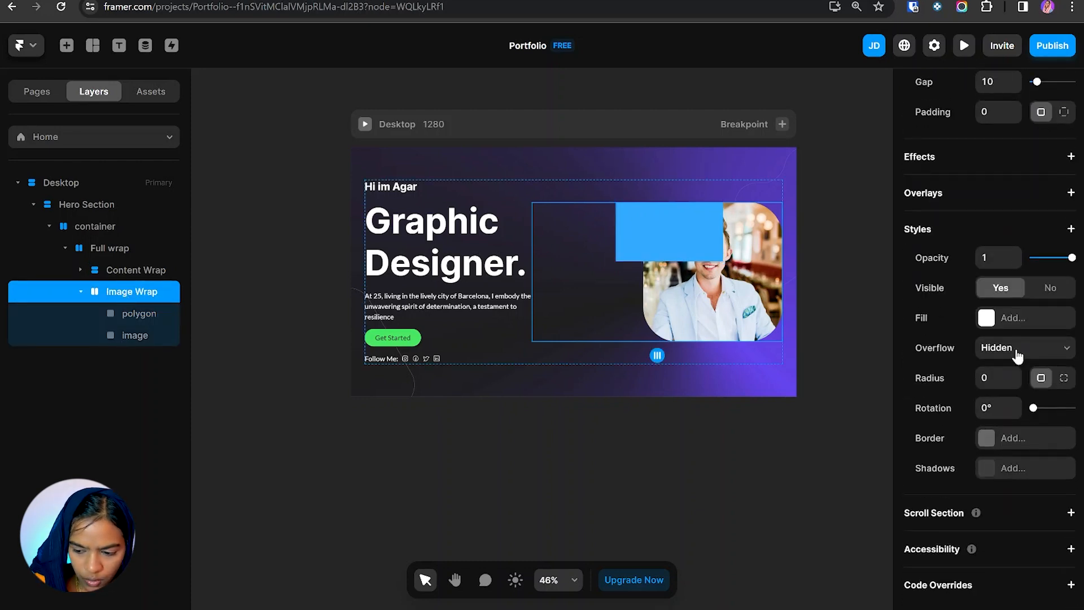
click(1023, 348)
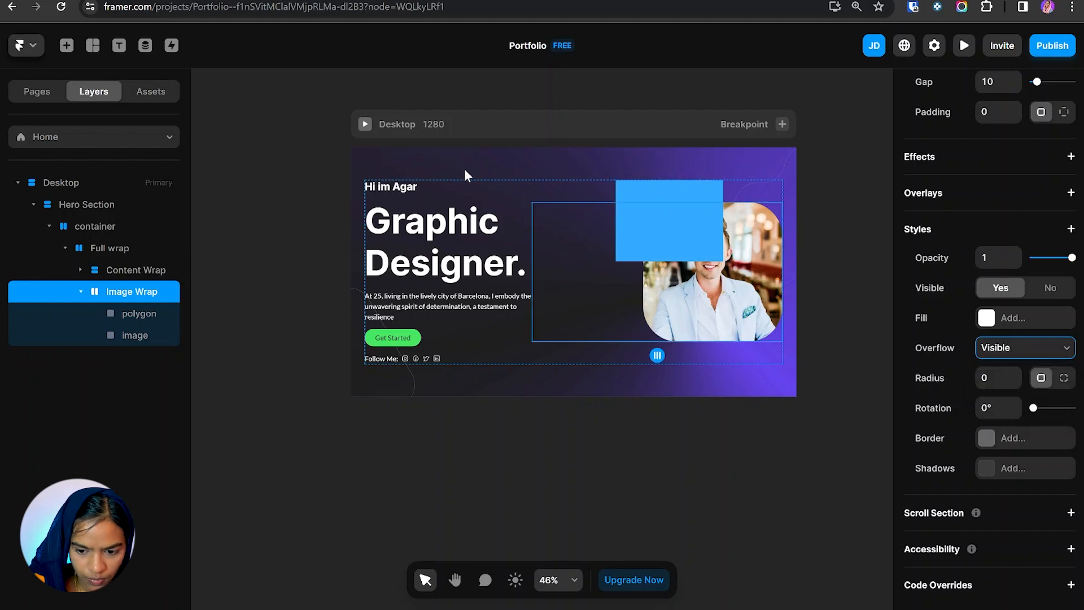
click(109, 247)
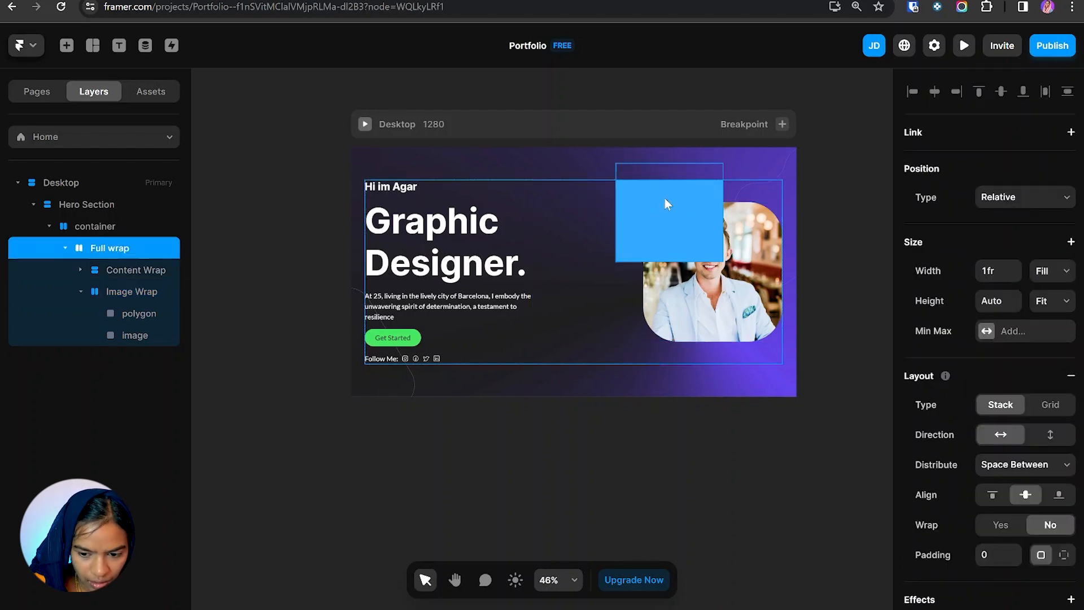
click(139, 313)
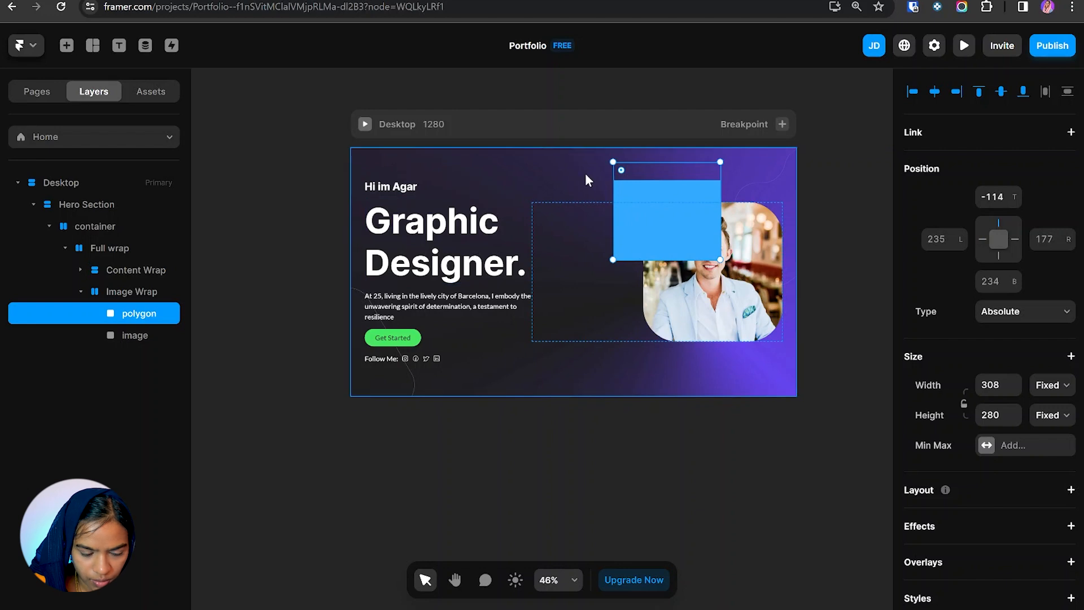
click(110, 247)
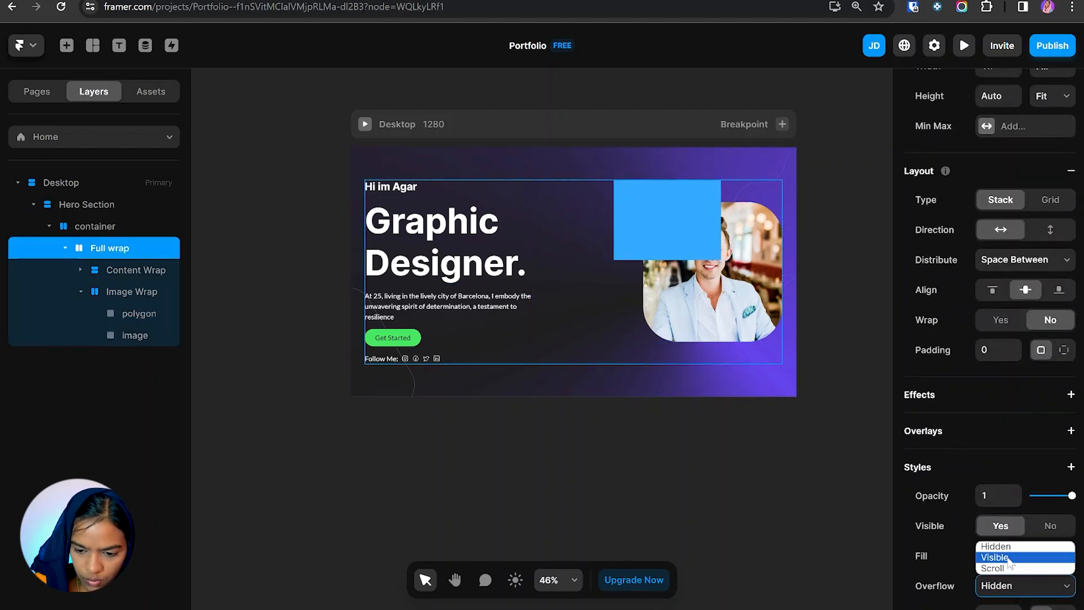
click(994, 557)
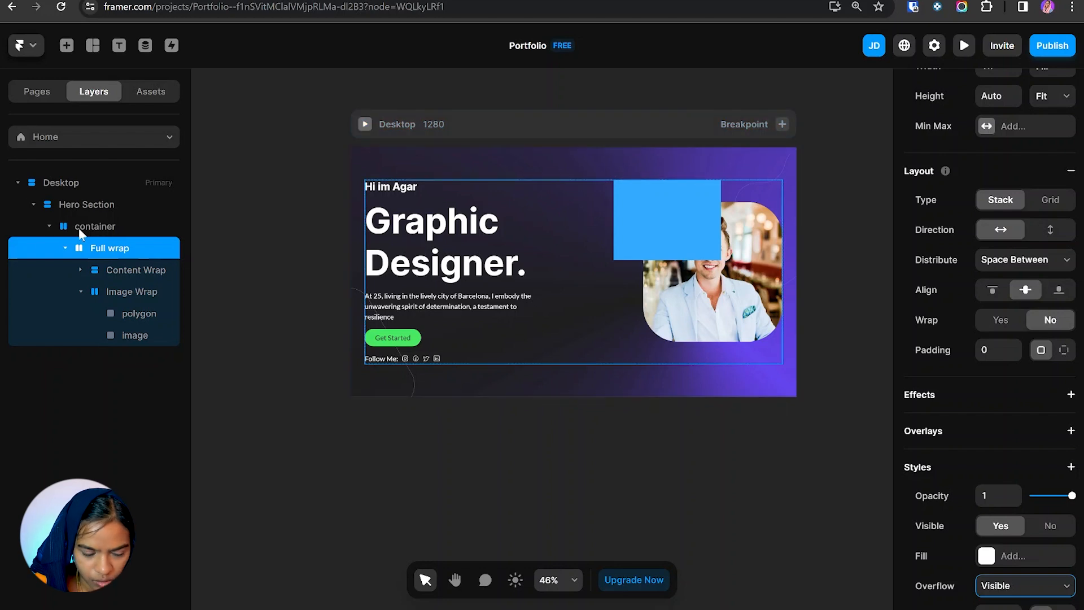
click(95, 225)
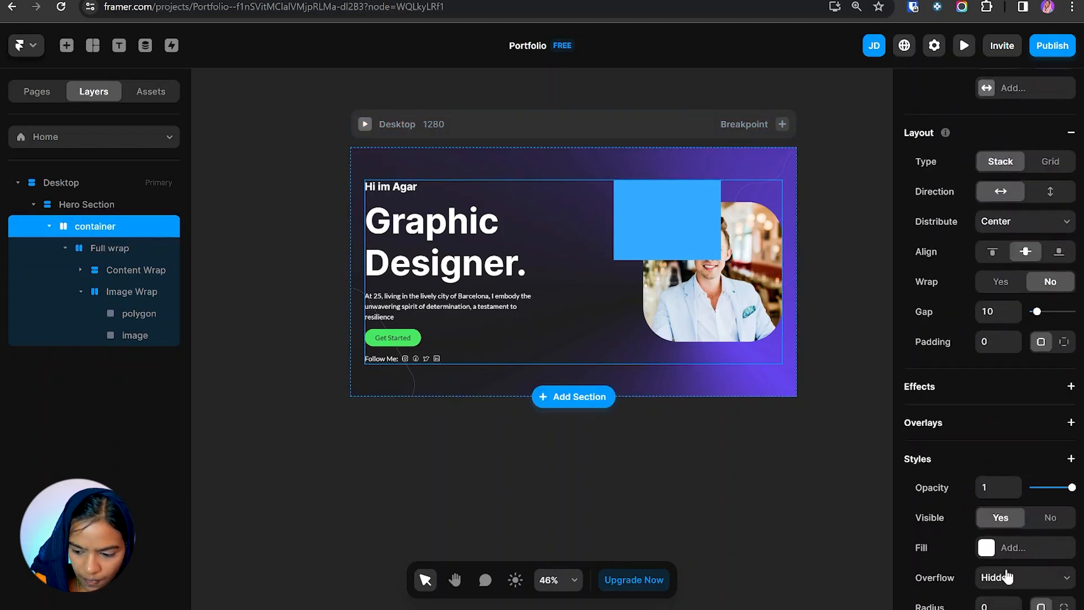
click(1023, 576)
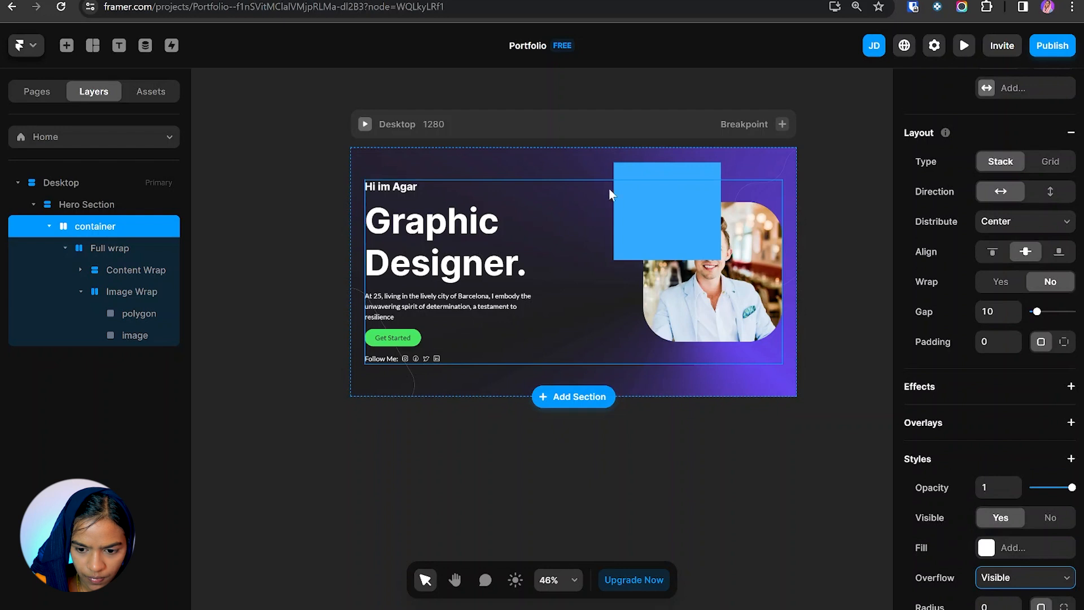
click(139, 313)
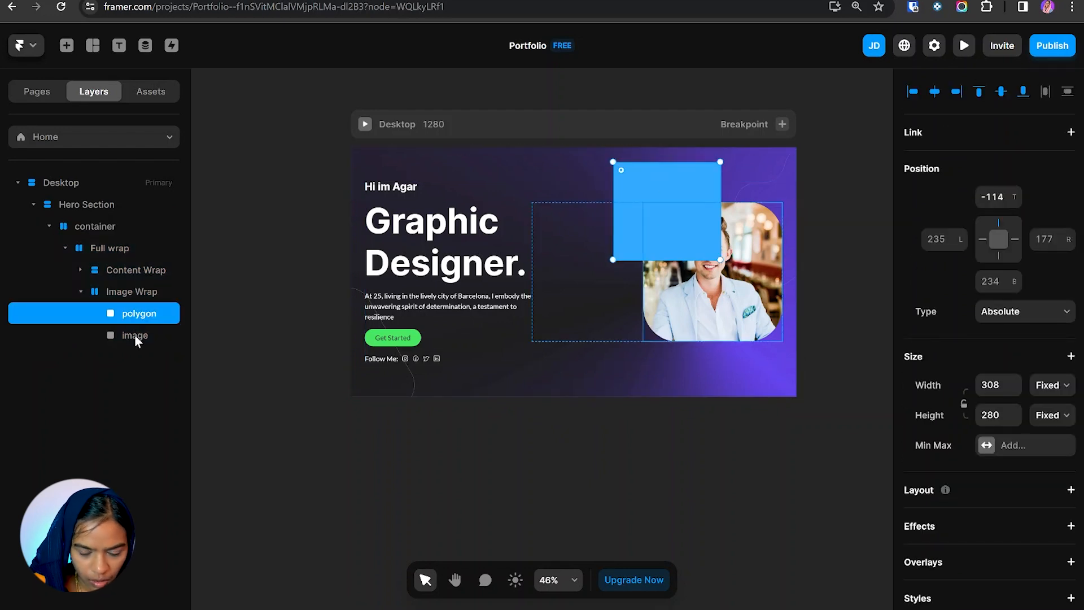
mouse_move(715, 287)
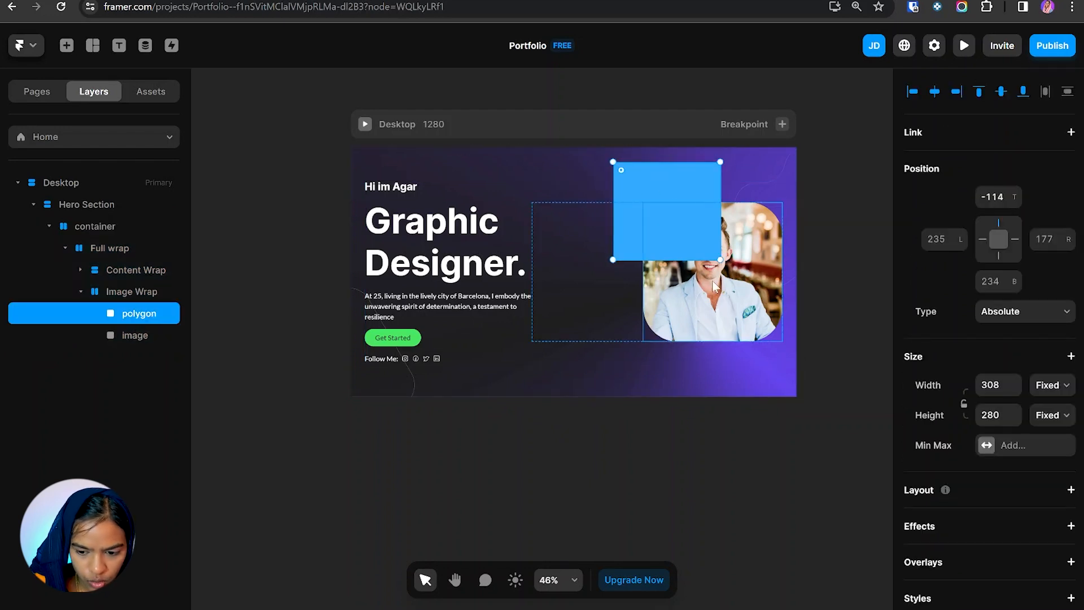
Step: Raise the portrait image's Z Index so it sits in front of the blue polygon
click(135, 335)
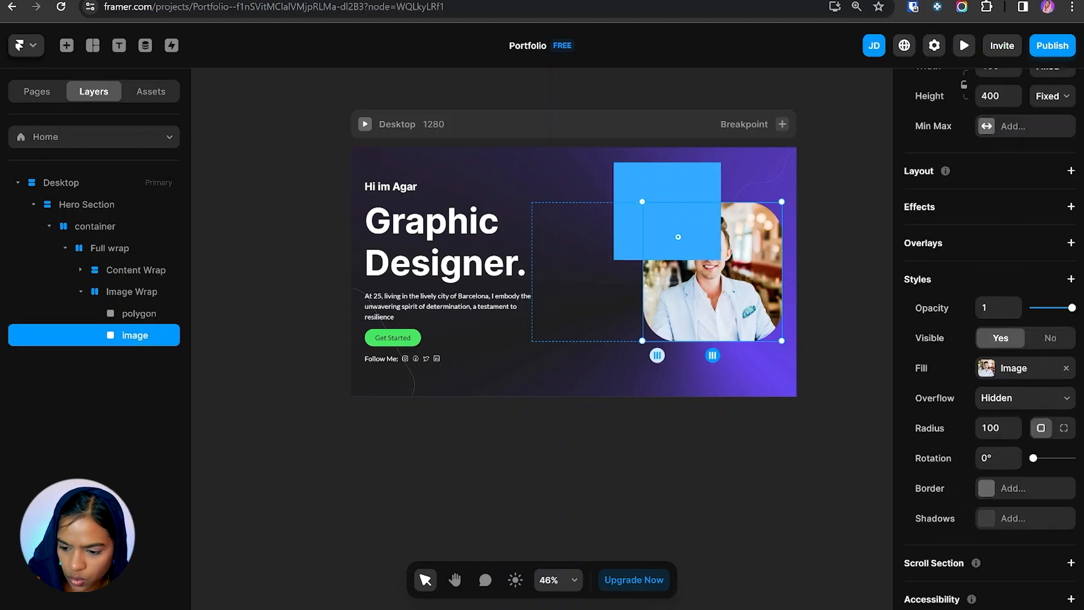
click(1071, 278)
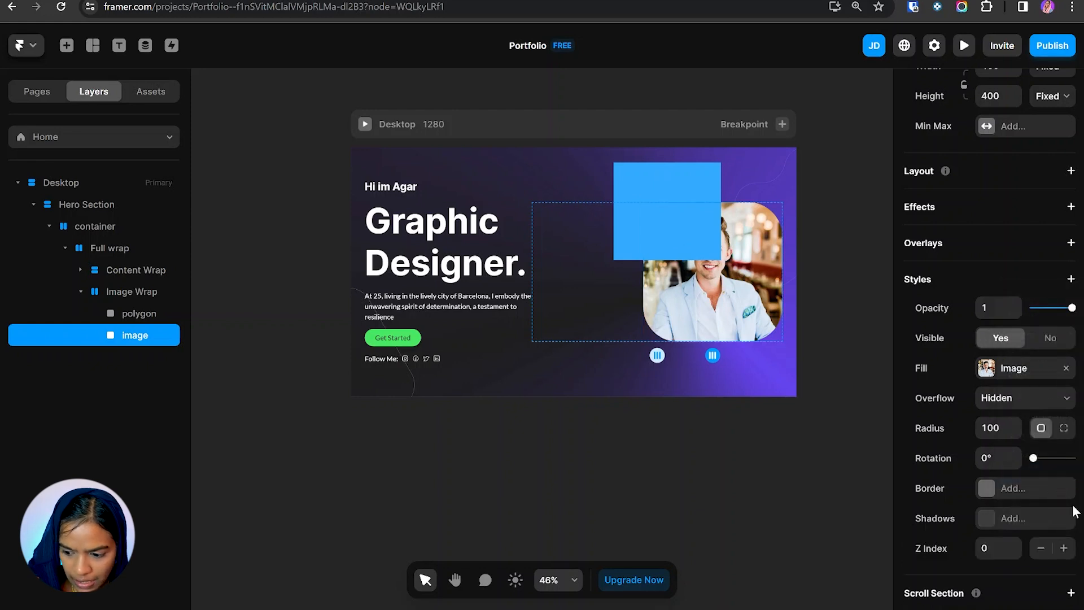
click(1063, 547)
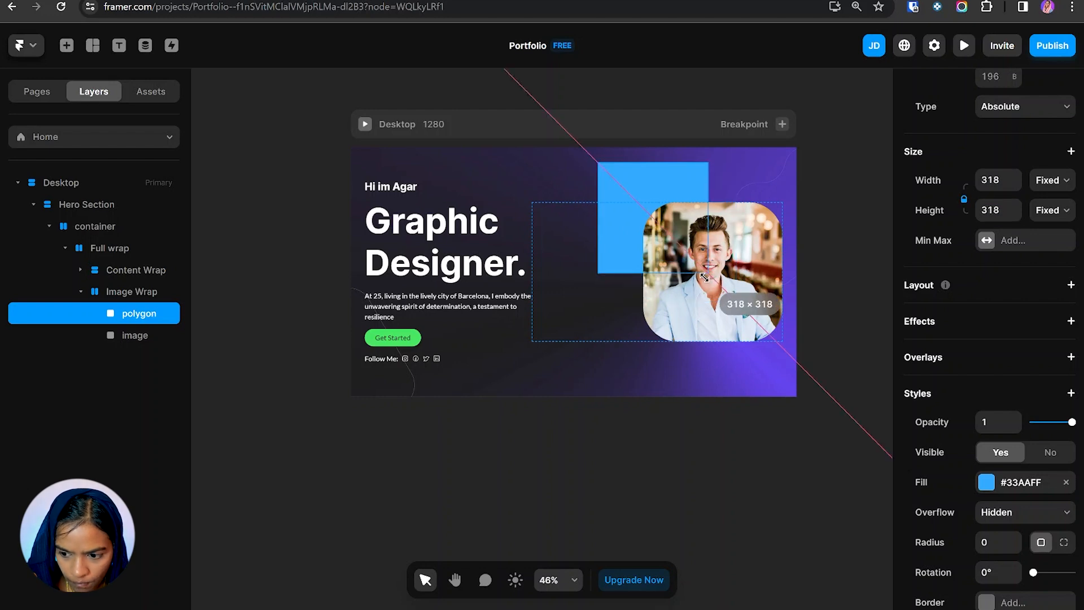
Step: Switch the polygon's fill to an image from the PNG folder, then select the Hero Section
click(782, 249)
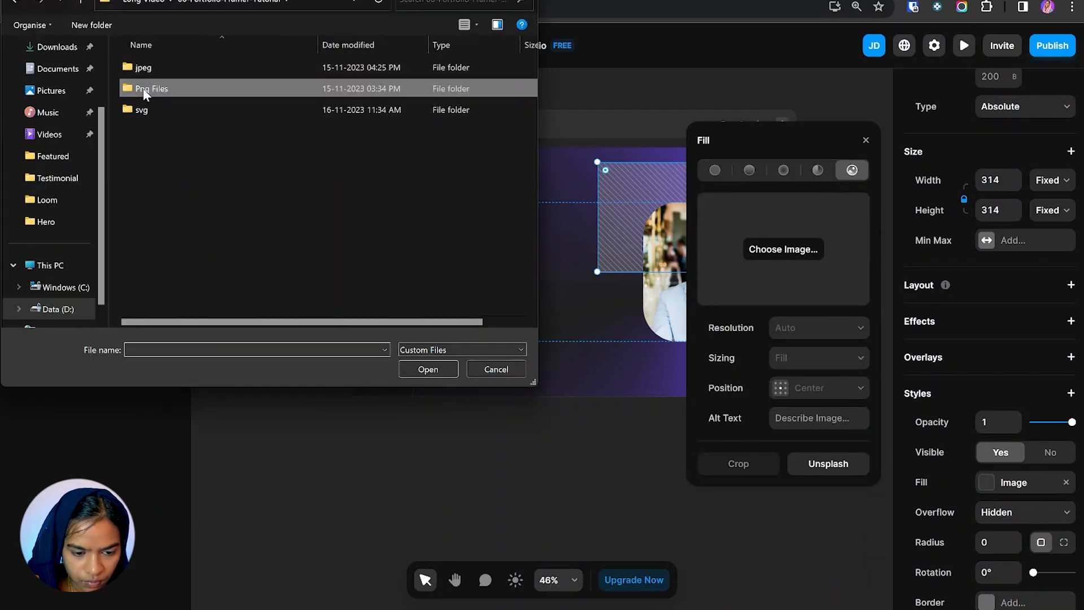
click(427, 369)
text(40)
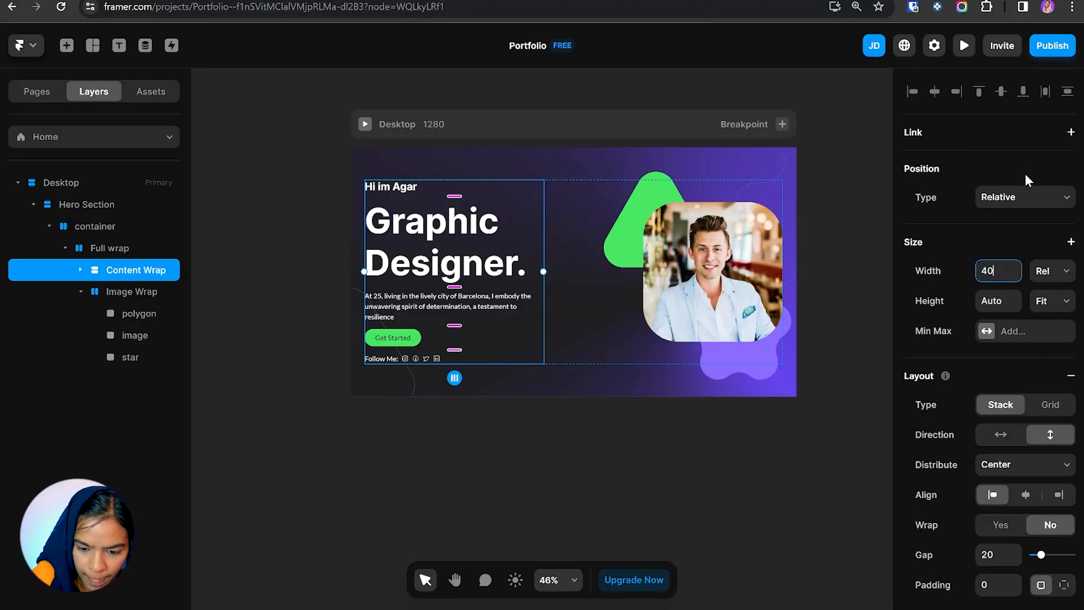
click(87, 204)
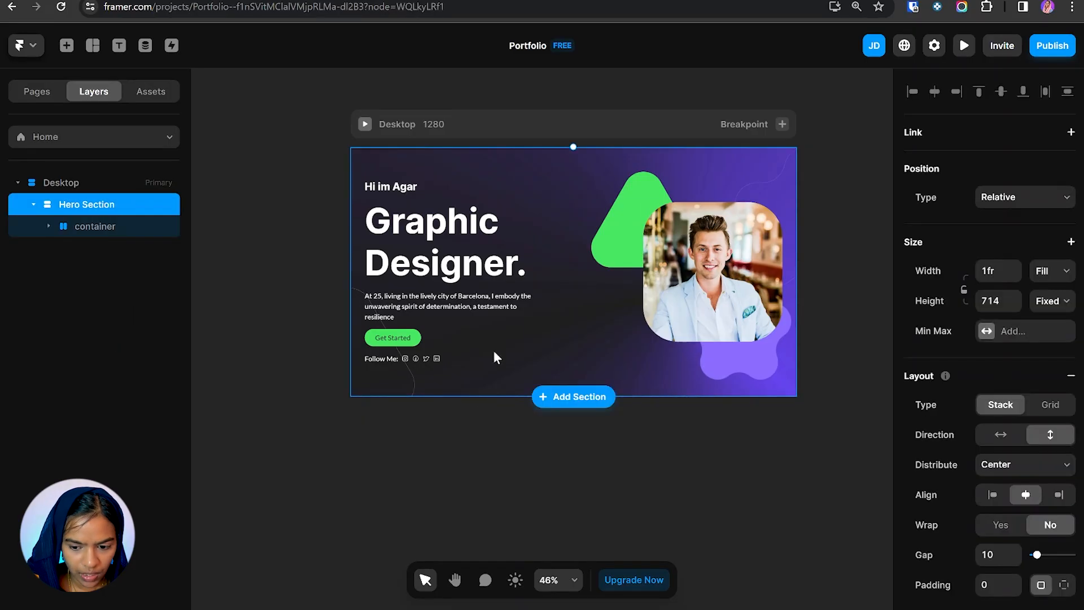